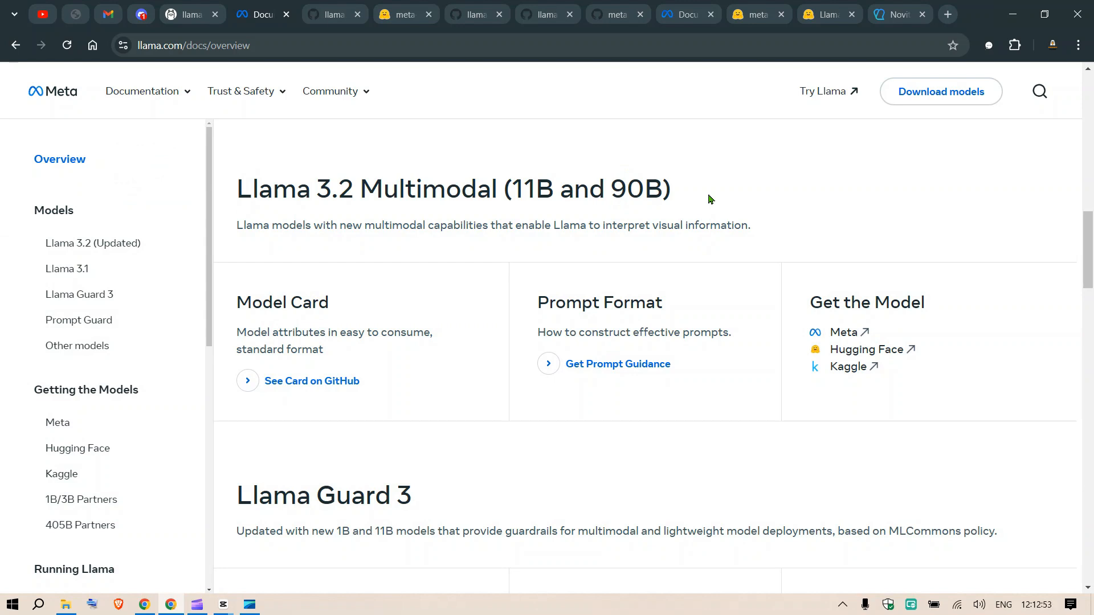
{"action": "mouse_move", "coordinate": [588, 100]}
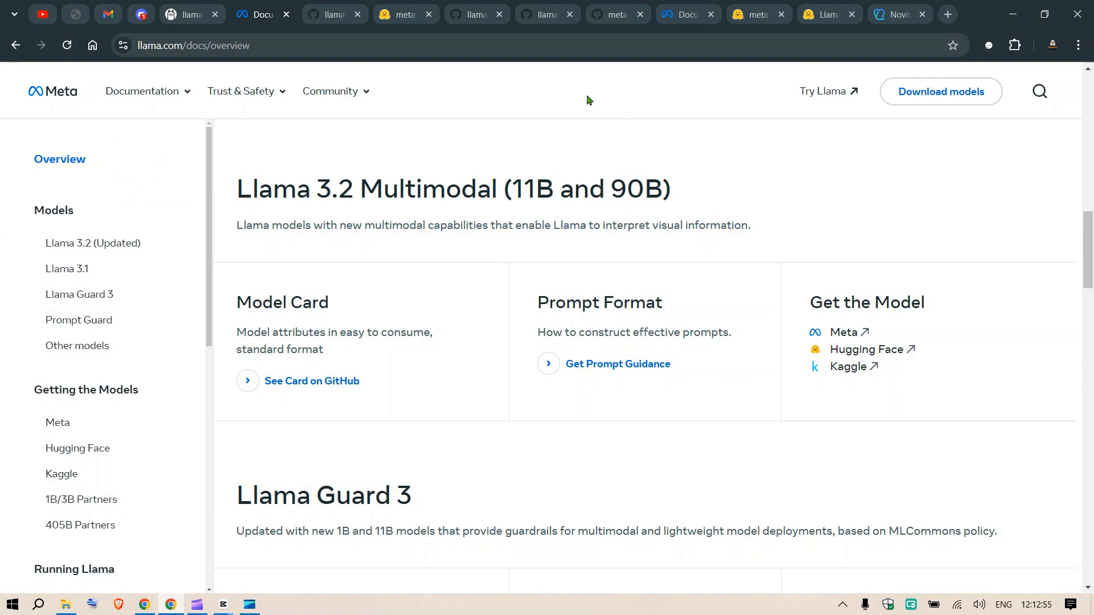
{"action": "mouse_move", "coordinate": [199, 6]}
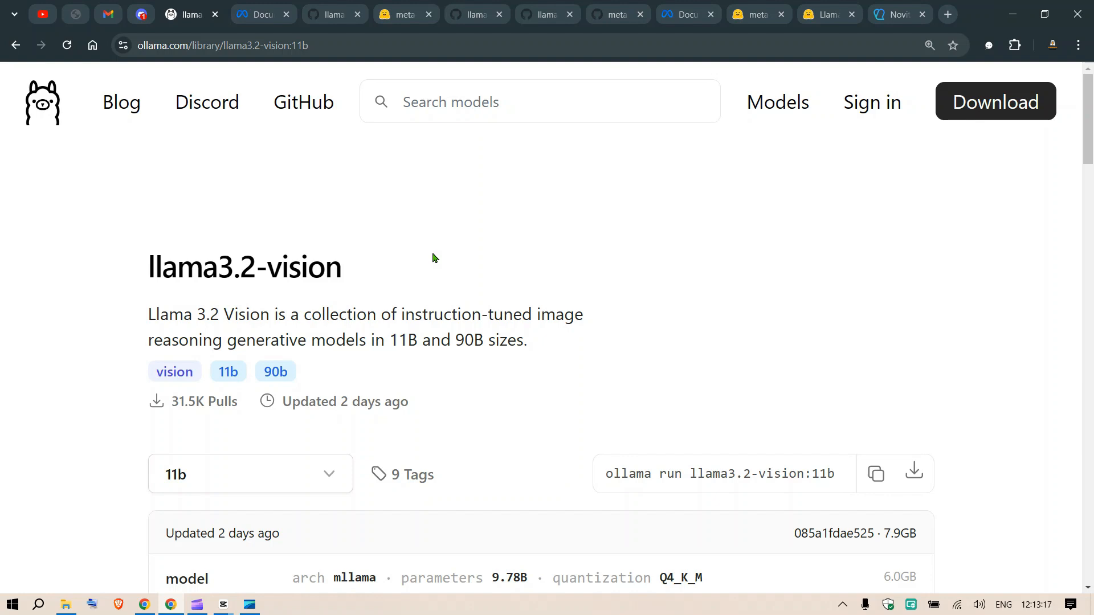
- Highlight phrases on reasoning, instruction-tuned models and industry benchmarks in the Model Information paragraph
{"action": "left_click_drag", "start_coordinate": [400, 340], "coordinate": [527, 340]}
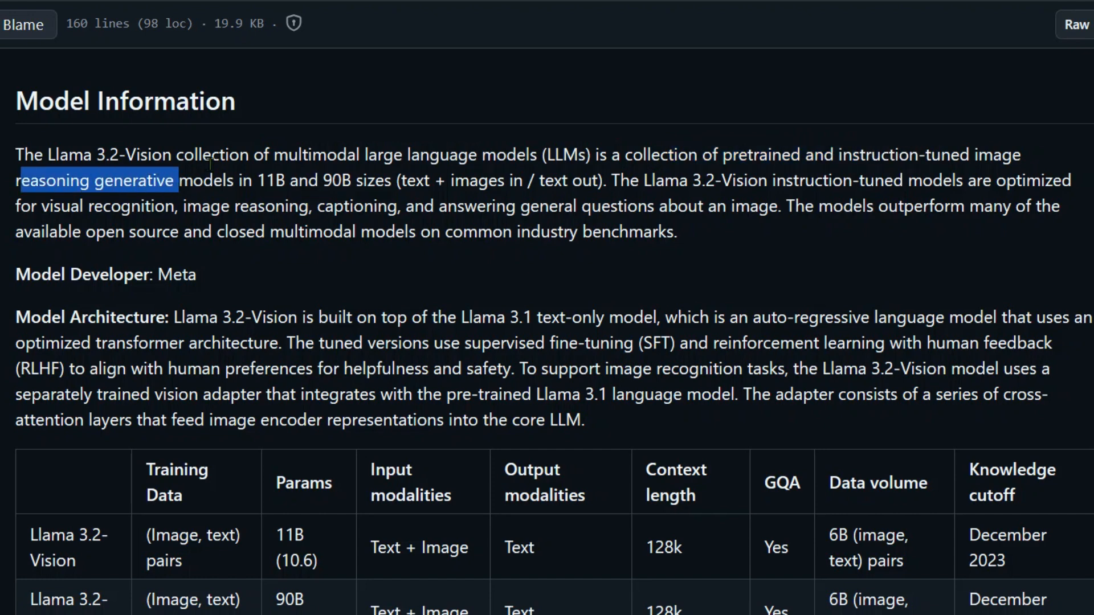
{"action": "left_click_drag", "start_coordinate": [178, 180], "coordinate": [391, 206]}
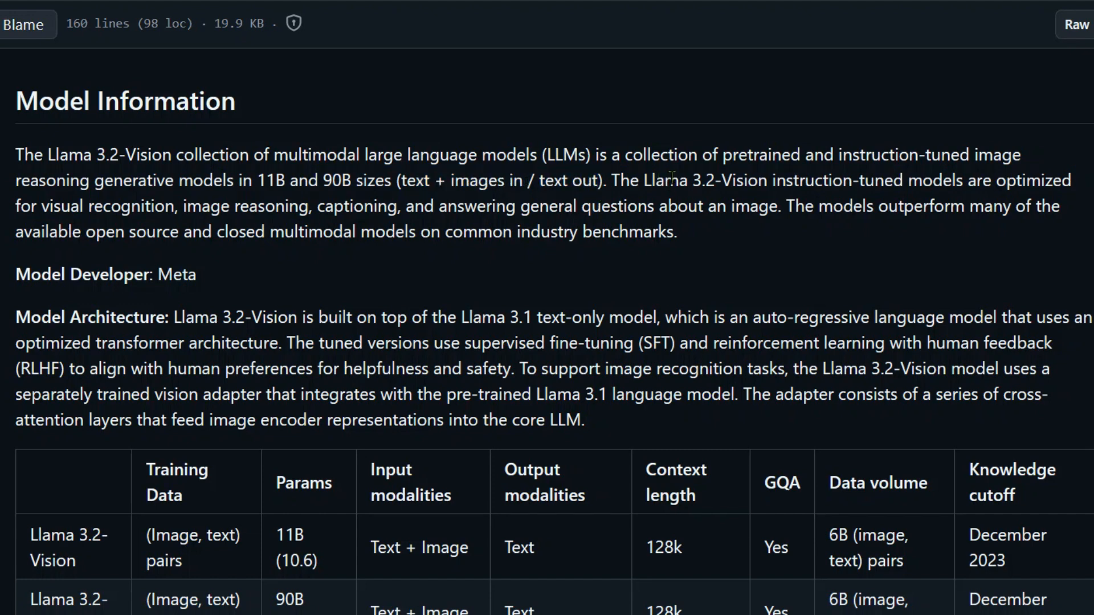
{"action": "left_click_drag", "start_coordinate": [656, 180], "coordinate": [972, 180]}
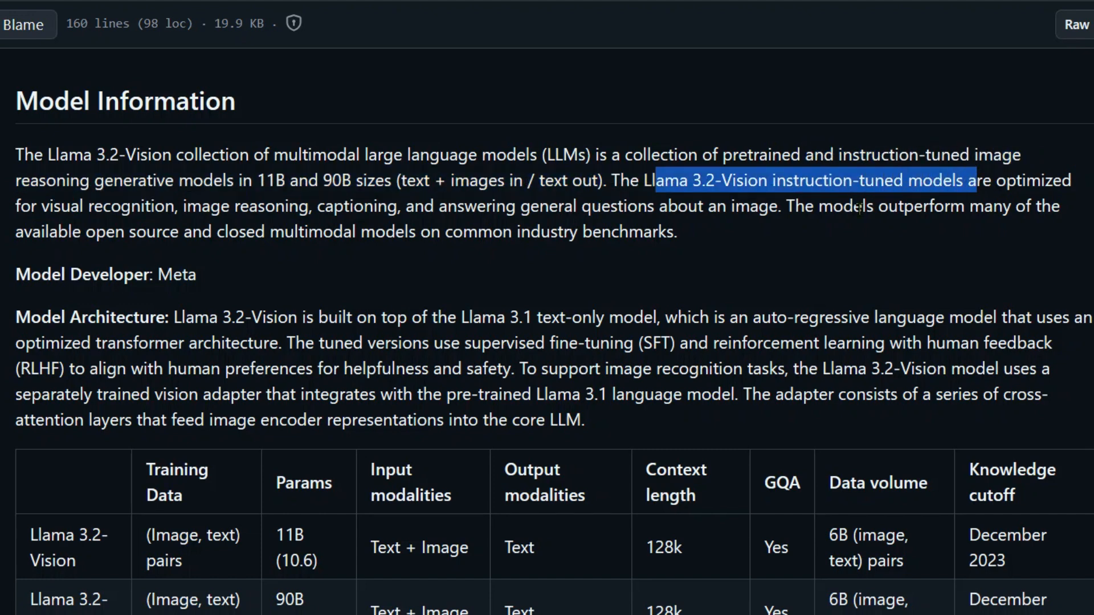
{"action": "left_click_drag", "start_coordinate": [89, 206], "coordinate": [321, 206]}
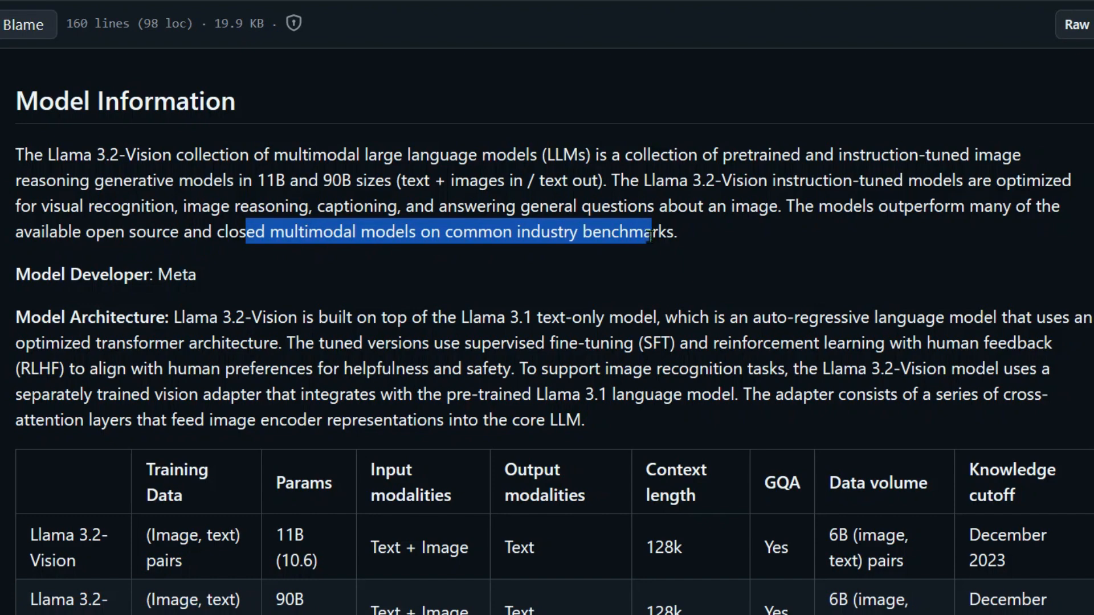
{"action": "scroll", "scroll_direction": "down", "scroll_amount": 3}
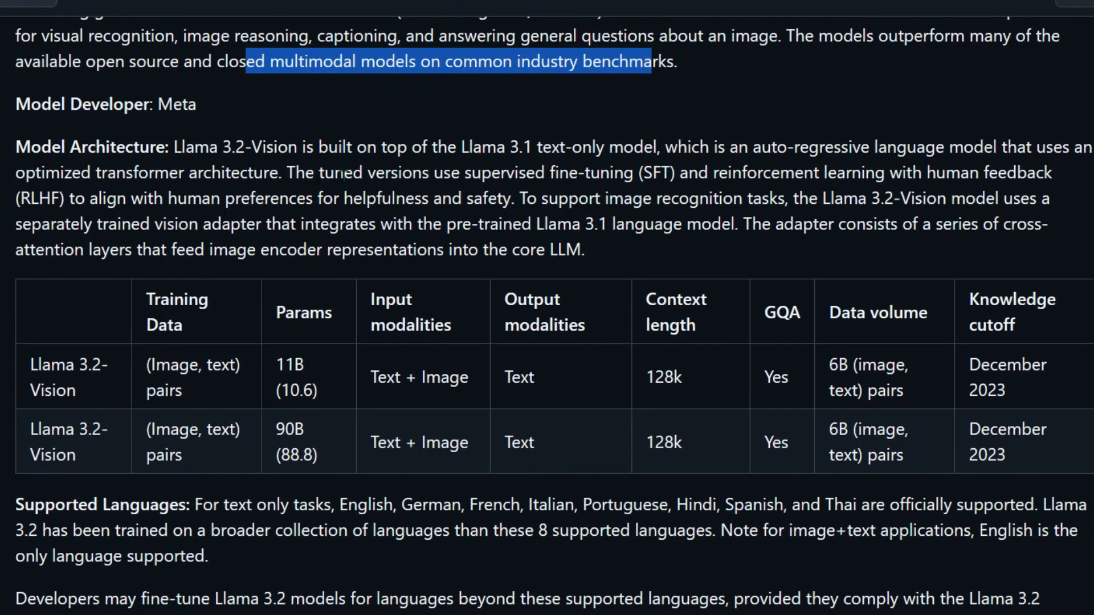
{"action": "left_click_drag", "start_coordinate": [175, 146], "coordinate": [608, 147]}
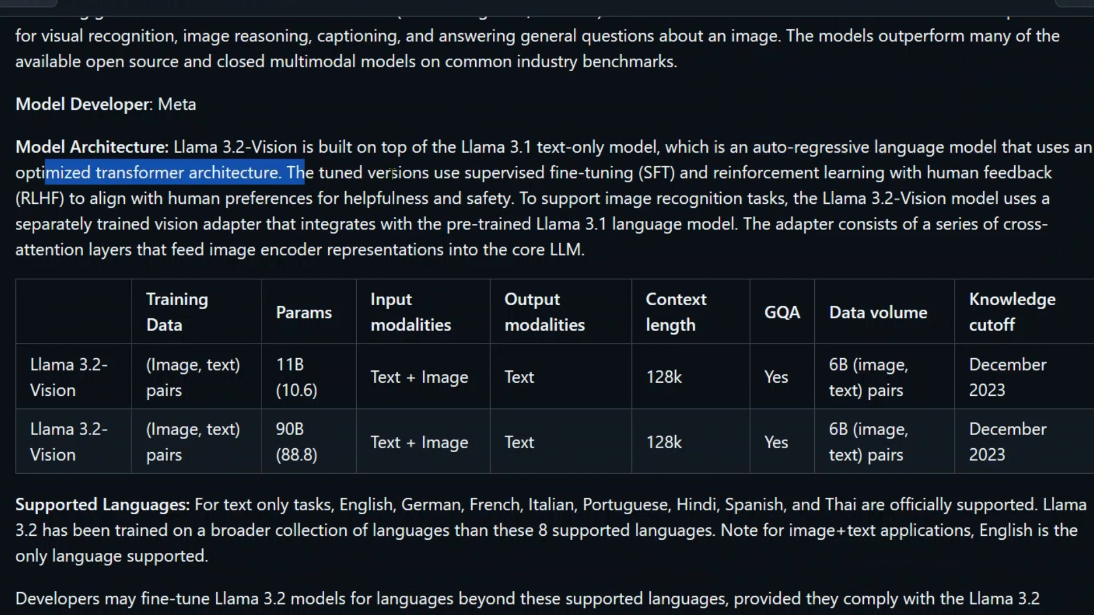
{"action": "left_click_drag", "start_coordinate": [366, 172], "coordinate": [676, 172]}
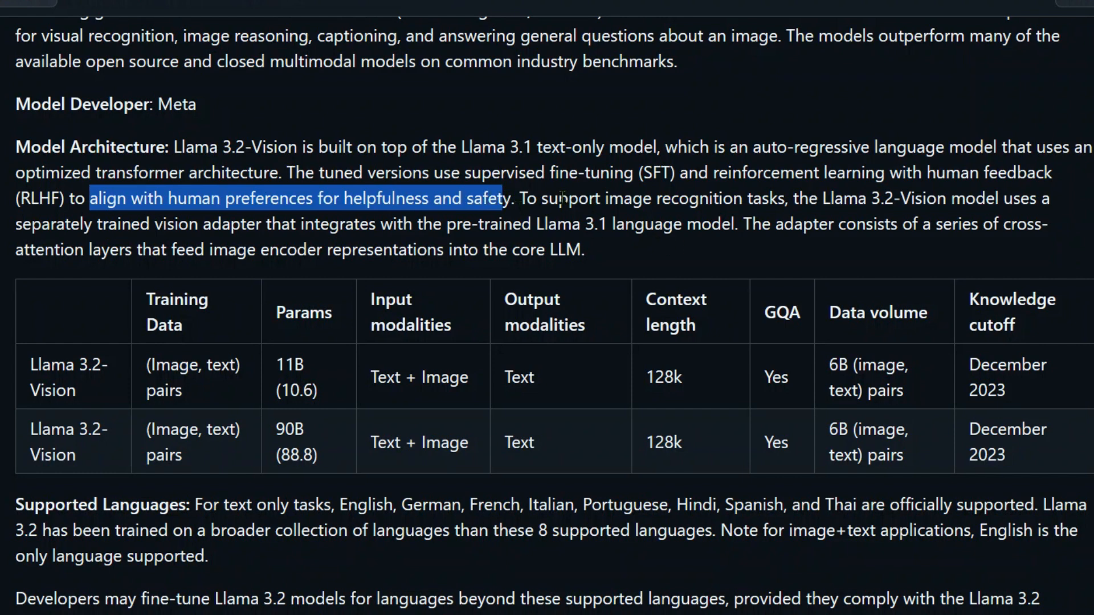
{"action": "left_click_drag", "start_coordinate": [560, 198], "coordinate": [776, 198]}
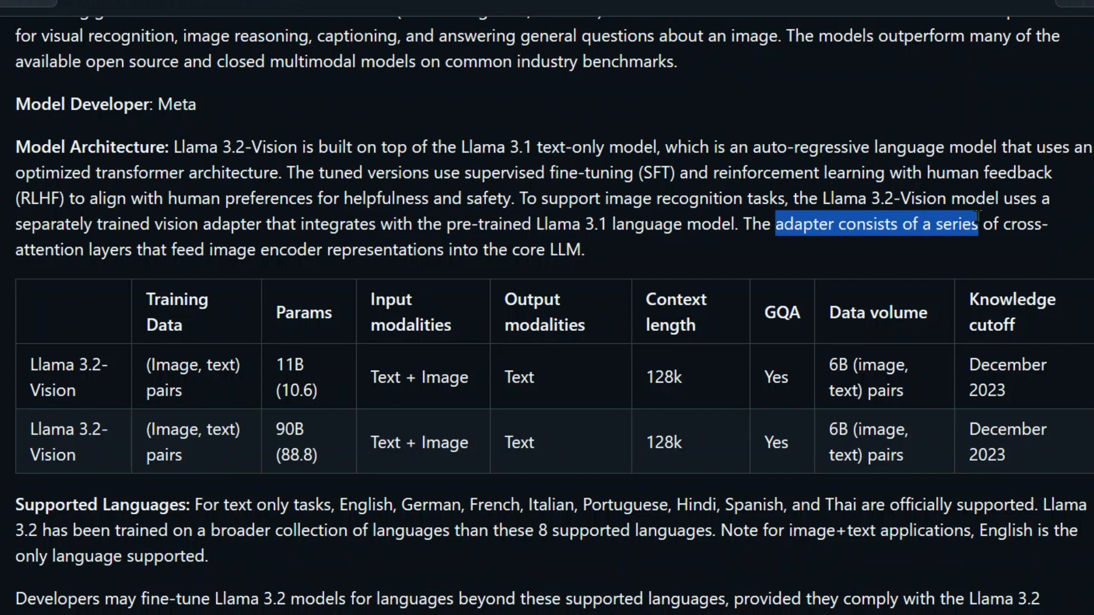
{"action": "double_click", "coordinate": [169, 249]}
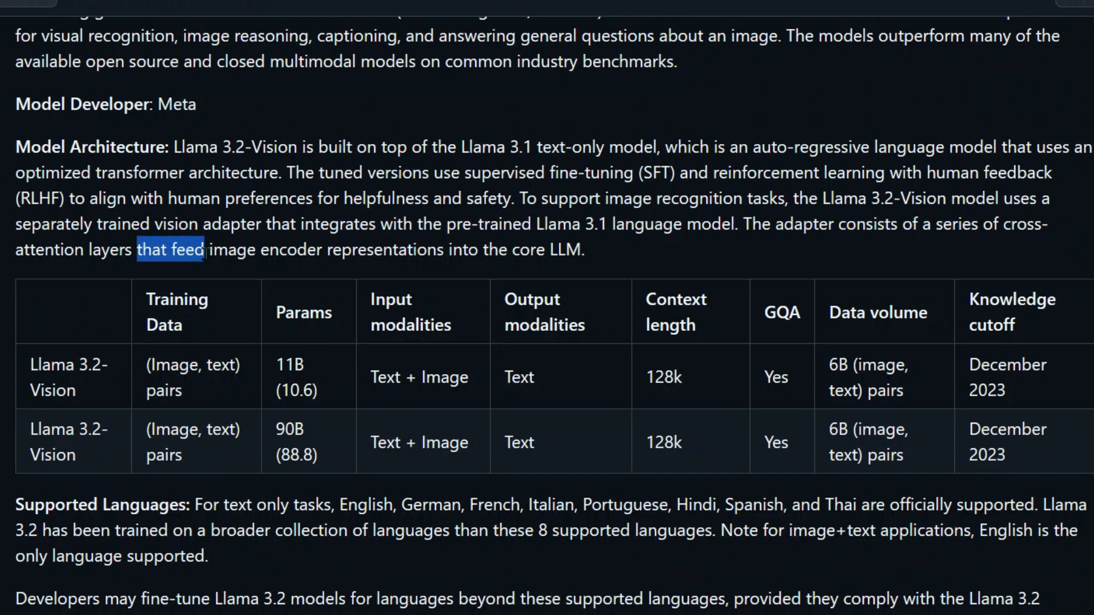
{"action": "left_click_drag", "start_coordinate": [203, 250], "coordinate": [499, 249]}
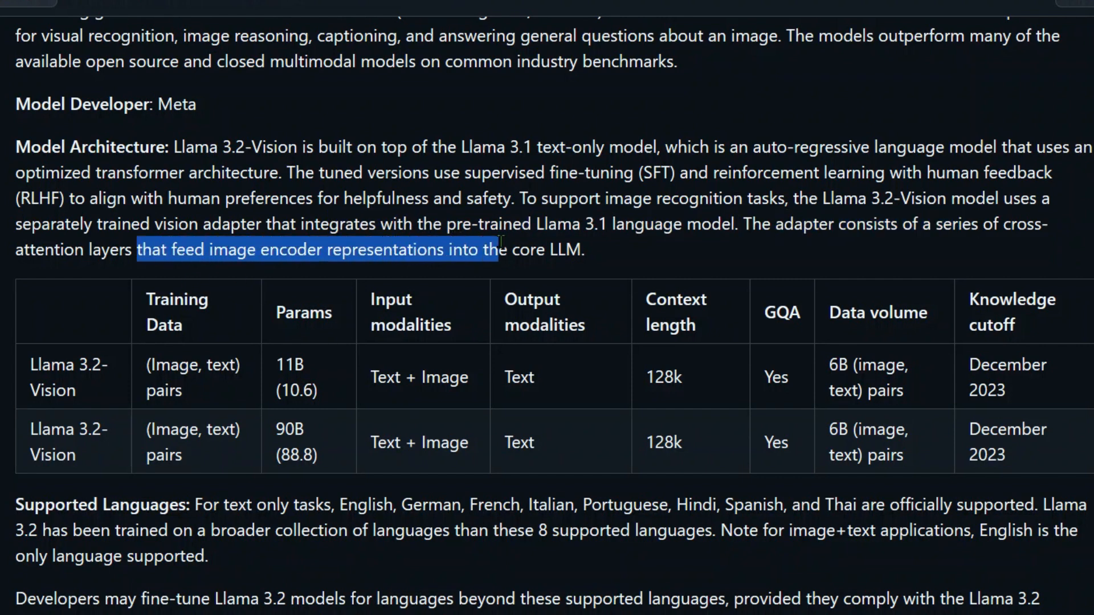
{"action": "left_click_drag", "start_coordinate": [500, 250], "coordinate": [565, 249]}
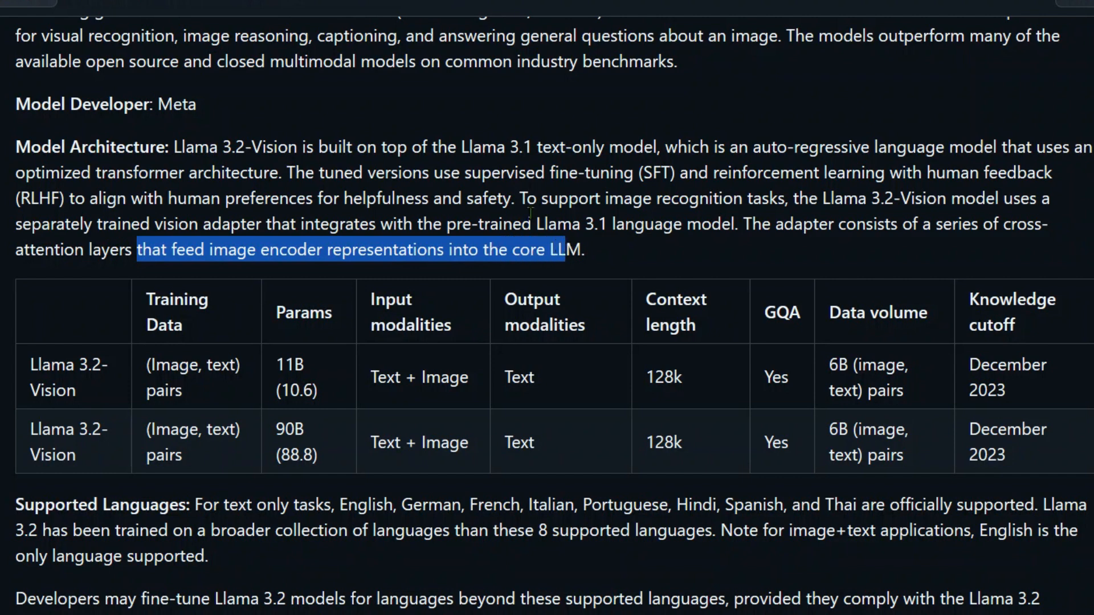
{"action": "double_click", "coordinate": [417, 442]}
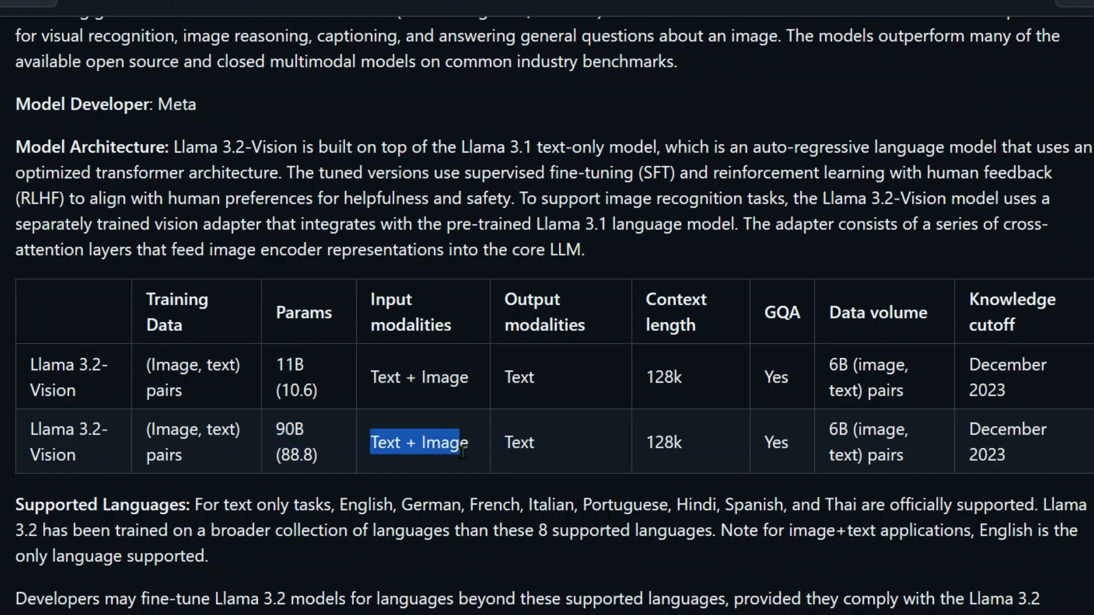
{"action": "double_click", "coordinate": [519, 377]}
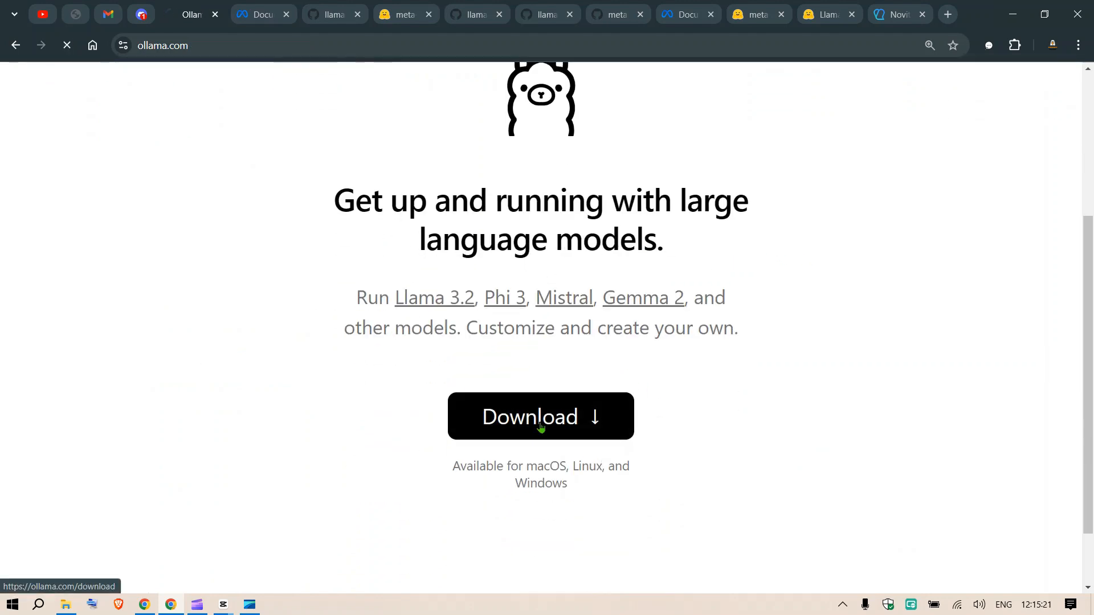
- Reach the Ollama download page and start the Windows installer download
{"action": "left_click", "coordinate": [540, 416]}
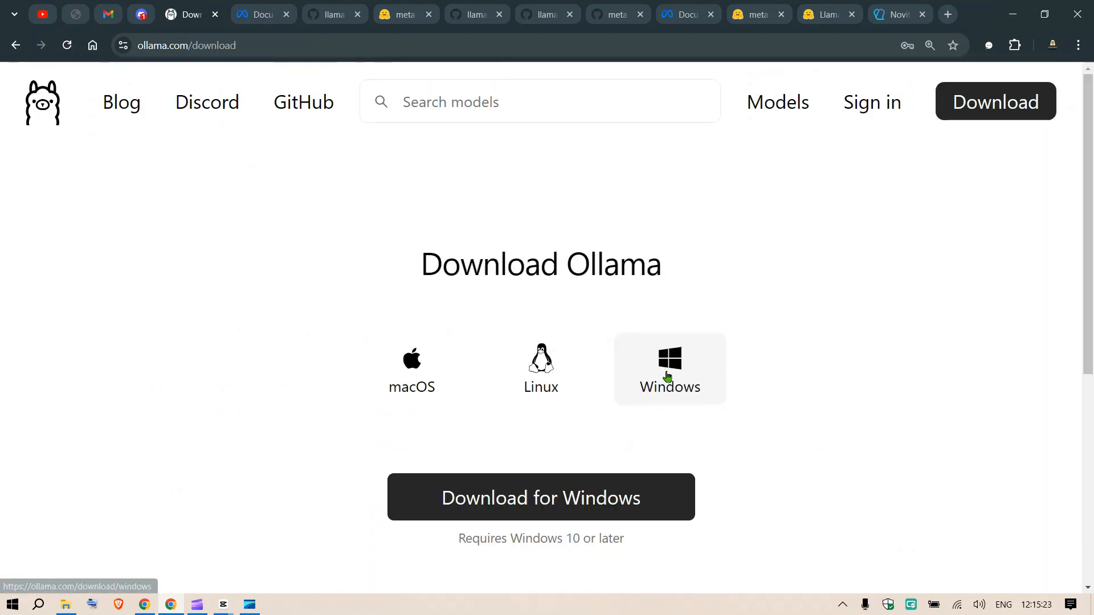
{"action": "mouse_move", "coordinate": [644, 429]}
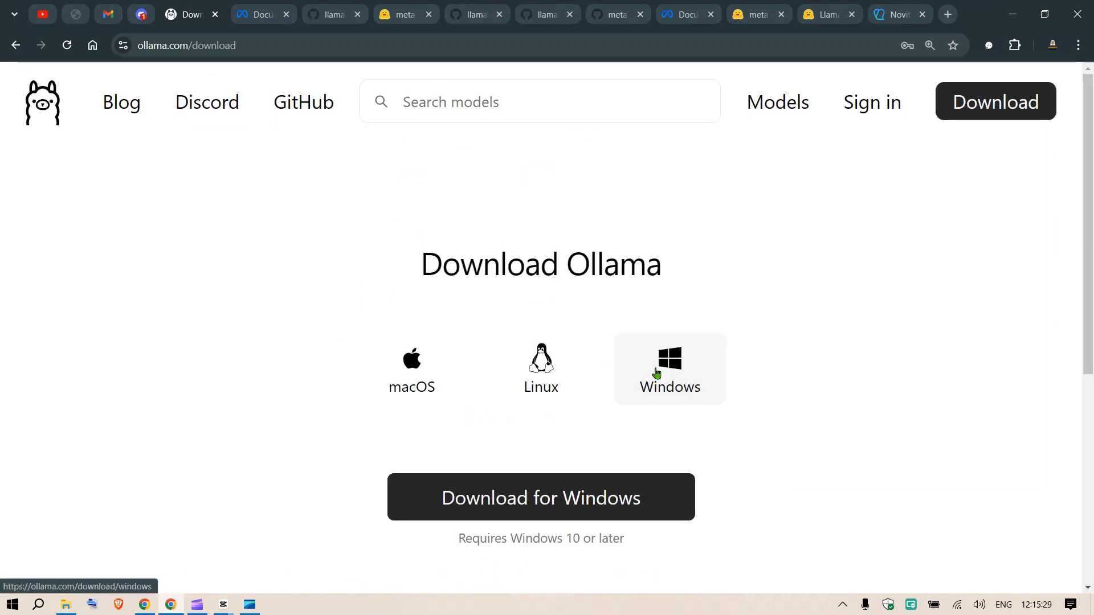
{"action": "mouse_move", "coordinate": [673, 387]}
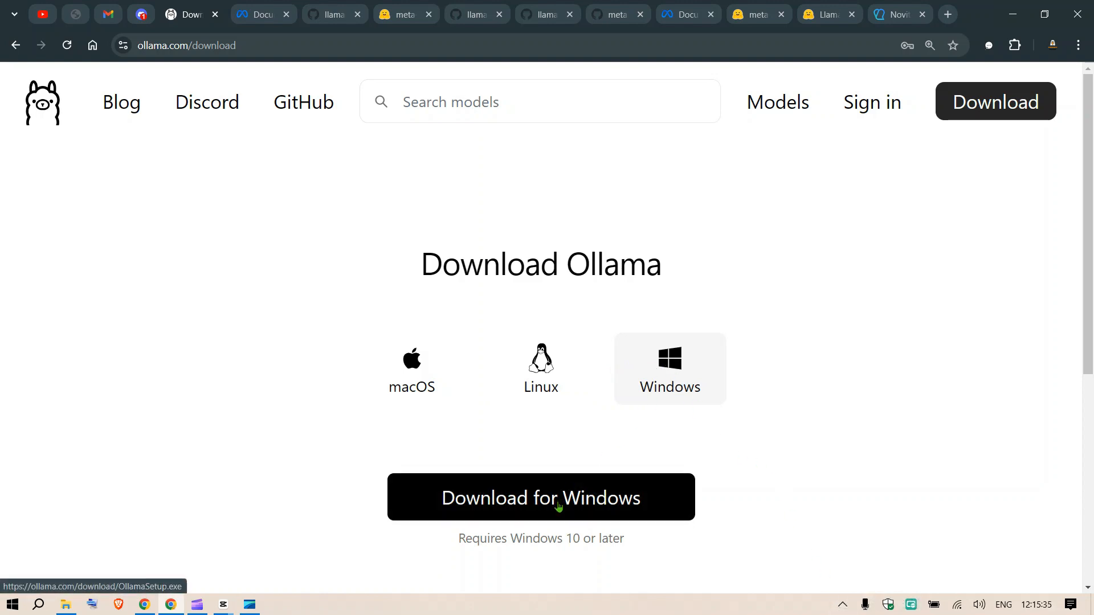
{"action": "left_click", "coordinate": [540, 498]}
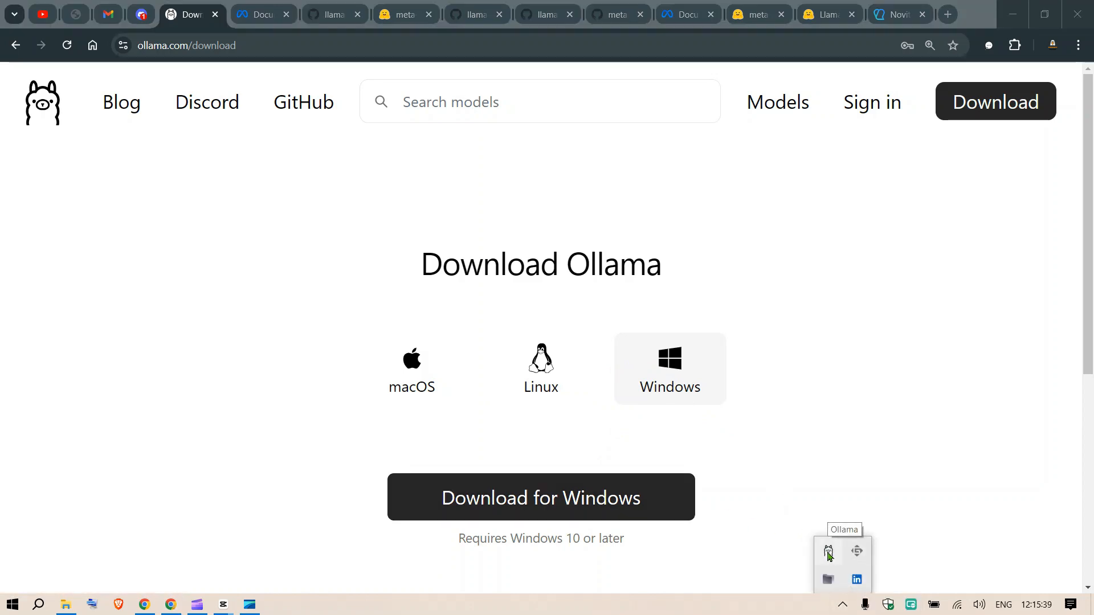
{"action": "mouse_move", "coordinate": [684, 607]}
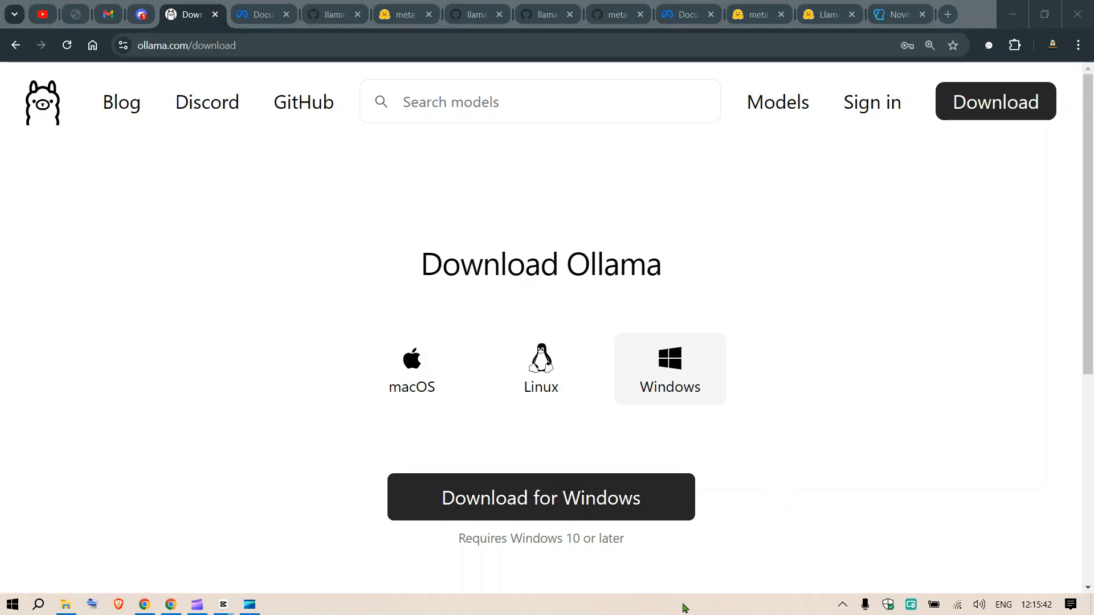
{"action": "type", "text": "cmd"}
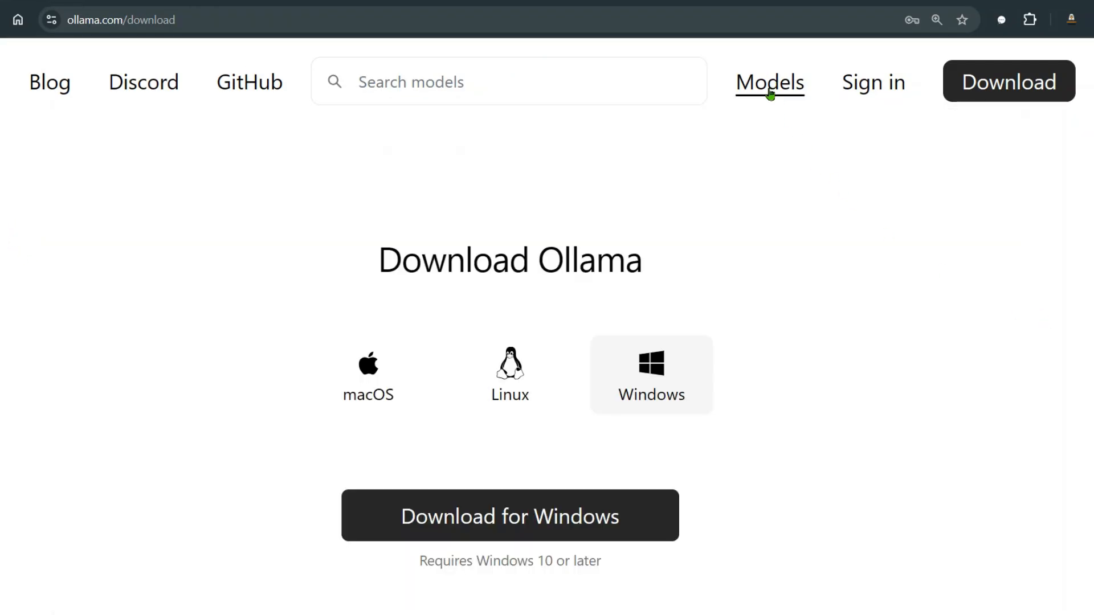
- Find llama3.2-vision in the Ollama model library and return to its model page
{"action": "left_click", "coordinate": [769, 82]}
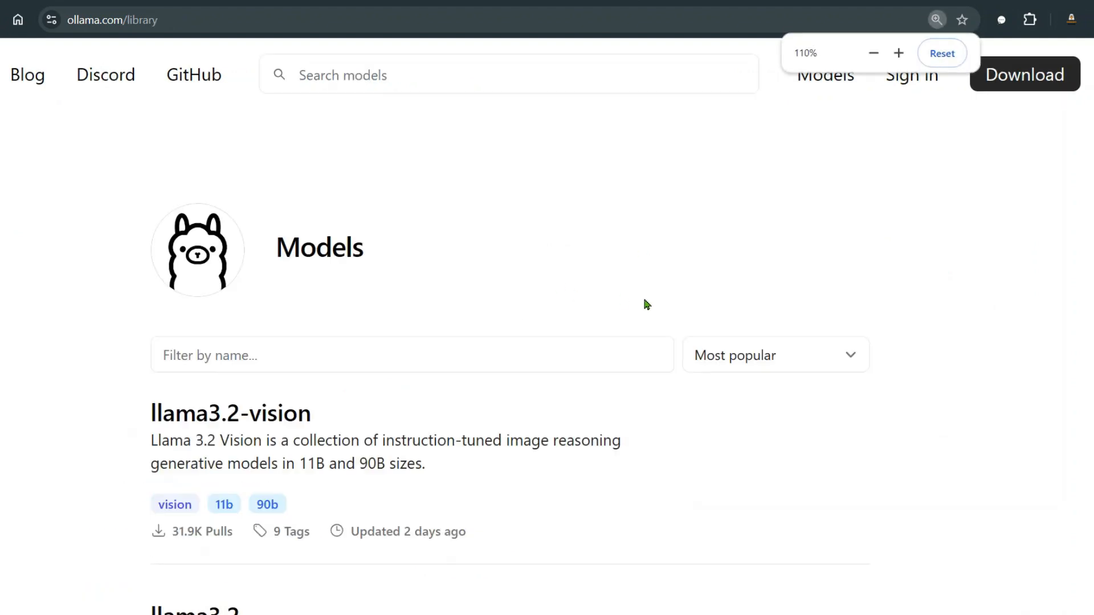
{"action": "scroll", "scroll_direction": "down", "scroll_amount": 3}
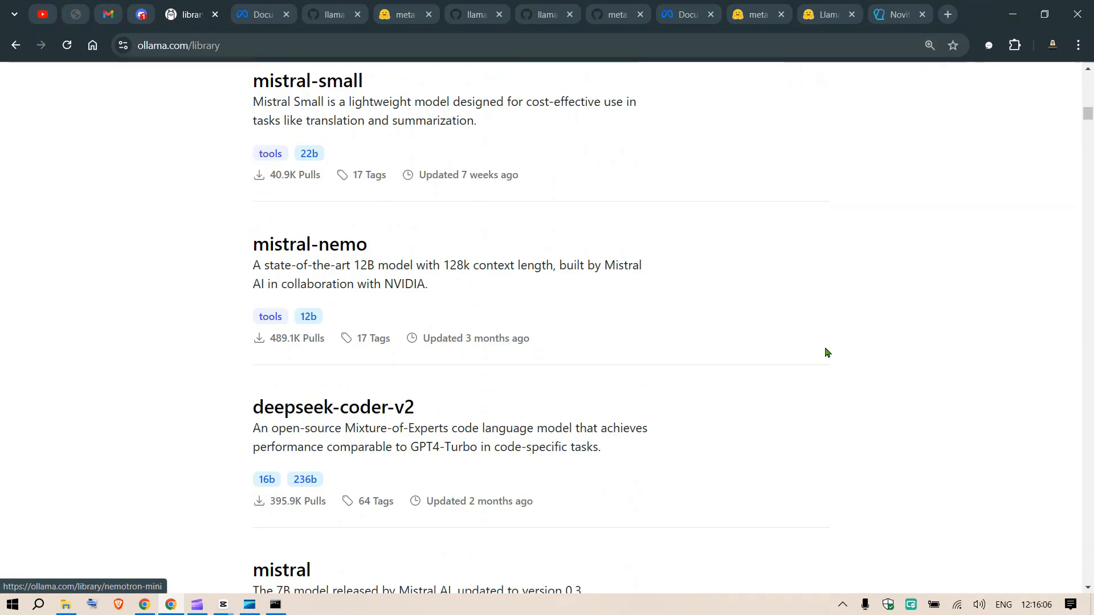
{"action": "scroll", "scroll_direction": "up", "scroll_amount": 3}
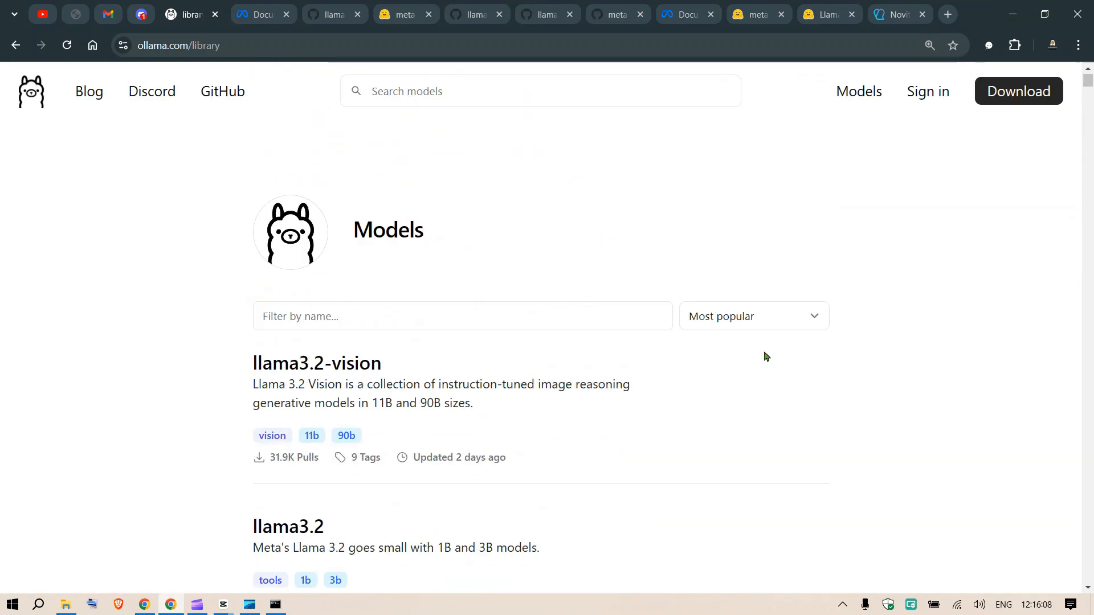
{"action": "mouse_move", "coordinate": [480, 396]}
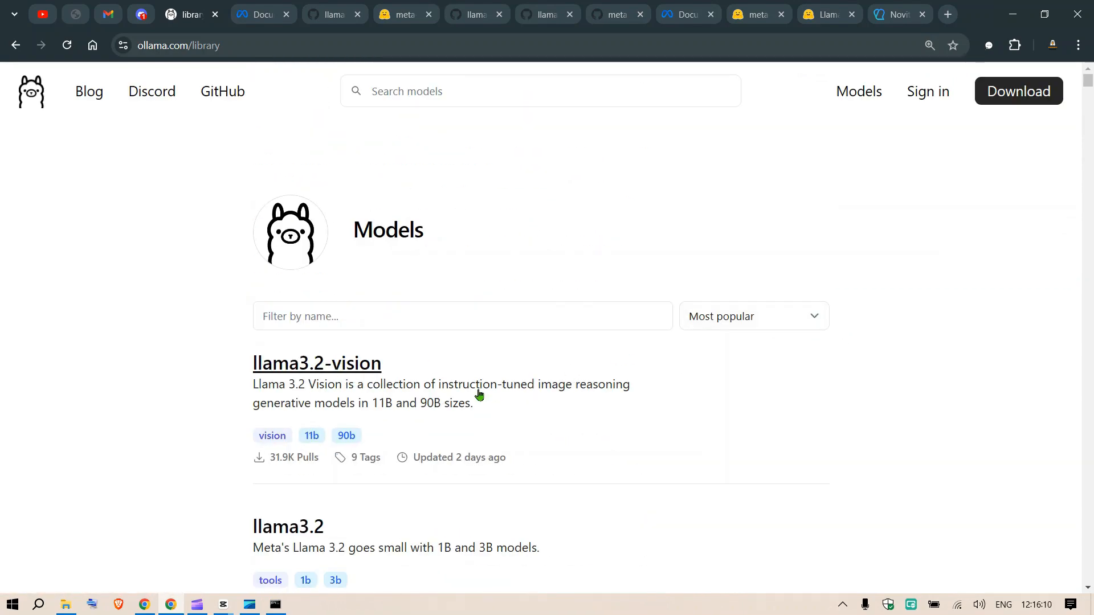
{"action": "left_click", "coordinate": [317, 362]}
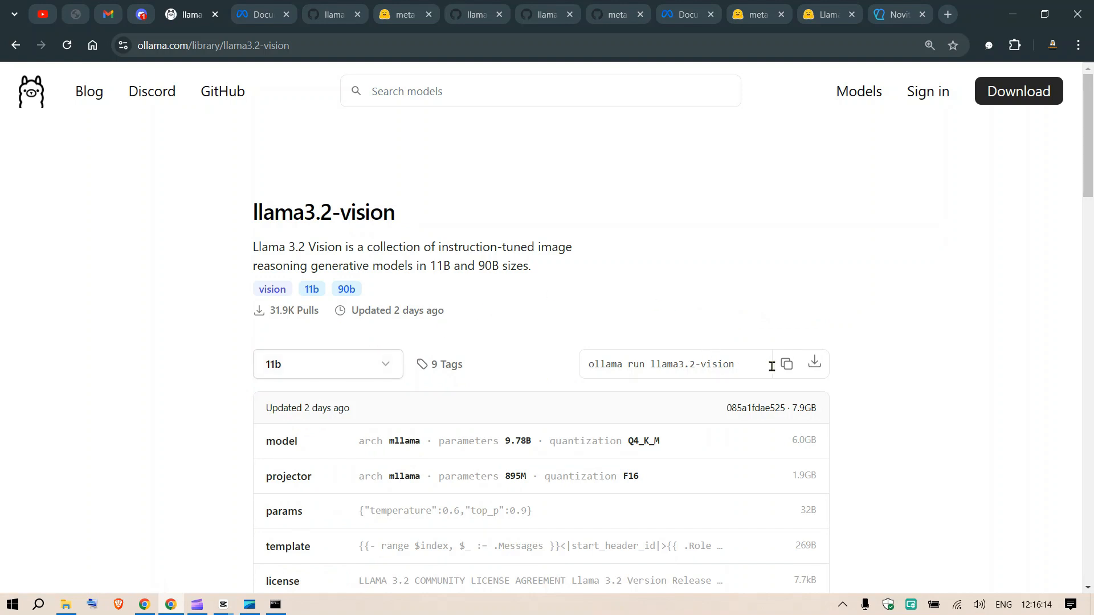
- Compare the 11b (7.9GB) and 90b (55GB) size variants, then switch to the Novita AI site
{"action": "left_click", "coordinate": [785, 363]}
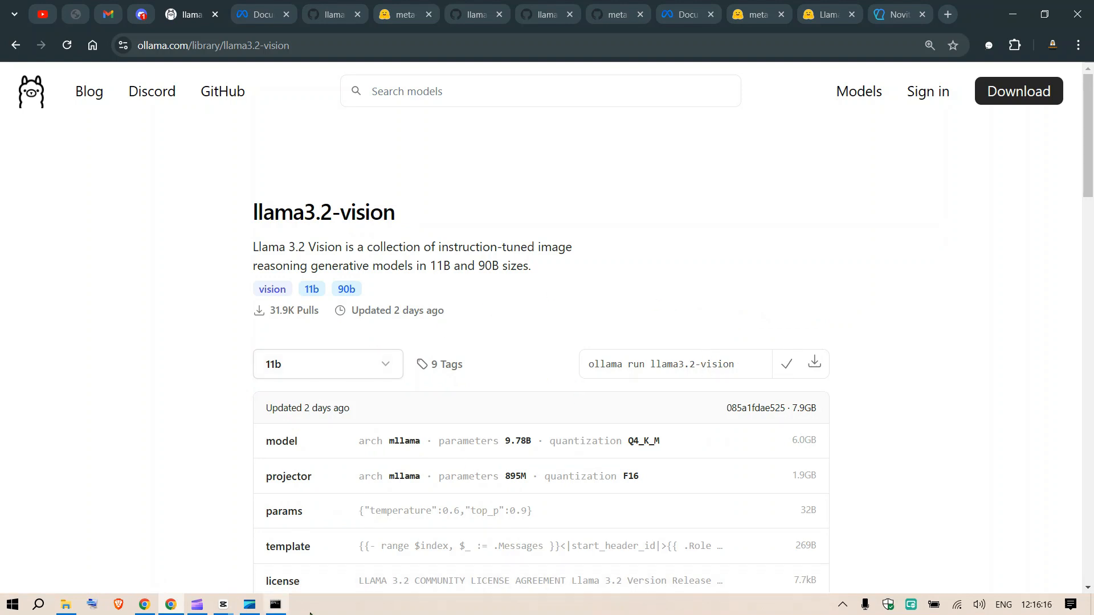
{"action": "left_click", "coordinate": [275, 604]}
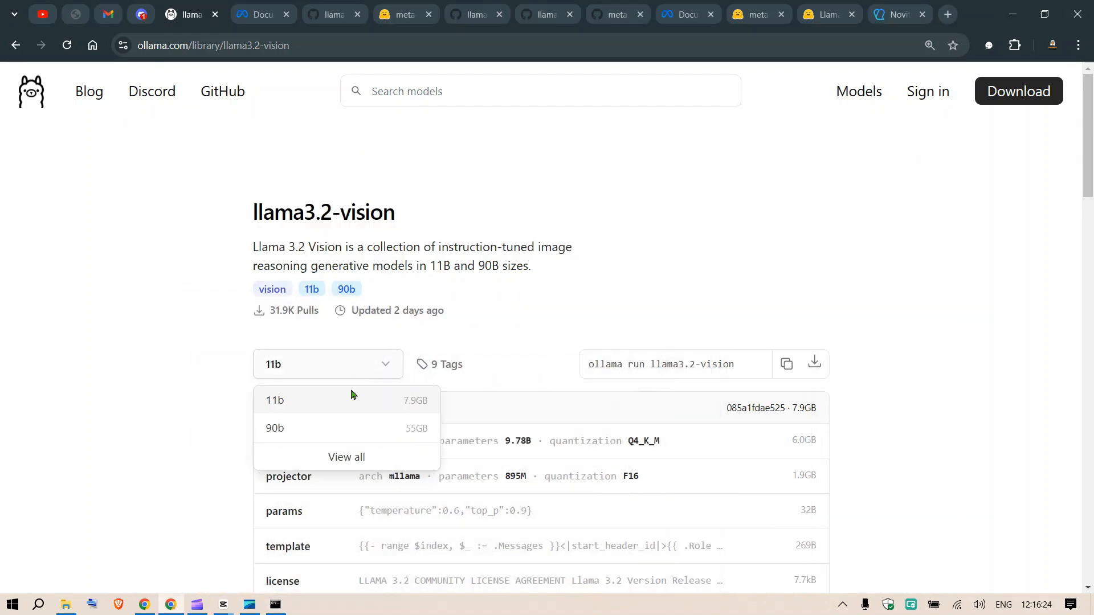
{"action": "mouse_move", "coordinate": [275, 427]}
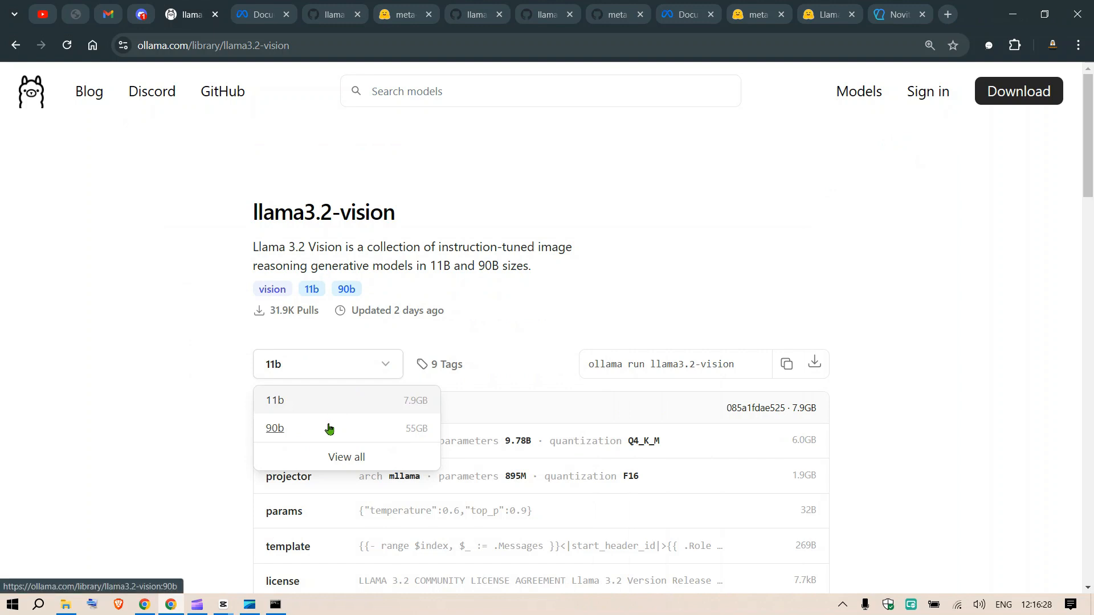
{"action": "left_click", "coordinate": [896, 14]}
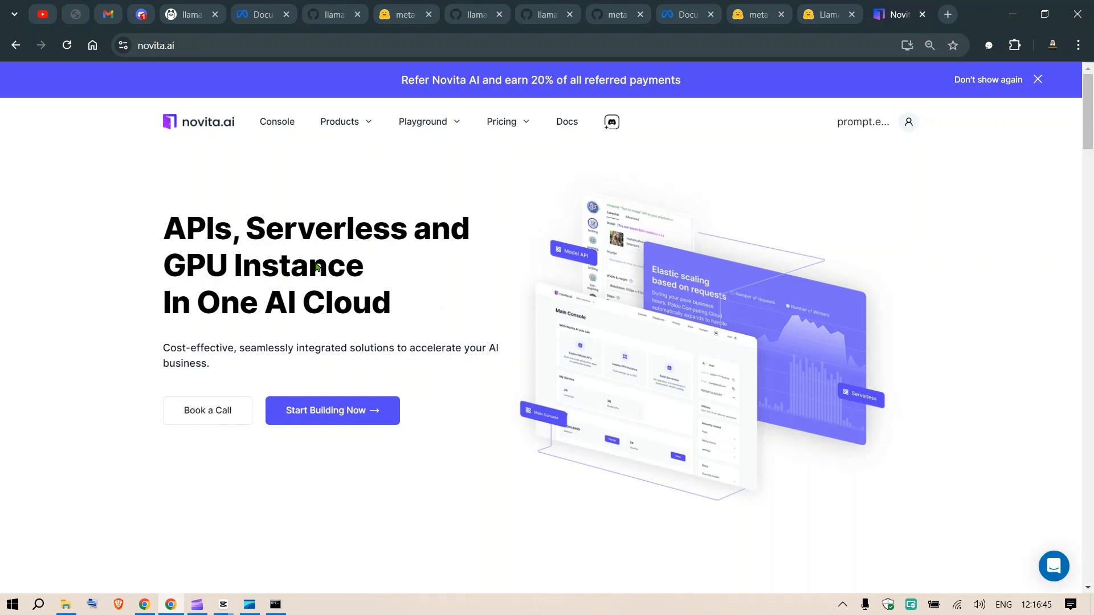
{"action": "mouse_move", "coordinate": [667, 201]}
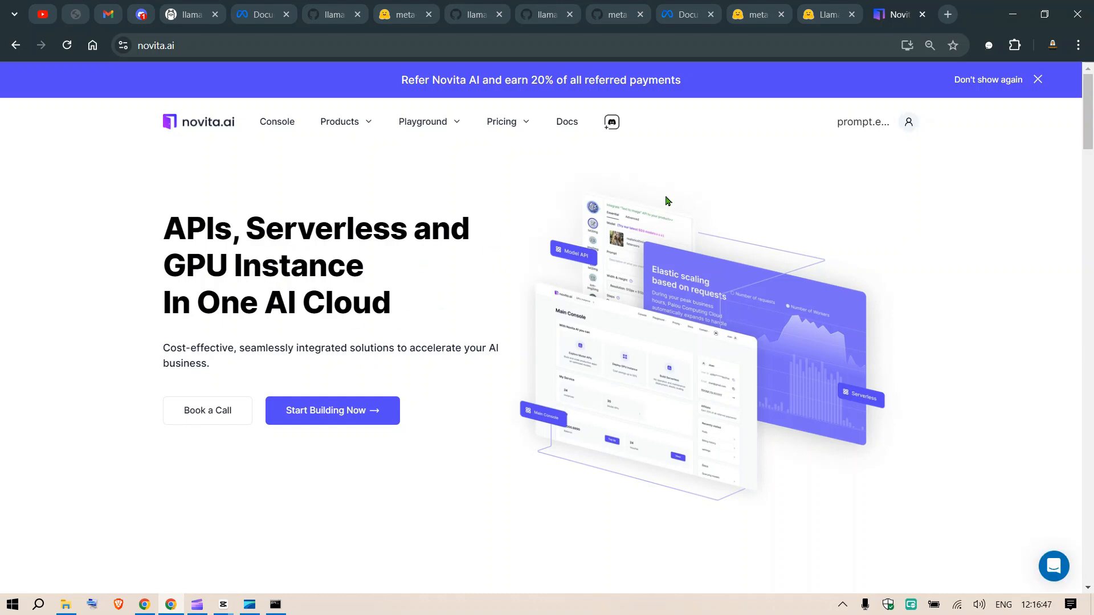
- Go from the Novita home page through Console to Deploy GPU Instance, listing server prices
{"action": "left_click", "coordinate": [1037, 79]}
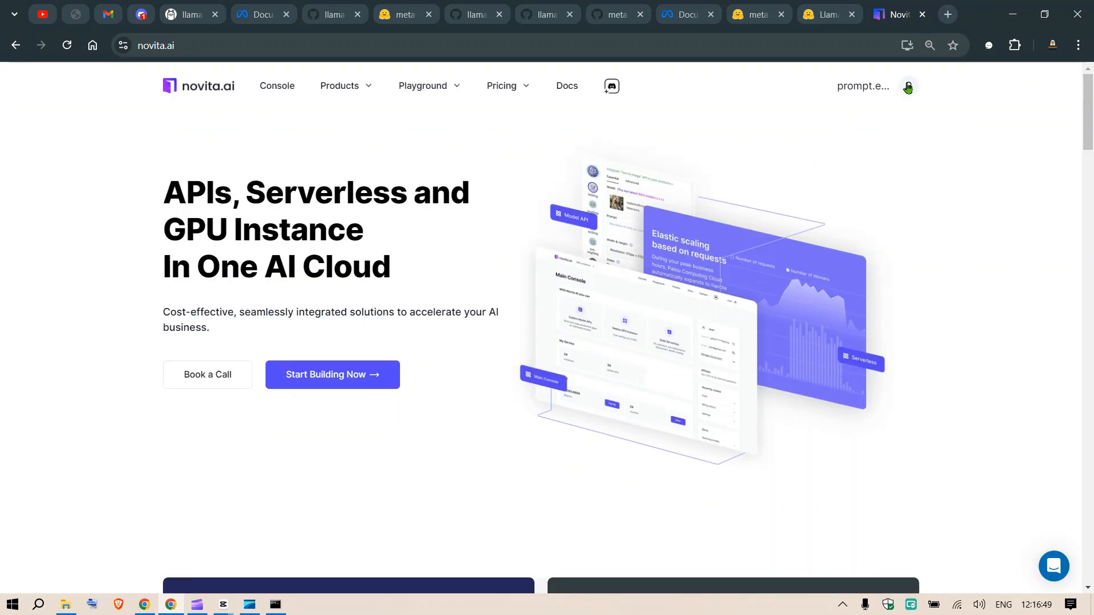
{"action": "left_click", "coordinate": [908, 87]}
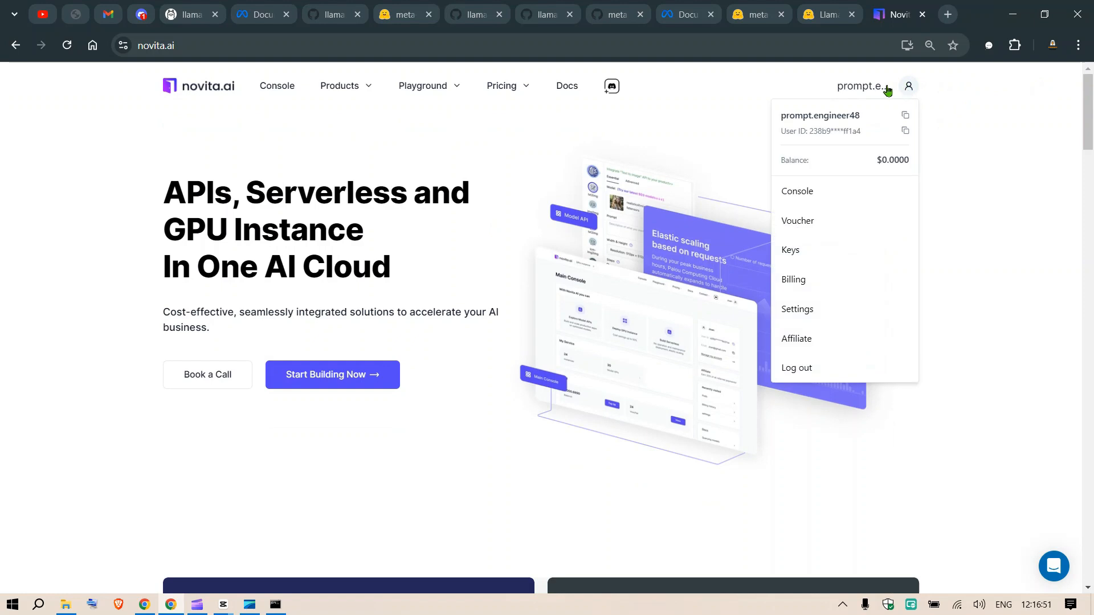
{"action": "mouse_move", "coordinate": [796, 195]}
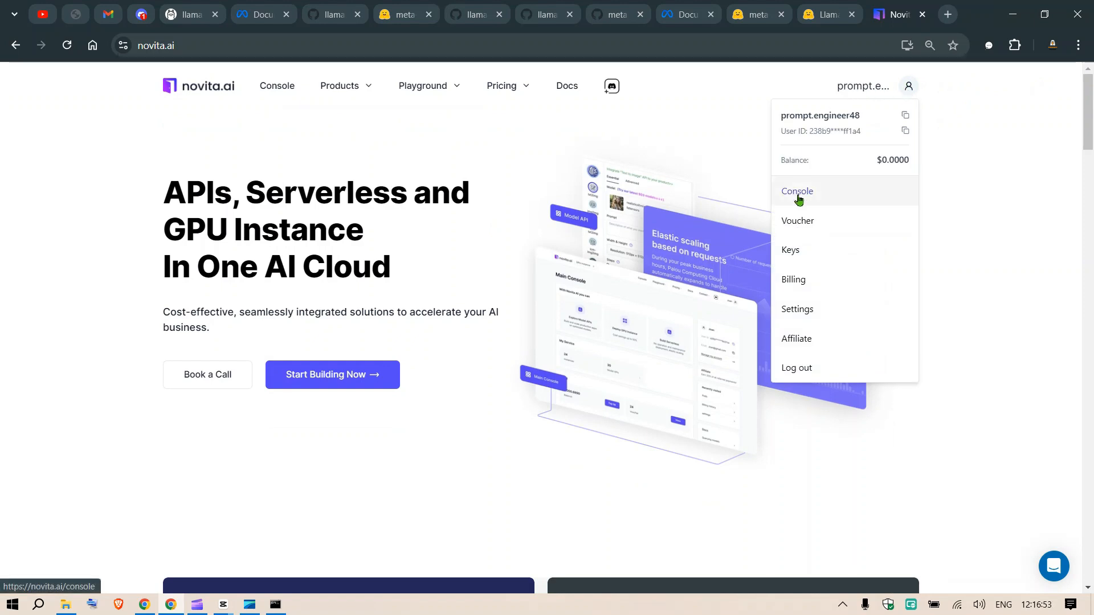
{"action": "left_click", "coordinate": [797, 192]}
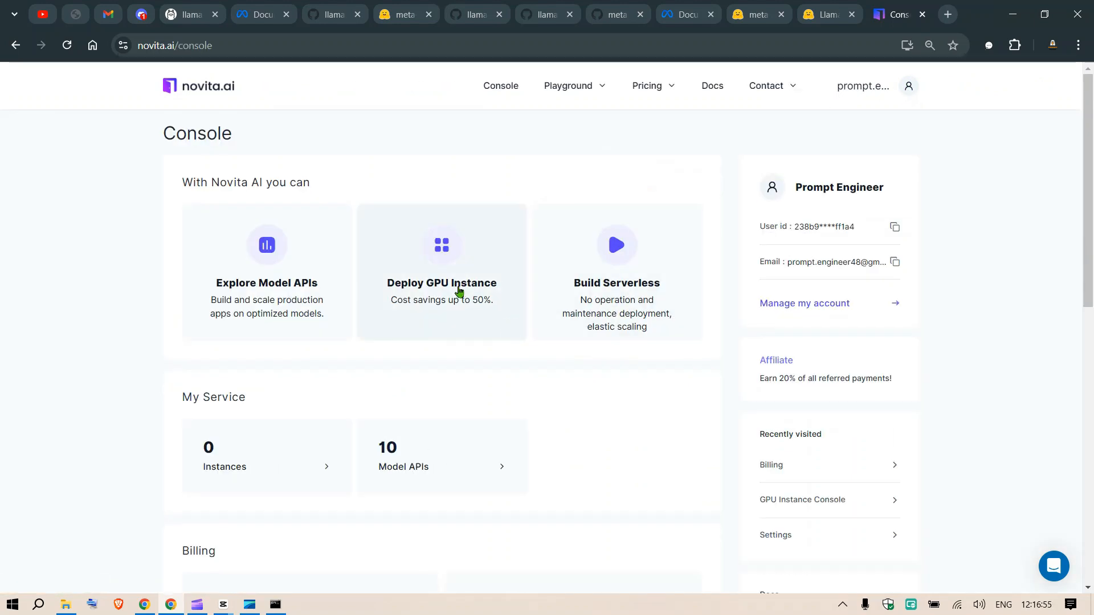
{"action": "left_click", "coordinate": [441, 283]}
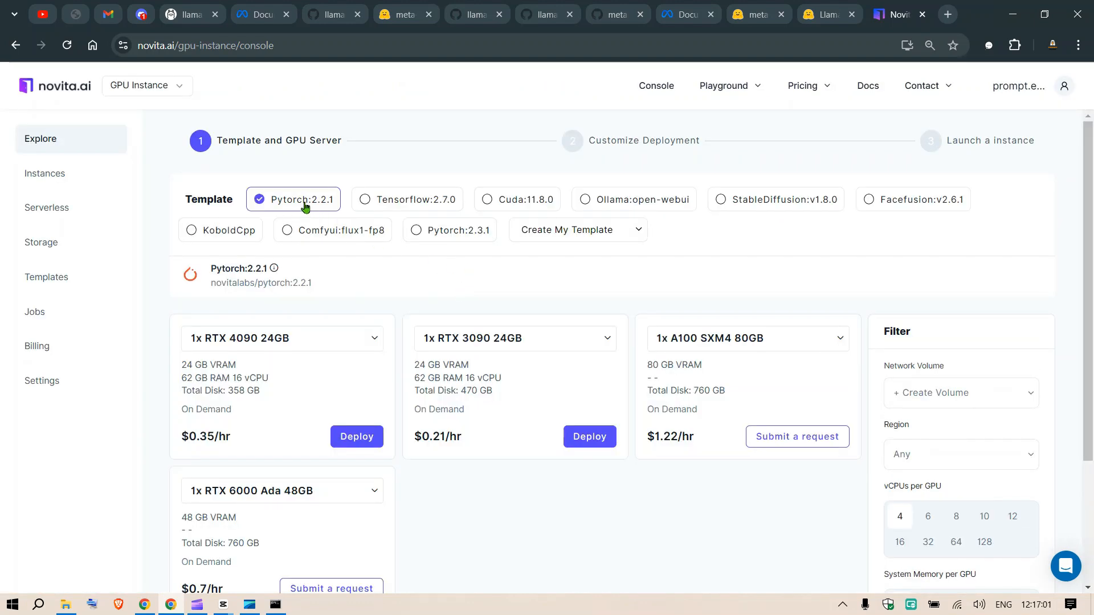
{"action": "mouse_move", "coordinate": [718, 346]}
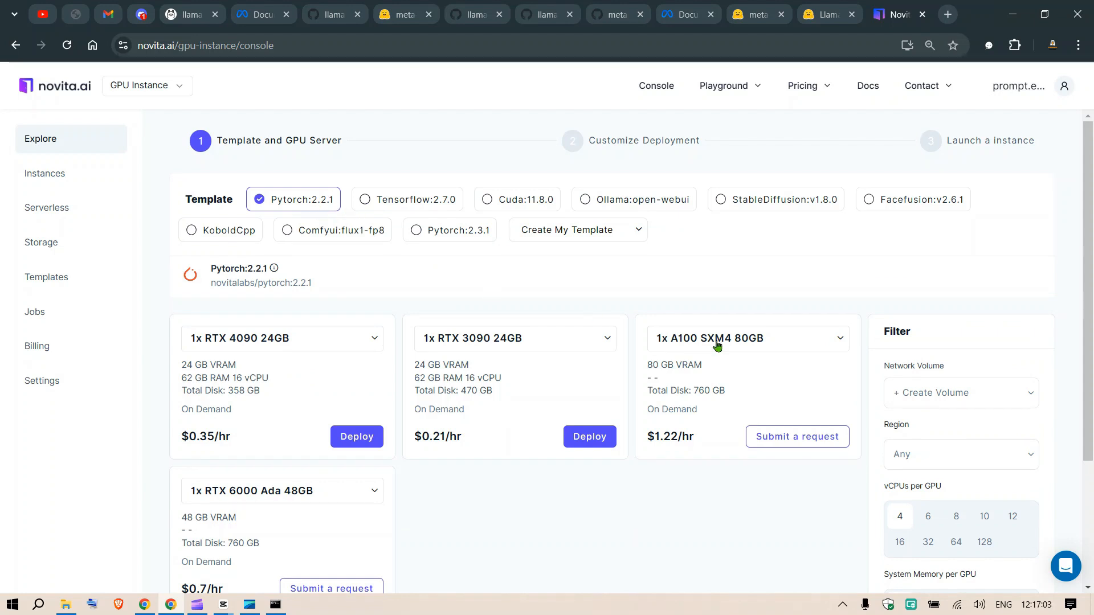
{"action": "scroll", "scroll_direction": "down", "scroll_amount": 3}
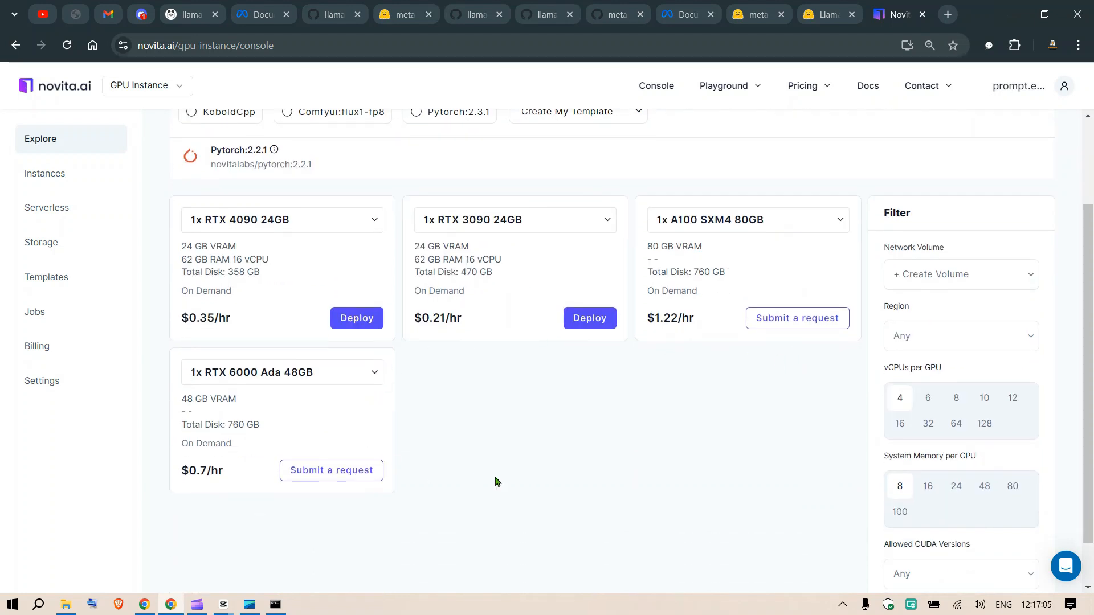
{"action": "mouse_move", "coordinate": [493, 449]}
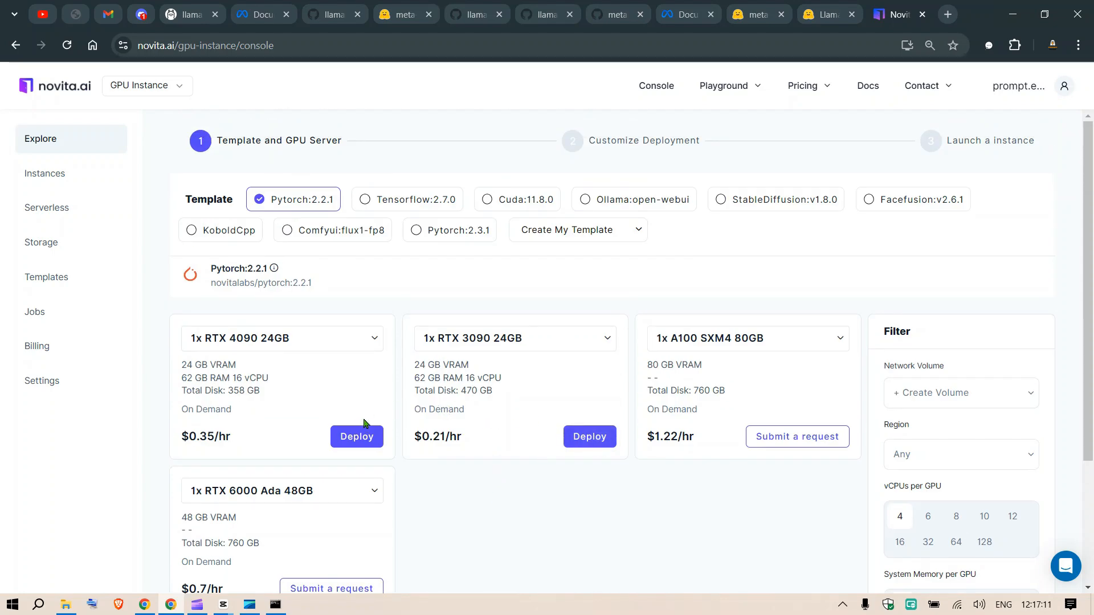
- Choose the RTX 4090 server with 100 GB disks and HTTP port 9008
{"action": "left_click", "coordinate": [356, 437]}
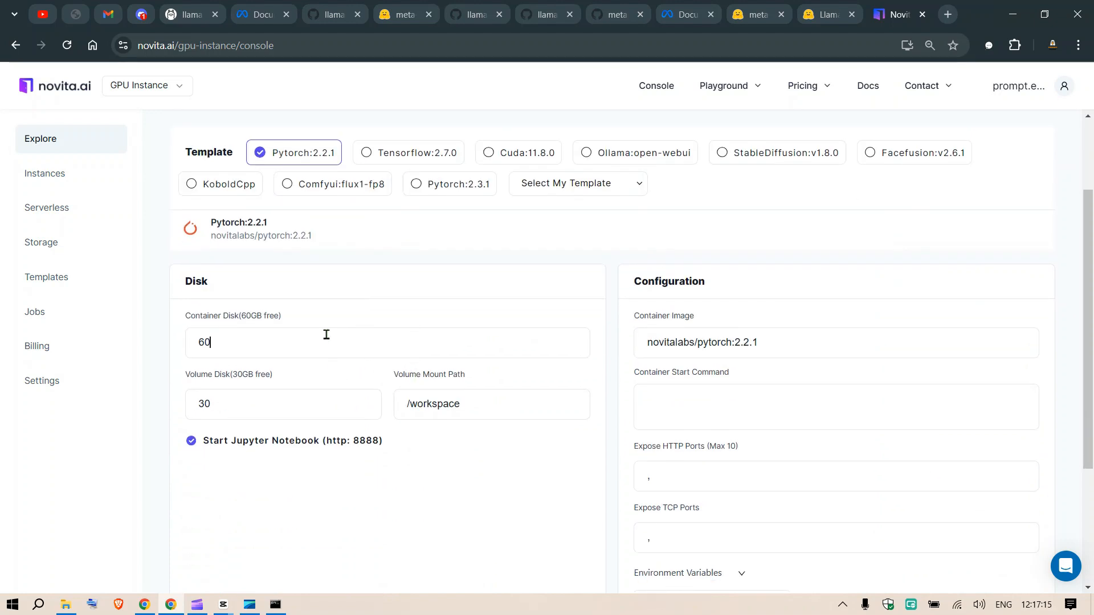
{"action": "type", "text": "100"}
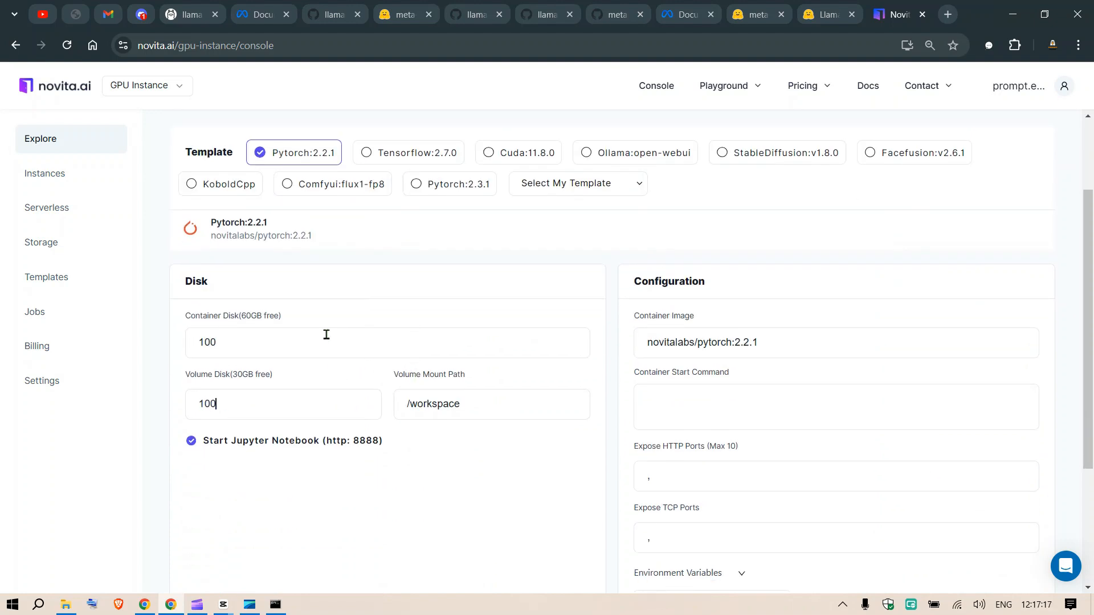
{"action": "scroll", "scroll_direction": "down", "scroll_amount": 3}
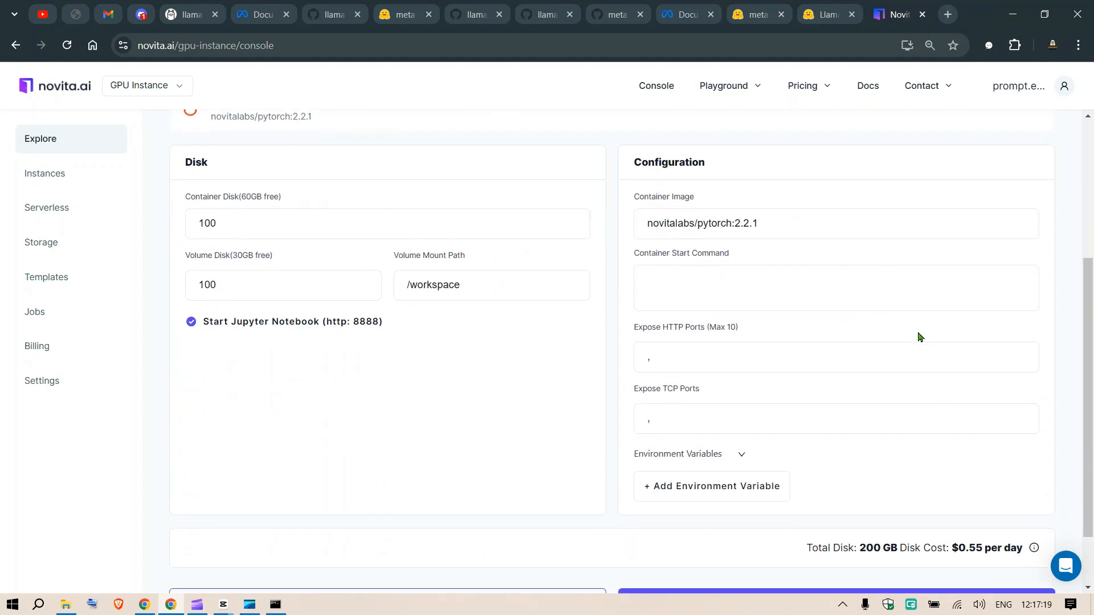
{"action": "scroll", "scroll_direction": "down", "scroll_amount": 3}
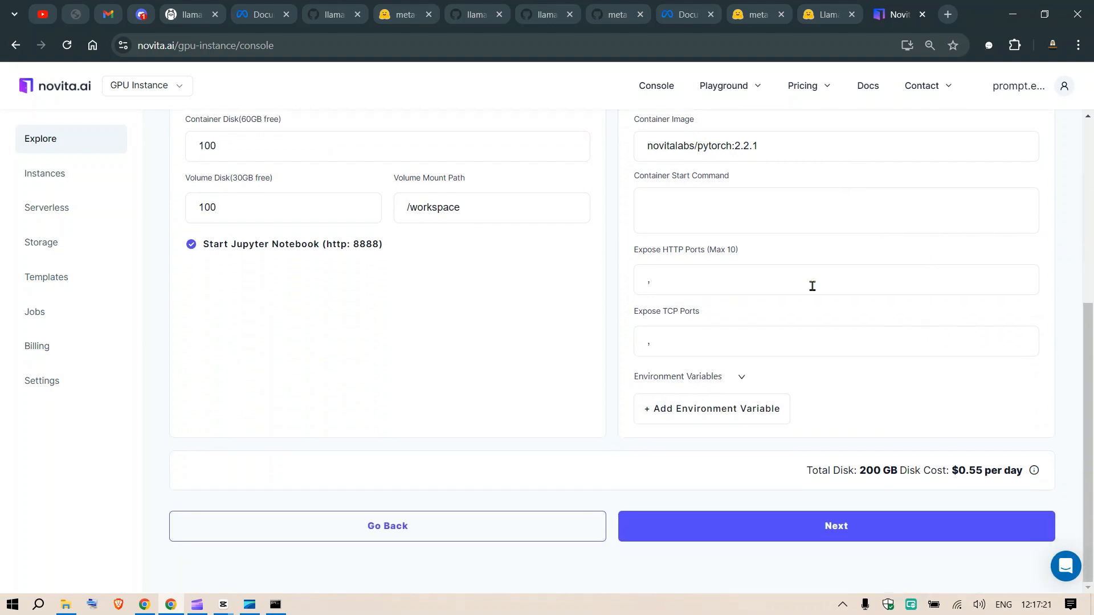
{"action": "type", "text": "9008"}
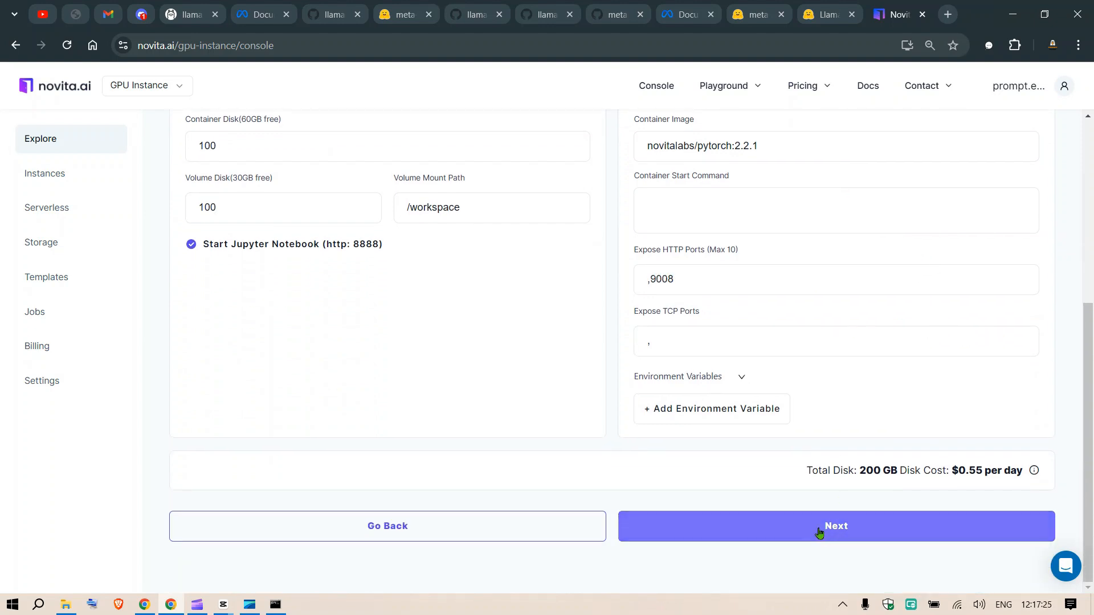
- Review the deployment summary and launch the configured instance
{"action": "left_click", "coordinate": [835, 527]}
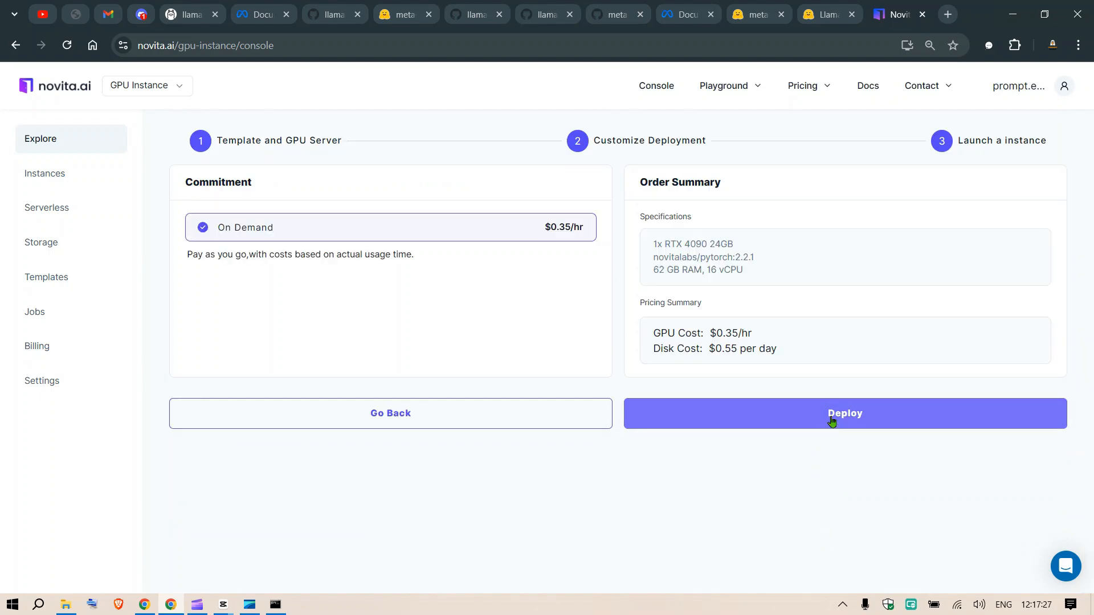
{"action": "left_click", "coordinate": [843, 412]}
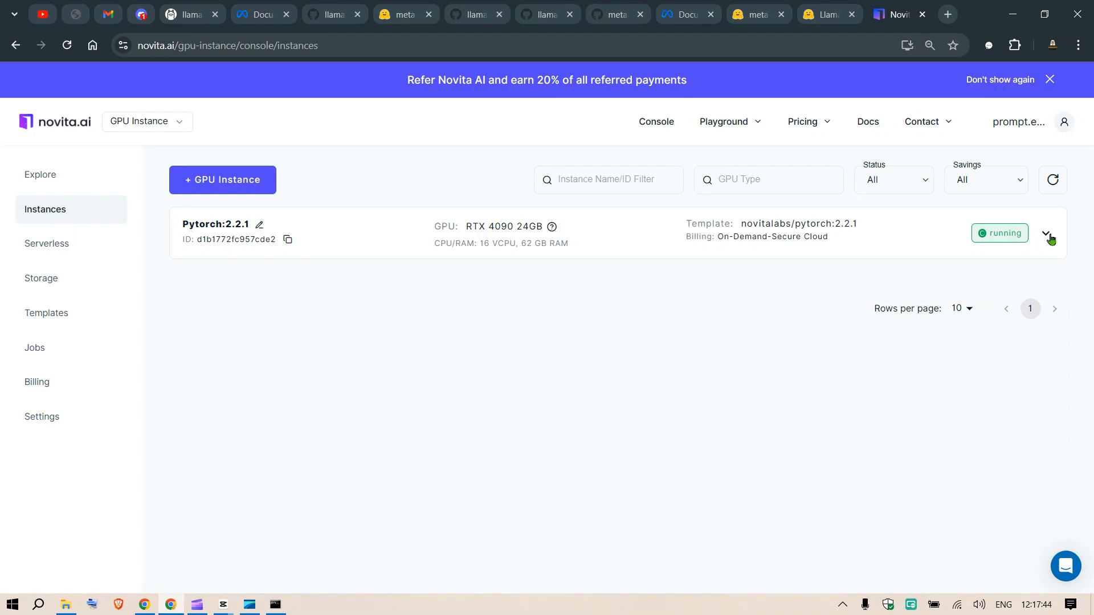
- Connect to the running instance's JupyterLab on port 8888 and dismiss the news prompt
{"action": "left_click", "coordinate": [1046, 234]}
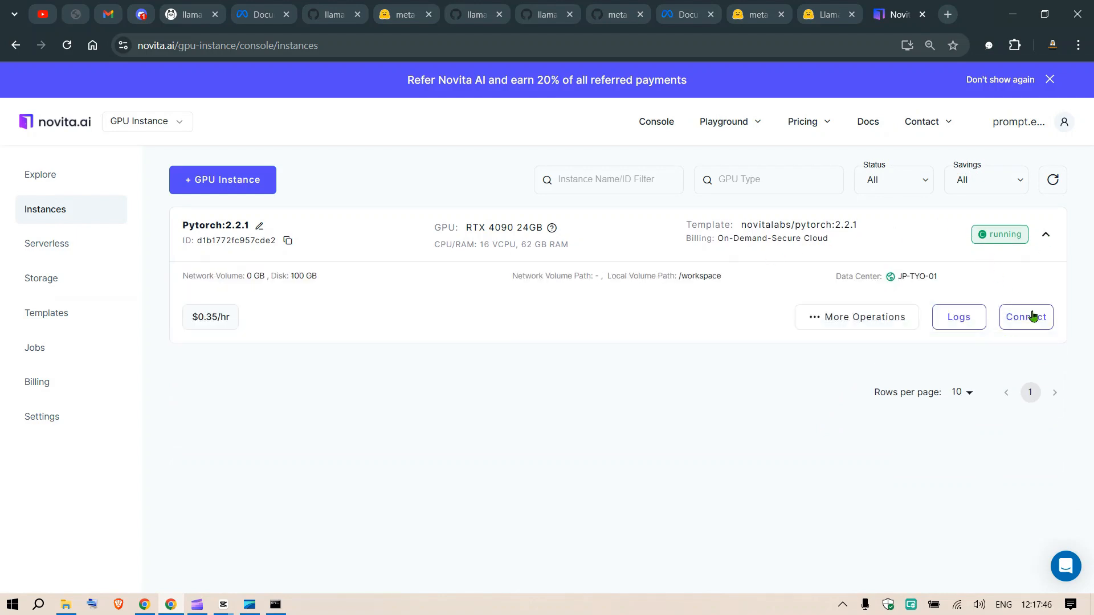
{"action": "left_click", "coordinate": [1026, 317]}
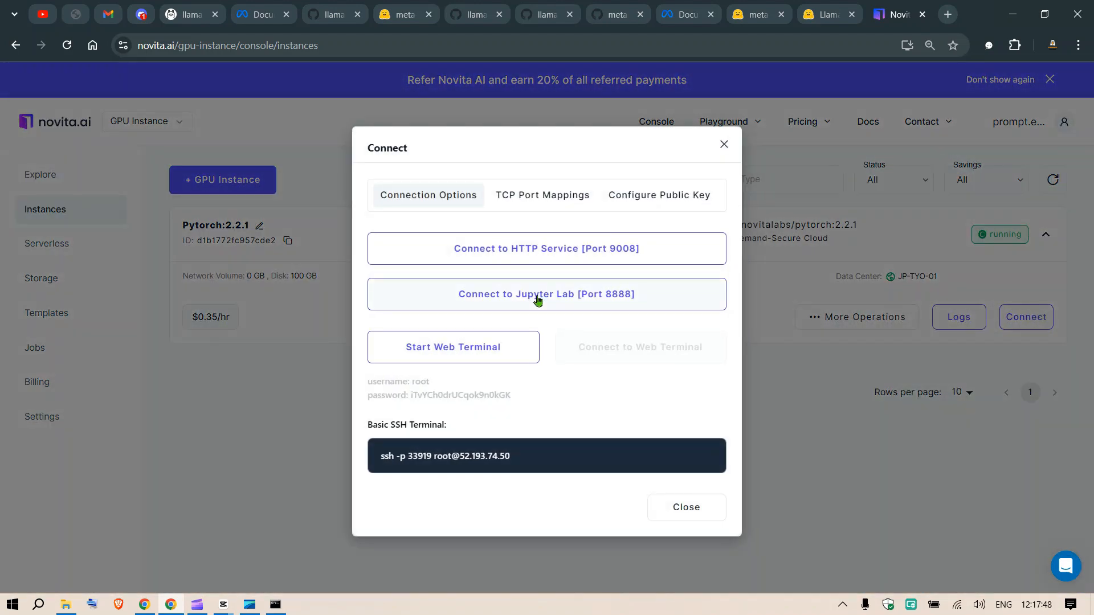
{"action": "left_click", "coordinate": [546, 294]}
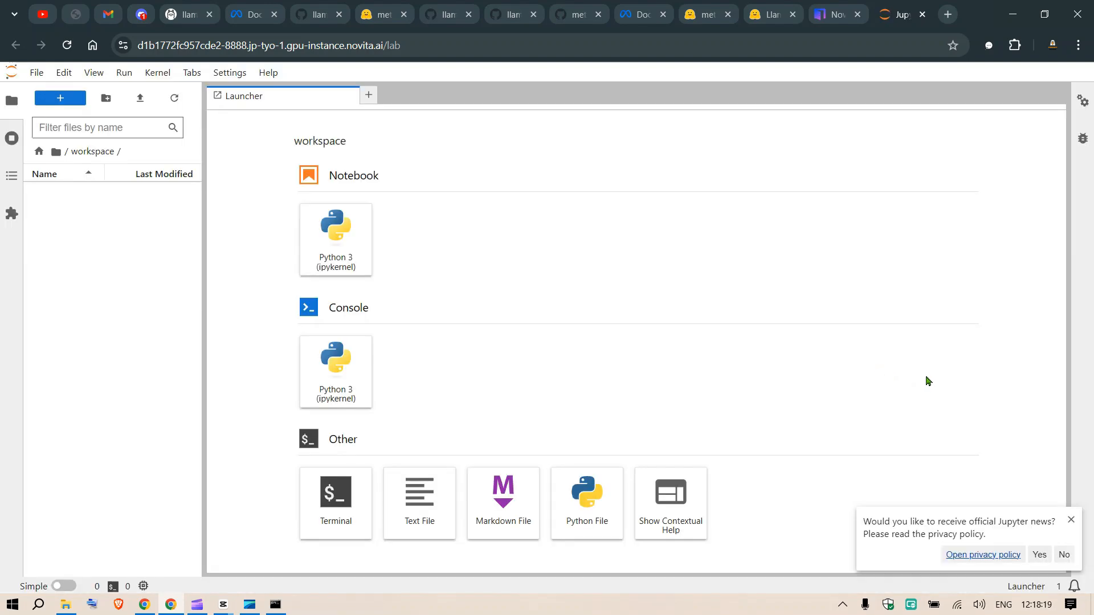
{"action": "left_click", "coordinate": [1063, 555]}
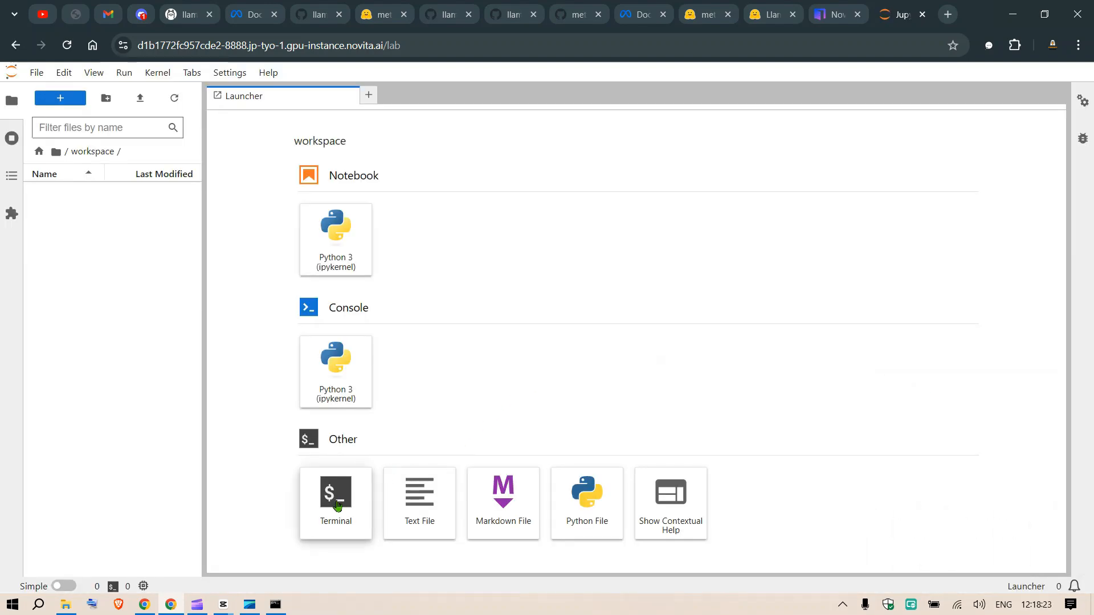
- Start a terminal with larger text and run ollama, which reports command not found
{"action": "left_click", "coordinate": [335, 503]}
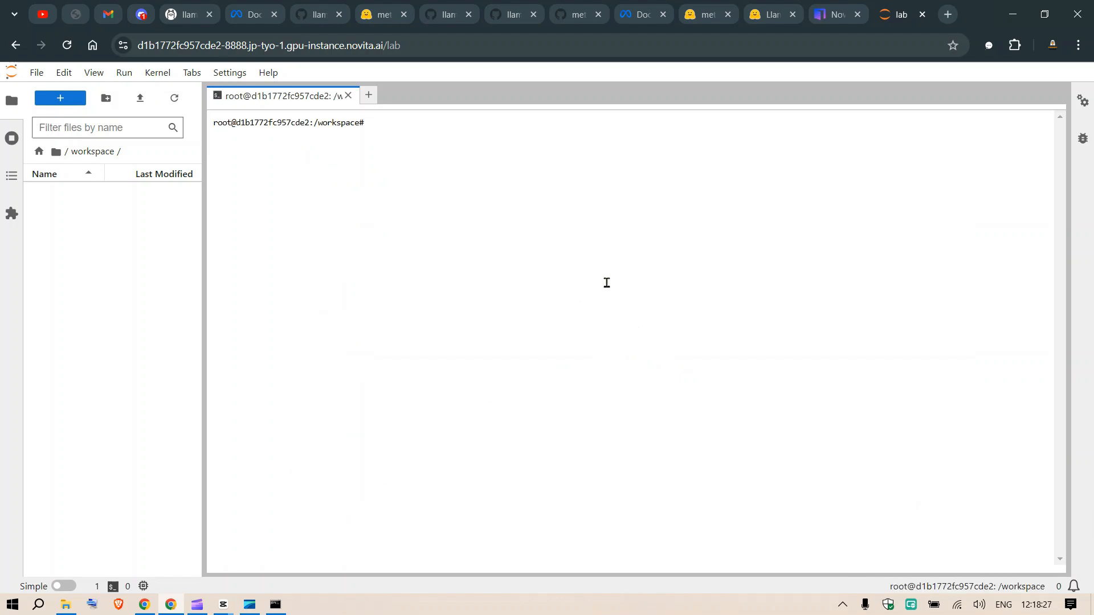
{"action": "key", "text": "ctrl+plus"}
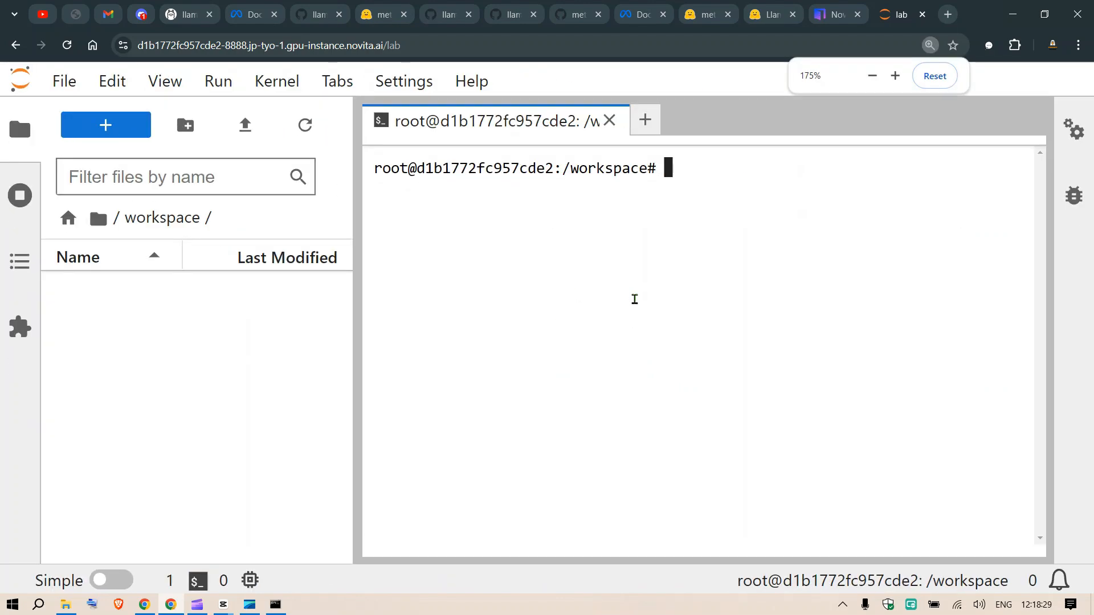
{"action": "type", "text": "ollama"}
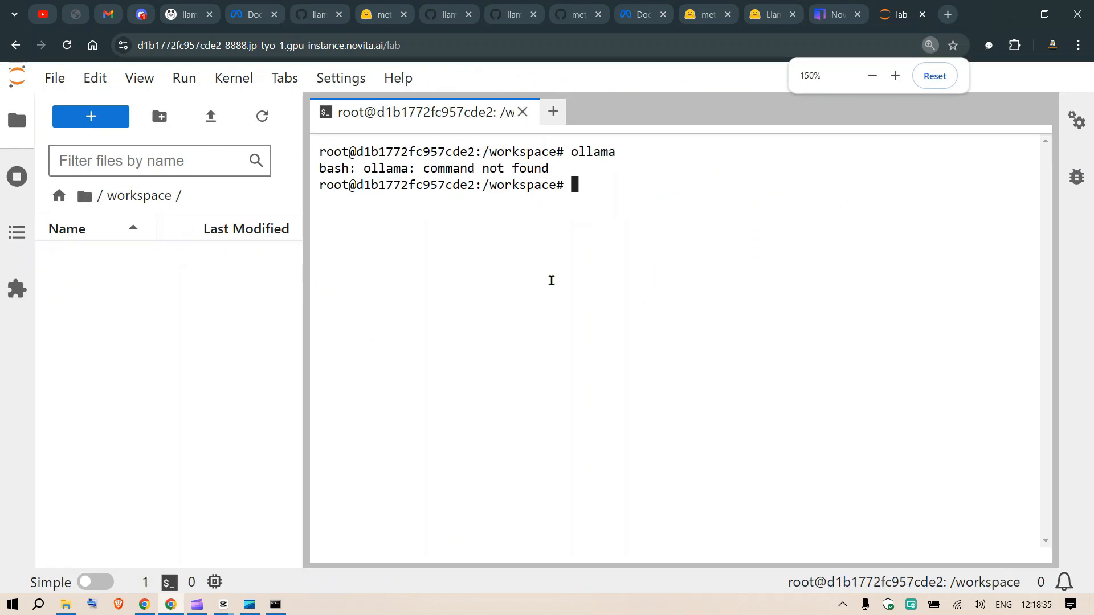
- Copy the one-line curl install command from Ollama's Linux download page
{"action": "left_click", "coordinate": [182, 14]}
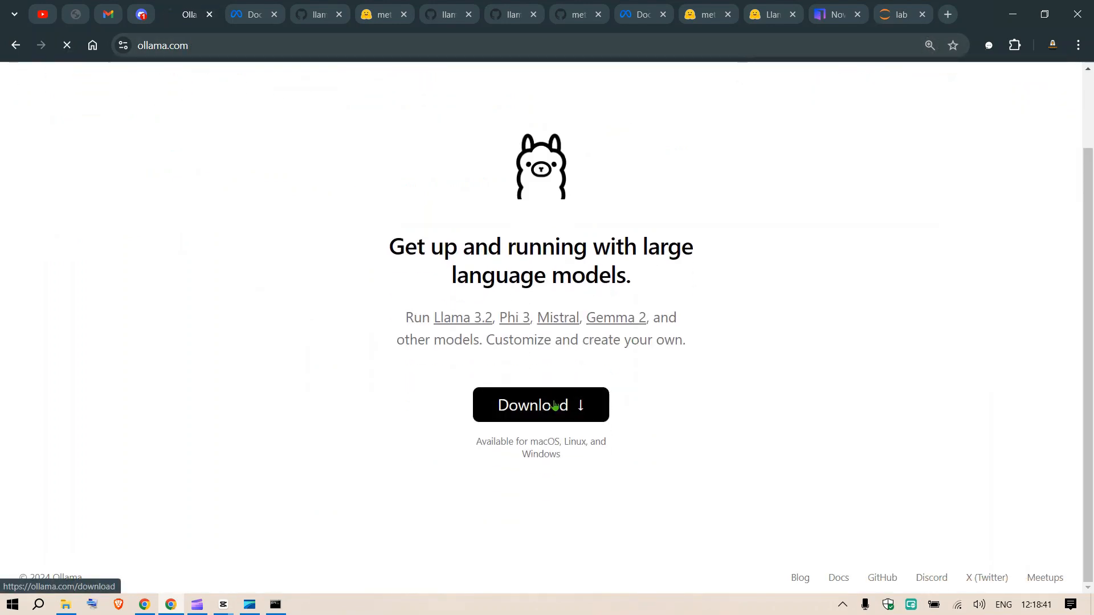
{"action": "left_click", "coordinate": [540, 404]}
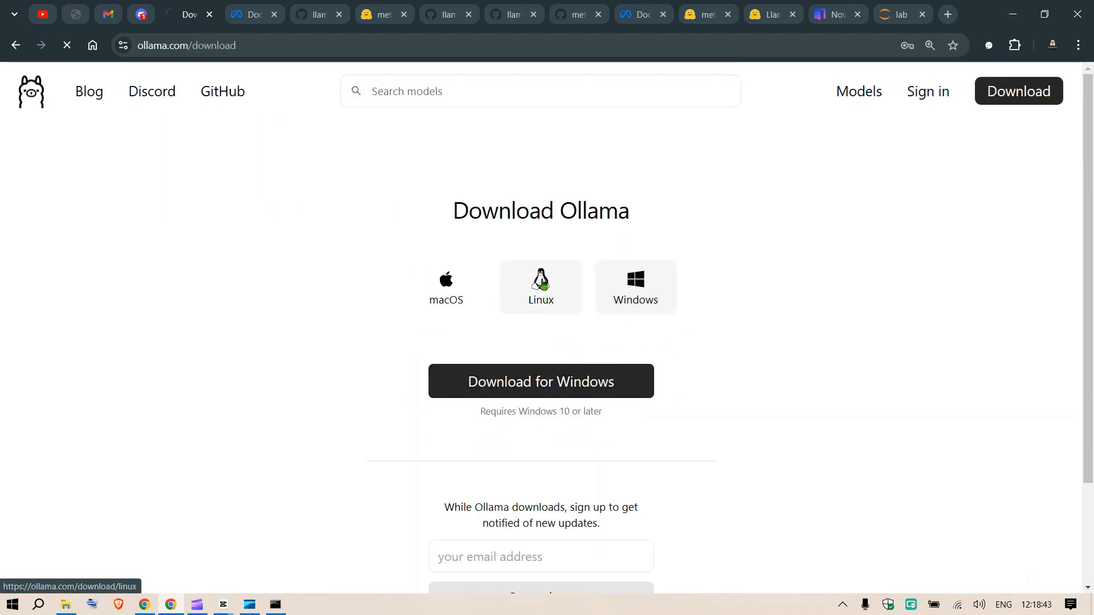
{"action": "left_click", "coordinate": [540, 286]}
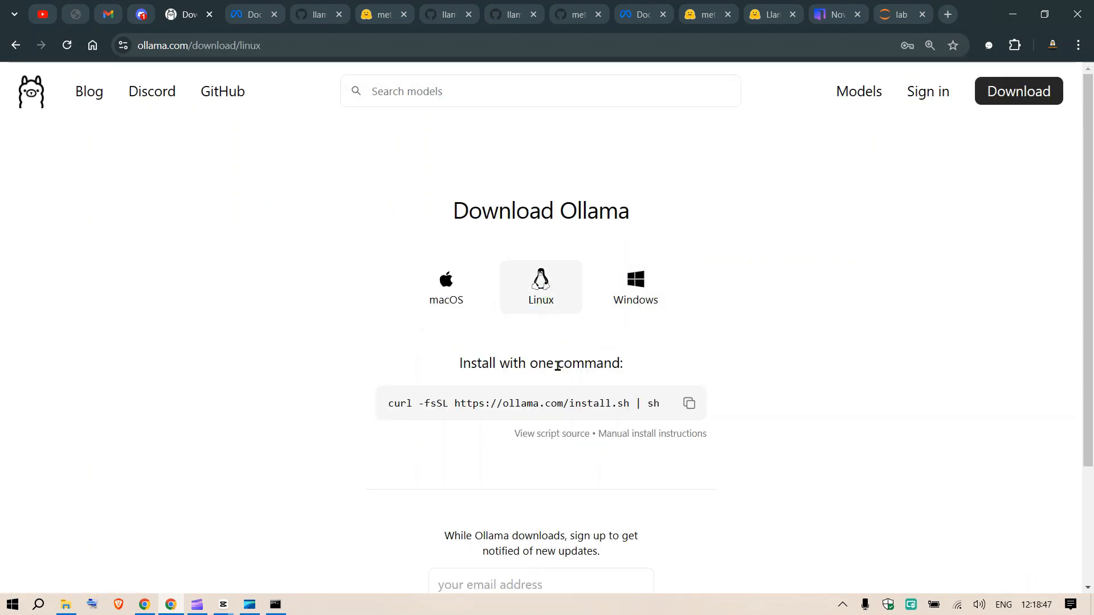
{"action": "left_click", "coordinate": [688, 403]}
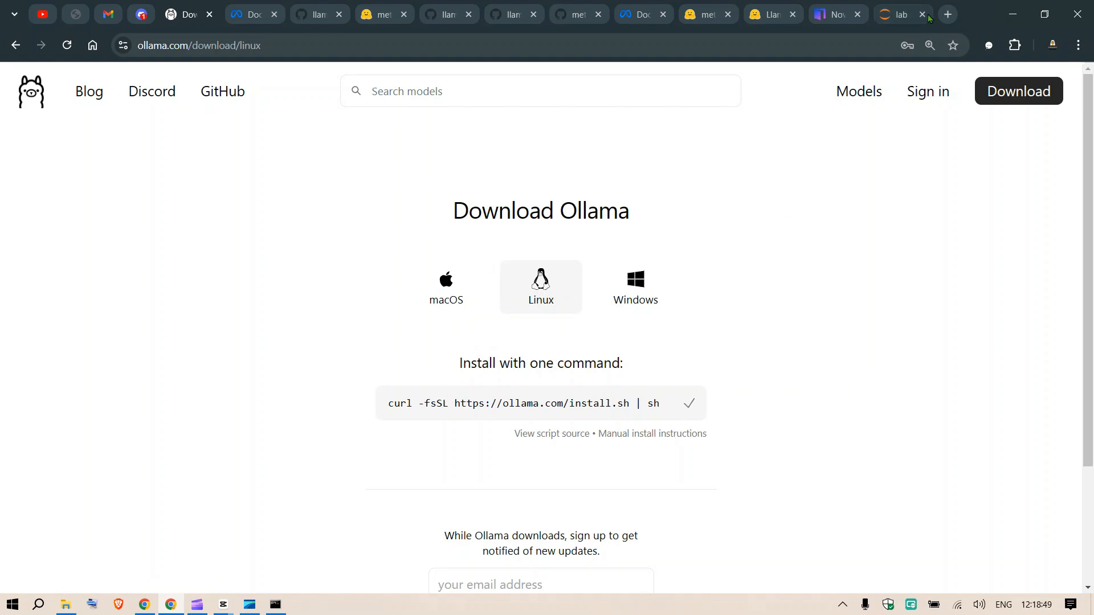
- Run apt-get update in the instance terminal after the curl-based install fails
{"action": "left_click", "coordinate": [899, 14]}
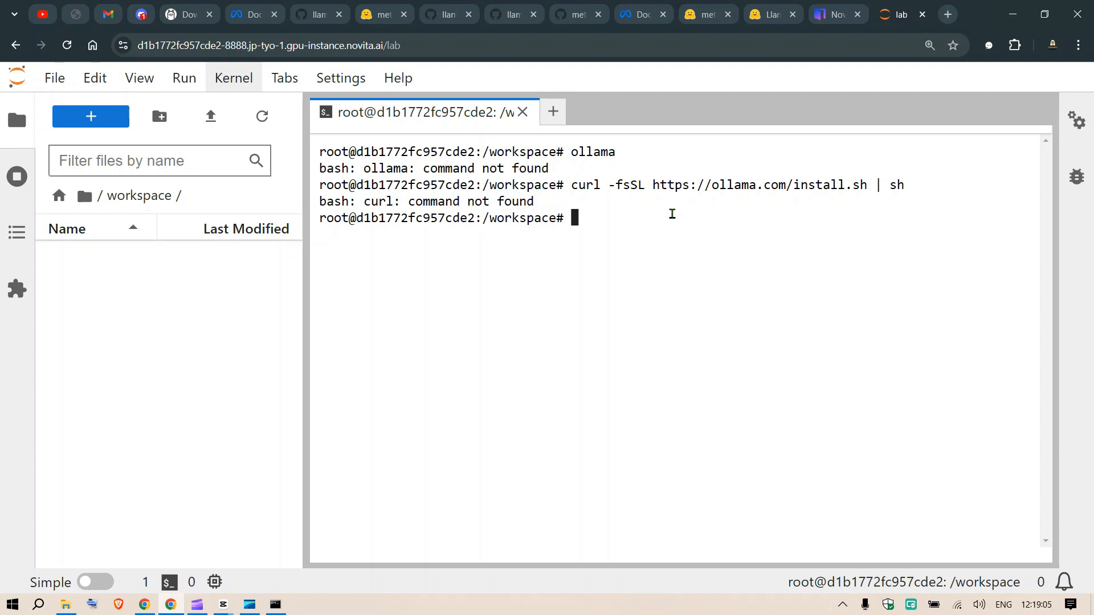
{"action": "type", "text": "get"}
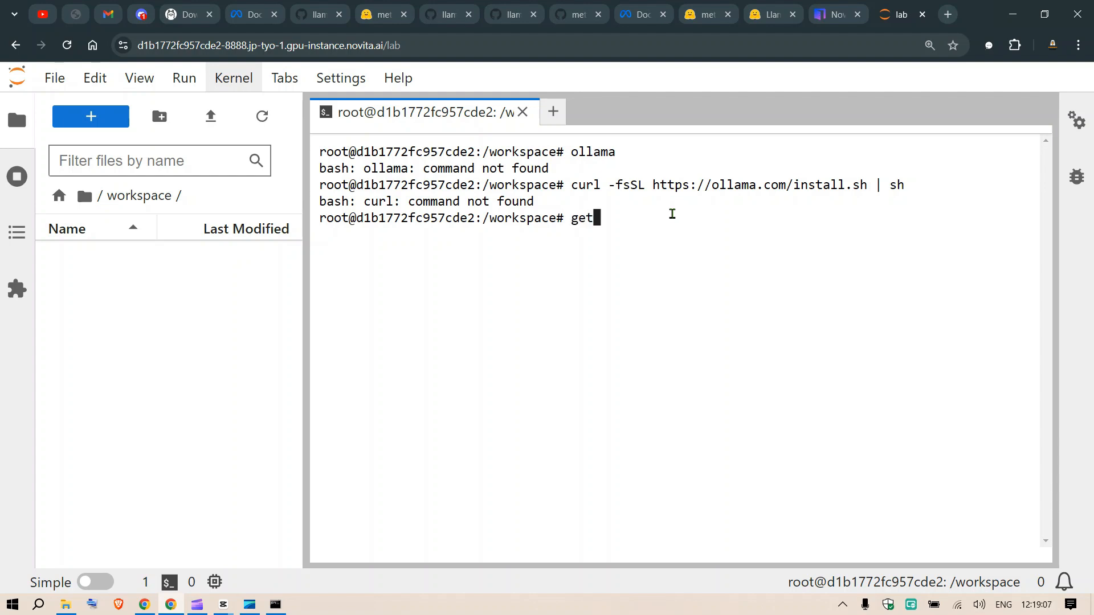
{"action": "type", "text": "apt-"}
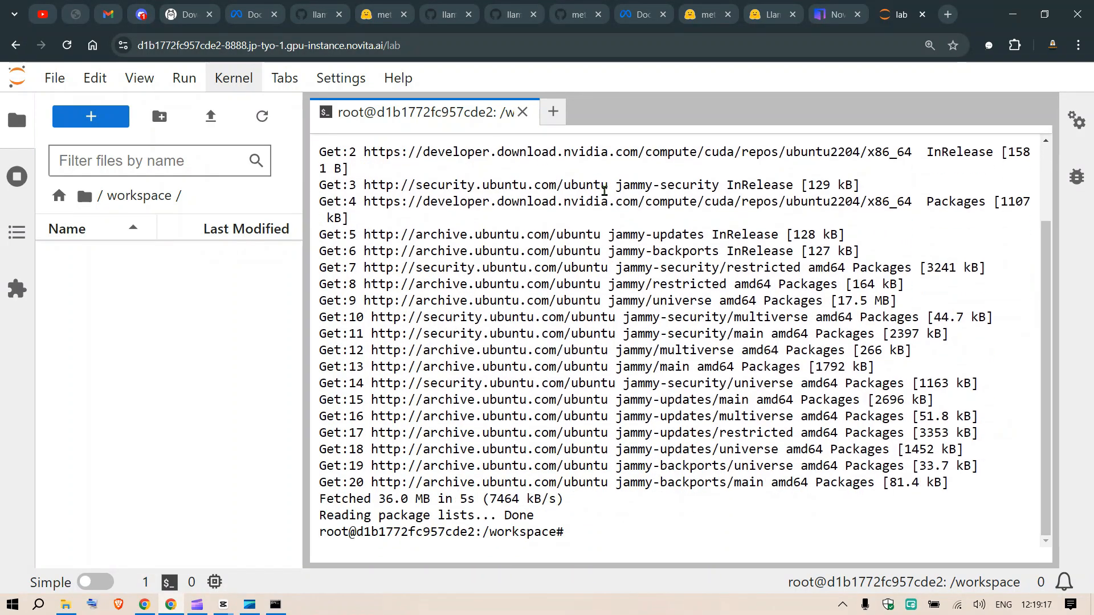
{"action": "type", "text": "apt-get install"}
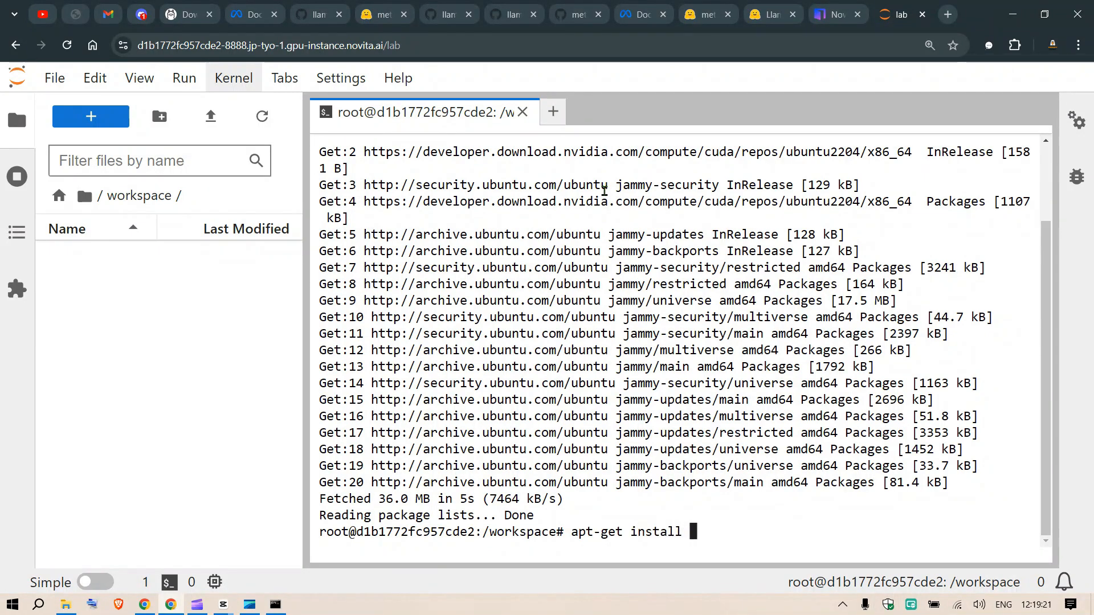
{"action": "type", "text": "curl"}
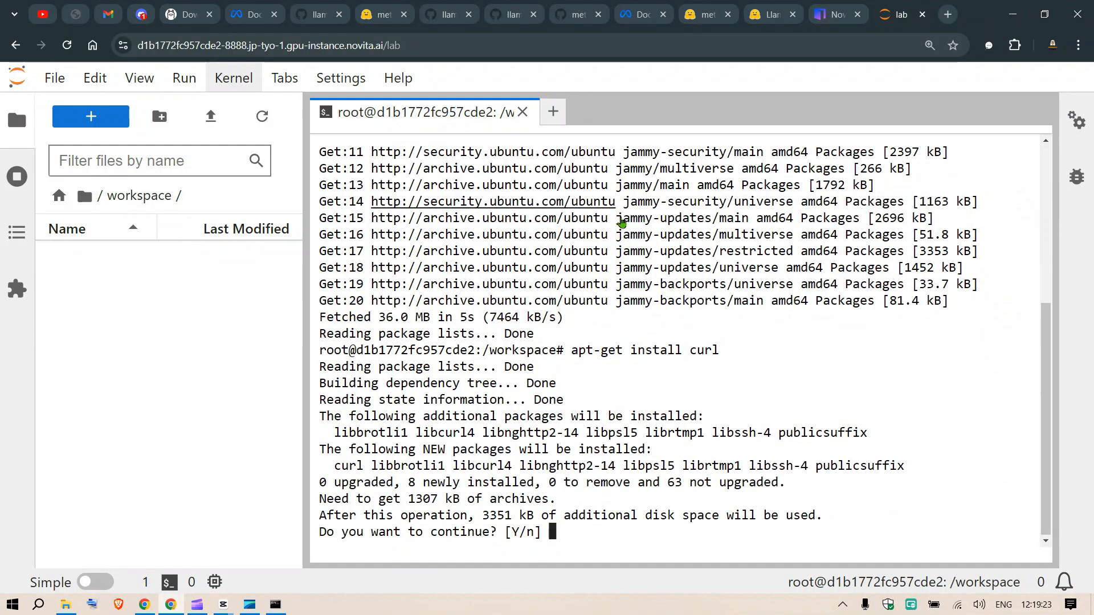
{"action": "type", "text": "u"}
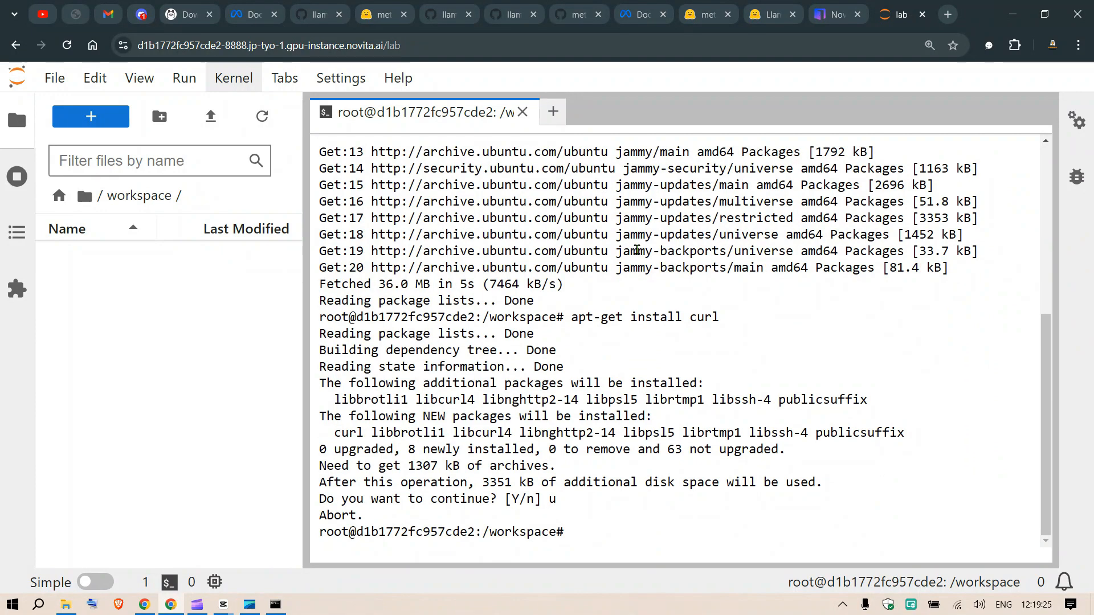
- Install curl with apt-get install curl, confirming with y, then clear the screen
{"action": "type", "text": "apt-get install curl"}
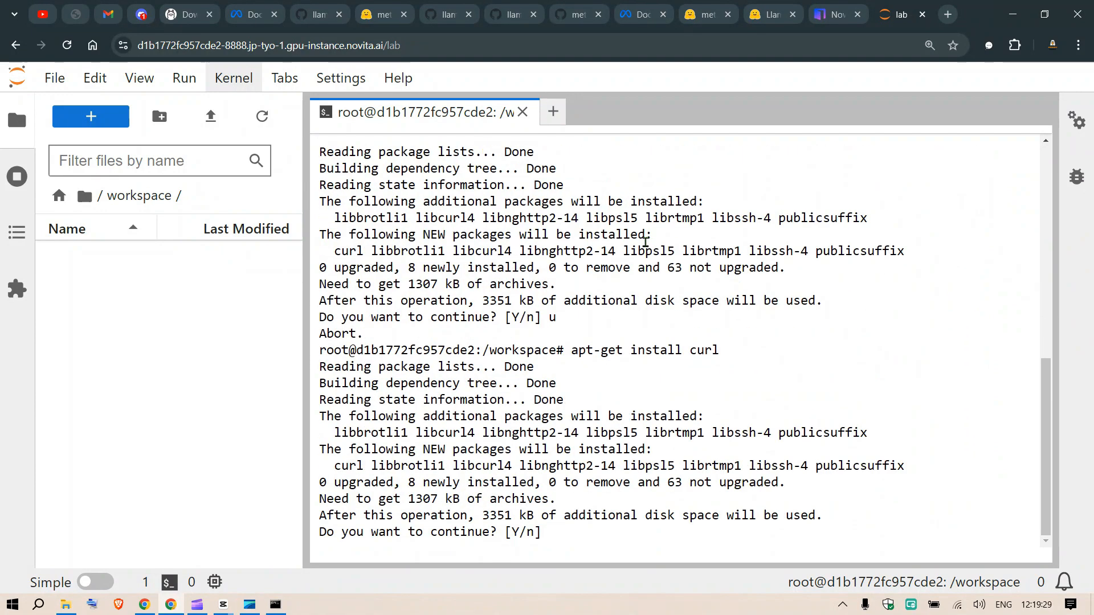
{"action": "type", "text": "y"}
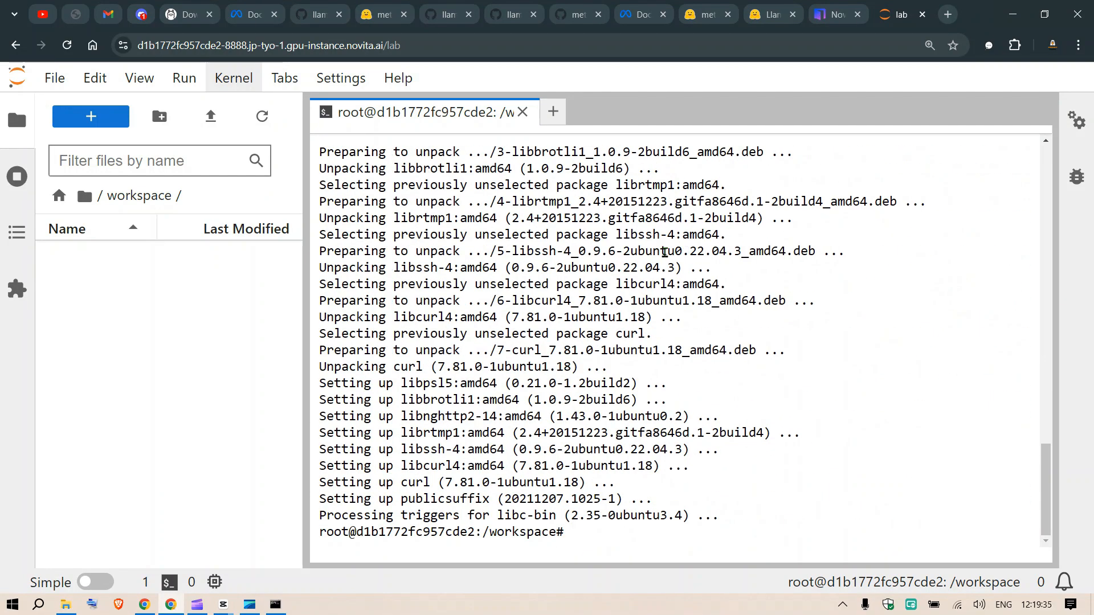
{"action": "type", "text": "cls"}
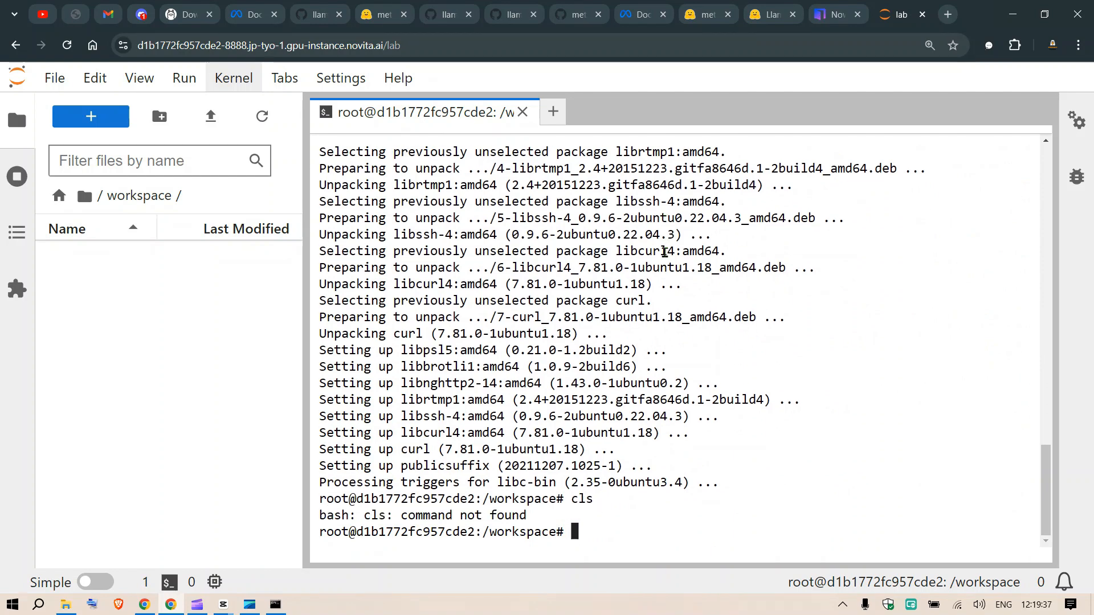
{"action": "type", "text": "celar"}
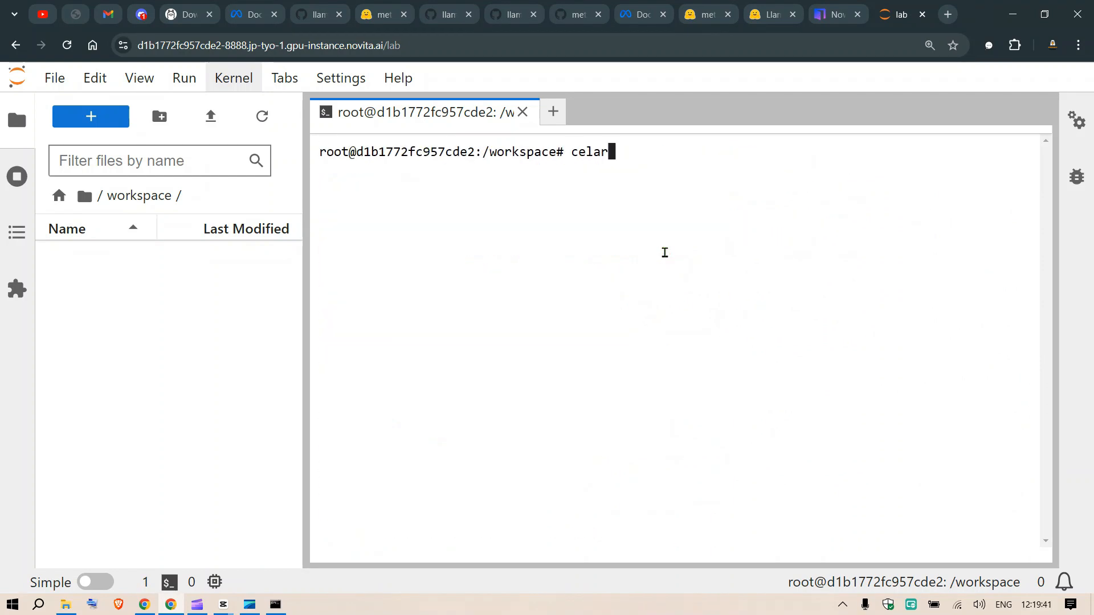
- Pull the llama3.2-vision model with ollama in the first terminal
{"action": "type", "text": "apt-get update"}
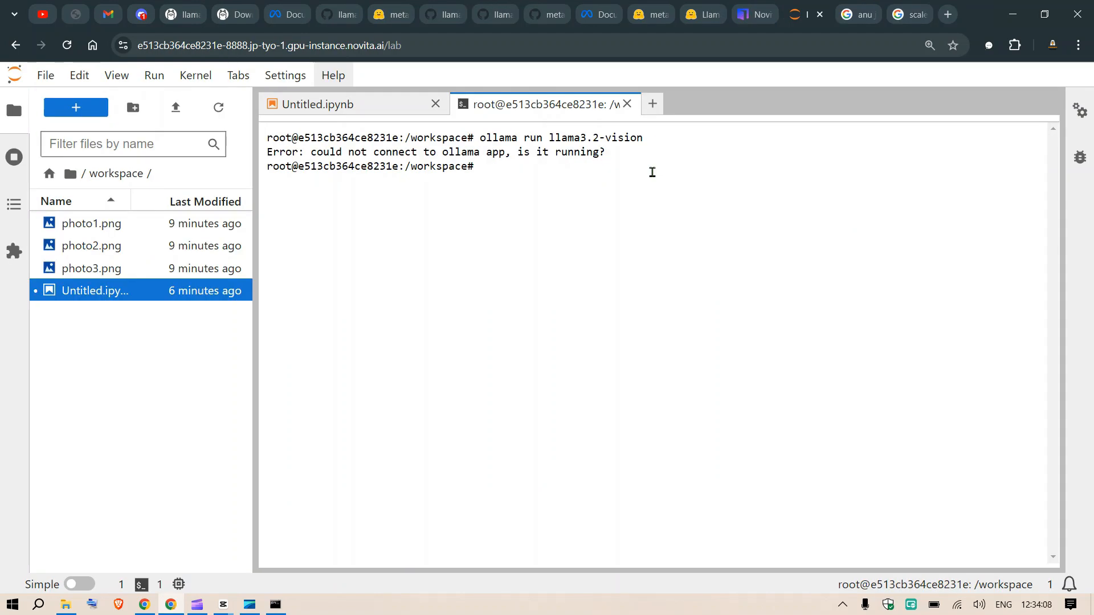
{"action": "type", "text": "ollama"}
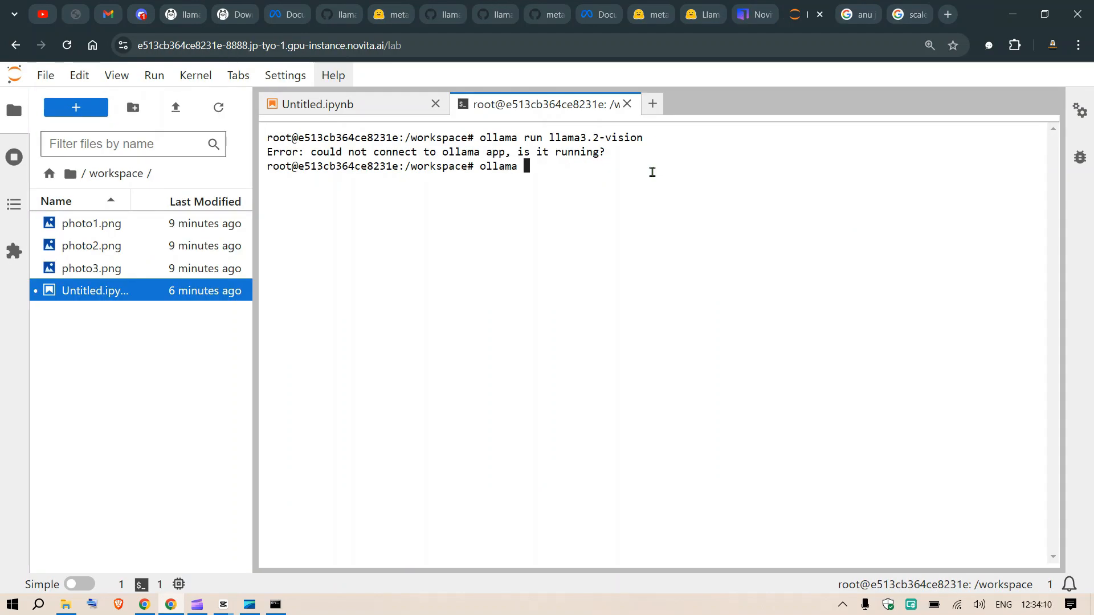
{"action": "type", "text": "pull llama"}
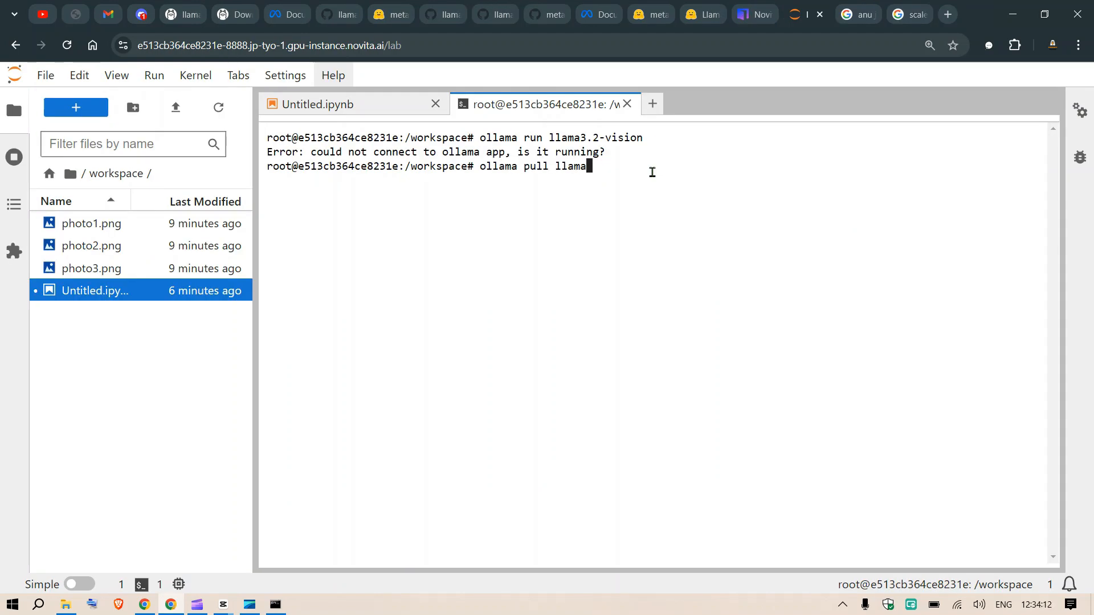
{"action": "type", "text": "3.2-vis"}
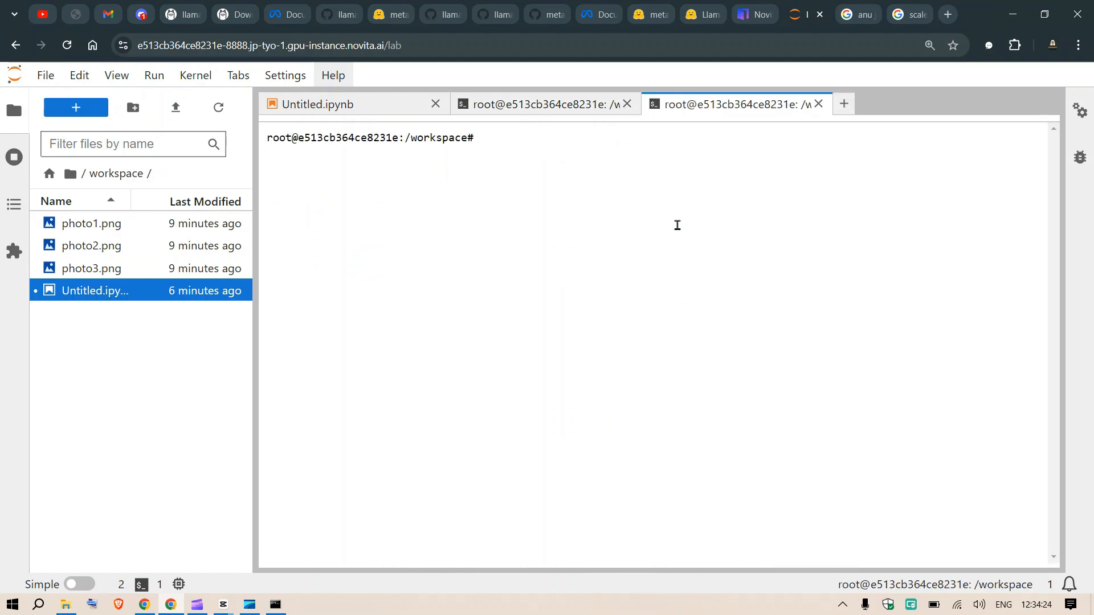
- Run ollama serve in a second terminal while the 11b model finishes pulling
{"action": "type", "text": "ollama ser"}
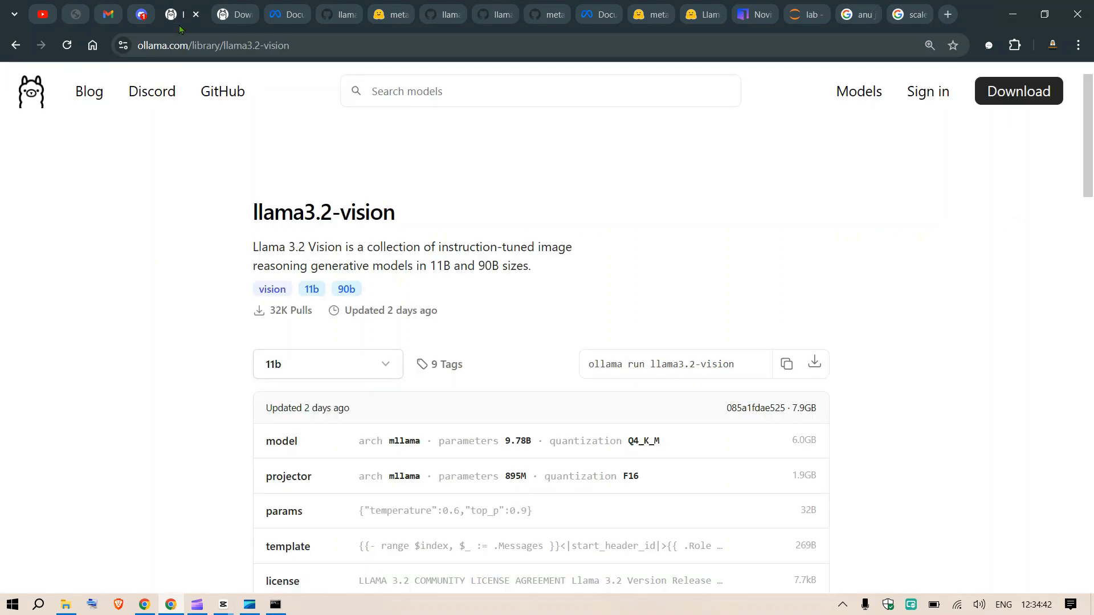
{"action": "left_click", "coordinate": [327, 363]}
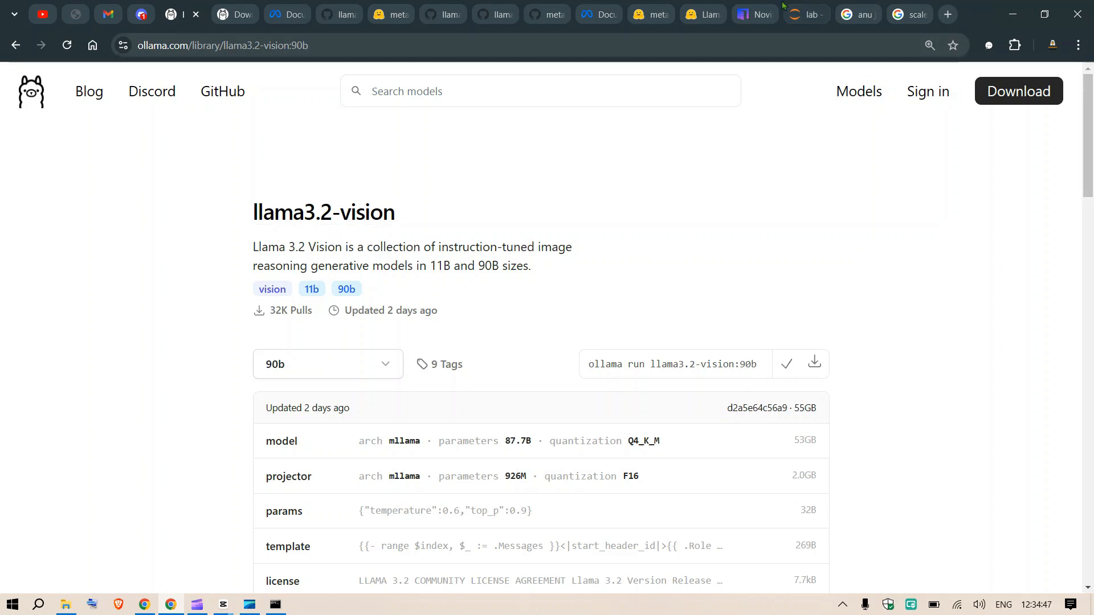
{"action": "left_click", "coordinate": [805, 14]}
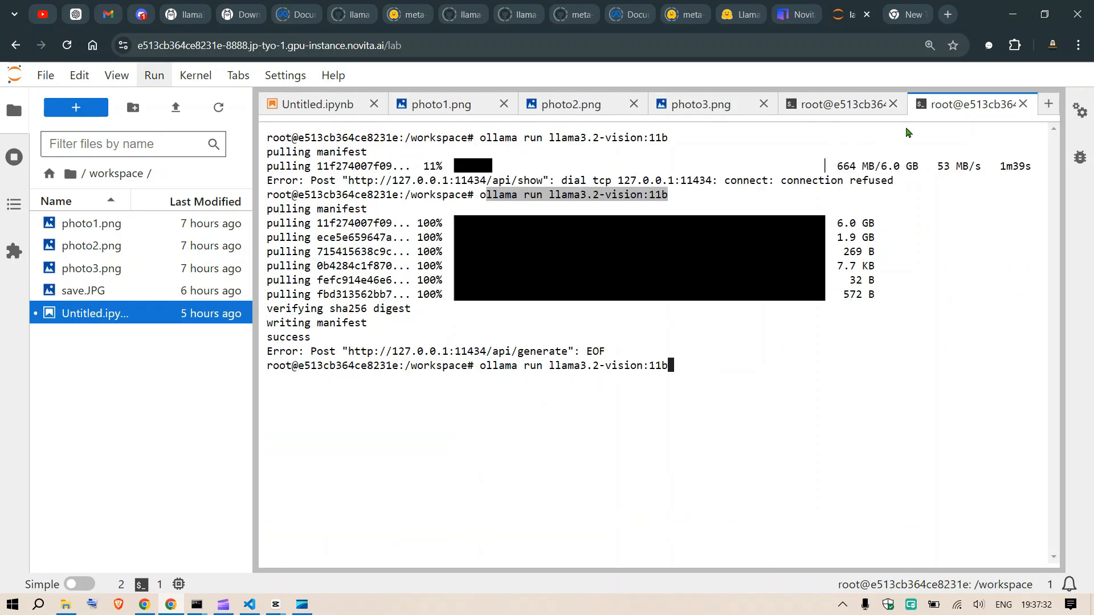
{"action": "mouse_move", "coordinate": [694, 202]}
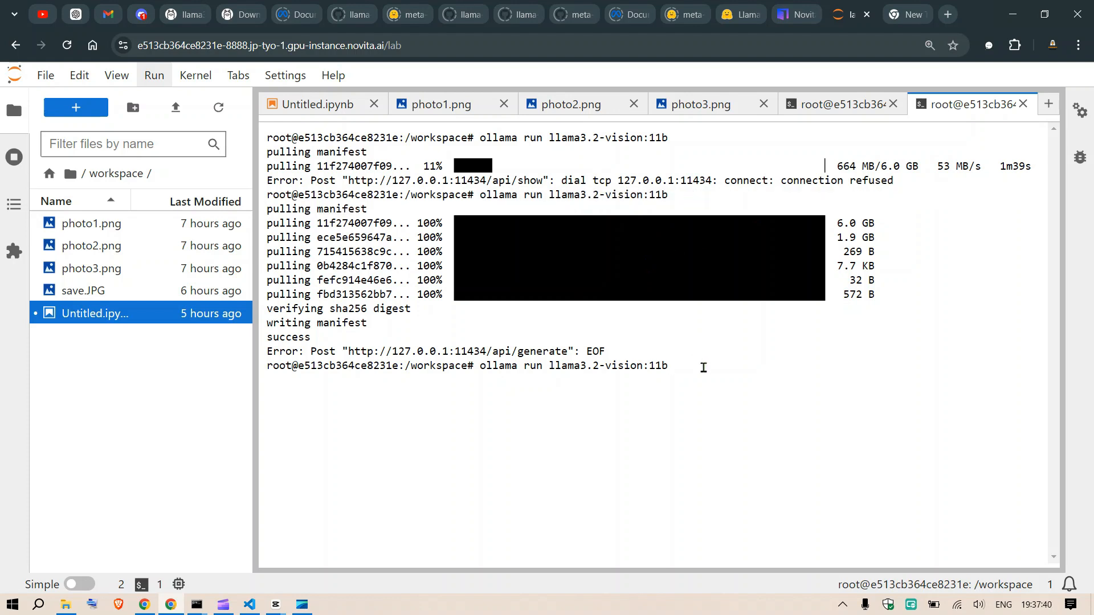
- Create a new Python 3 notebook and bring up the earlier ollama chat code for reference
{"action": "left_click", "coordinate": [1048, 104]}
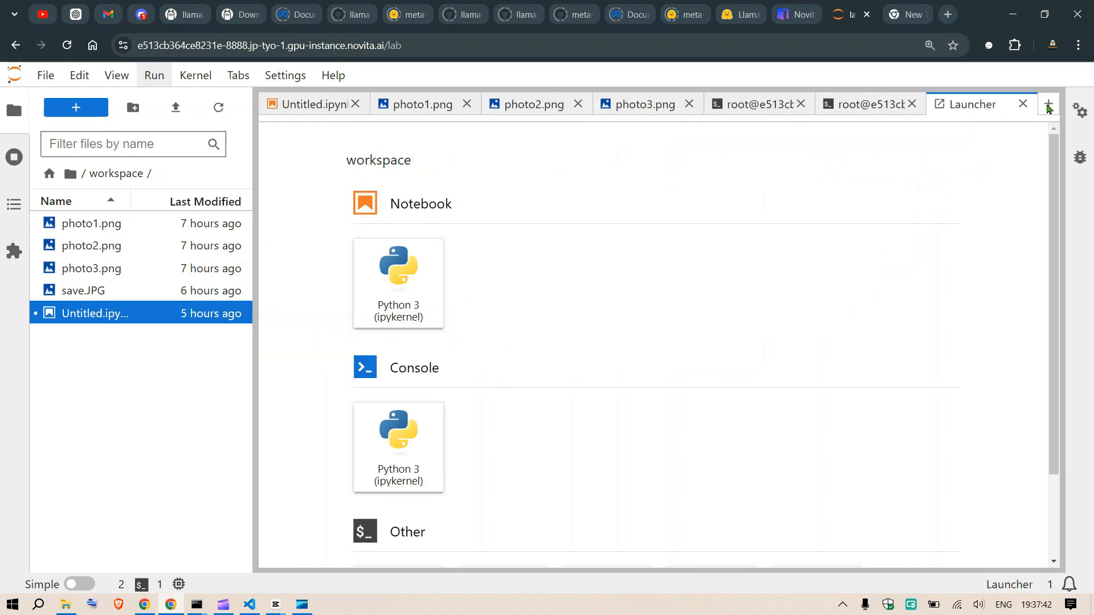
{"action": "mouse_move", "coordinate": [412, 279]}
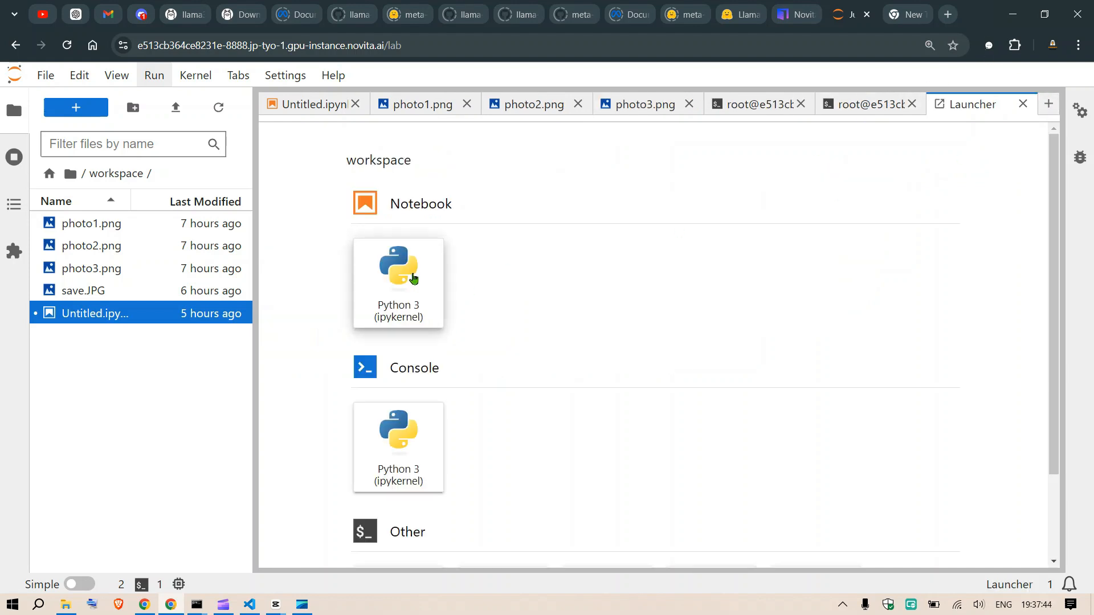
{"action": "left_click", "coordinate": [397, 283]}
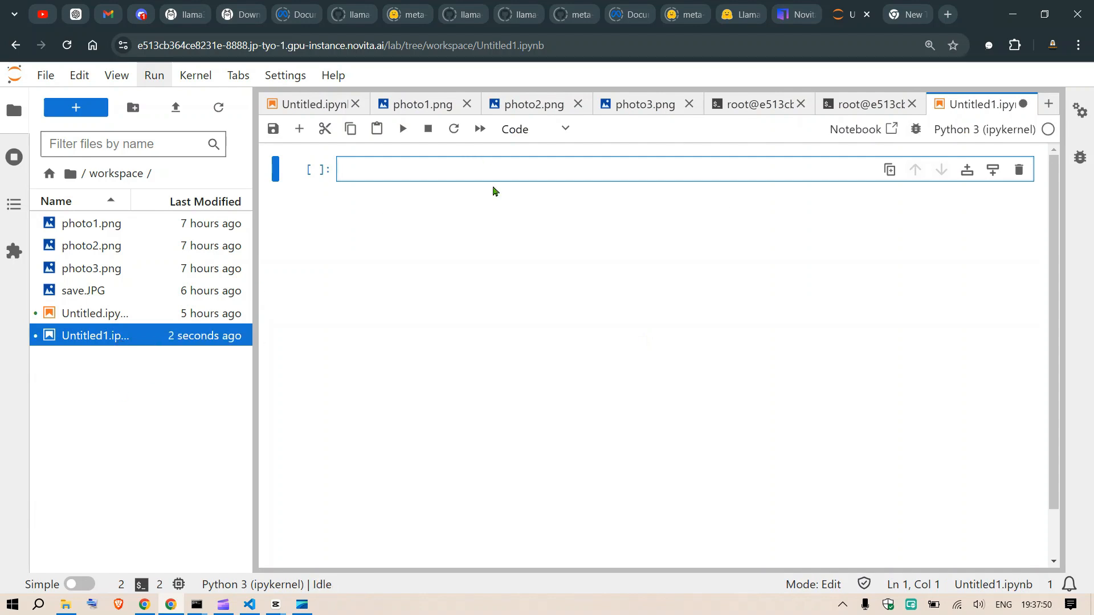
{"action": "left_click", "coordinate": [313, 104]}
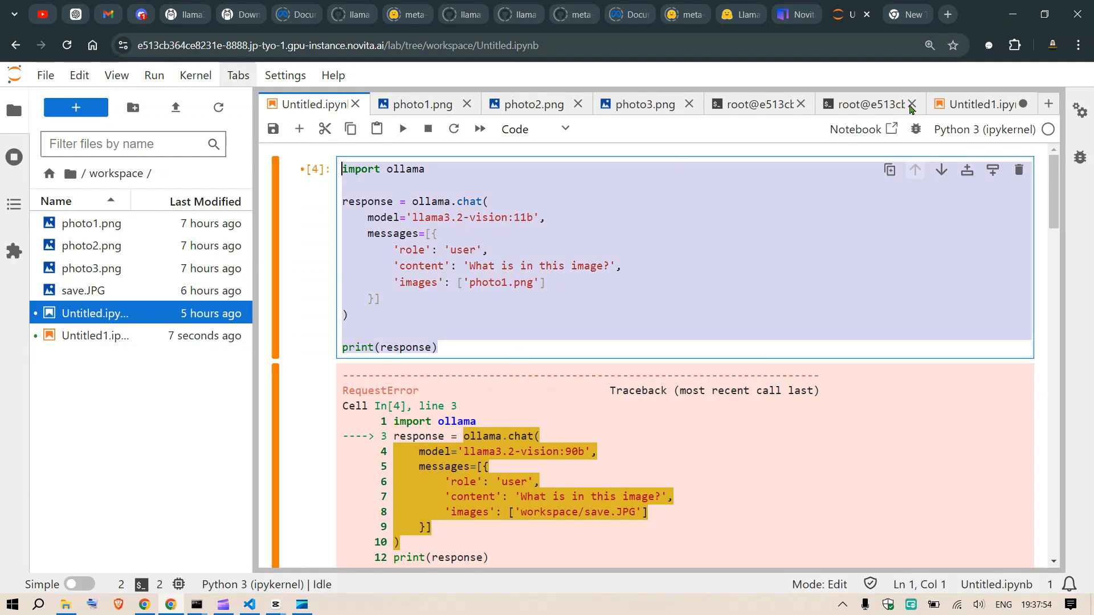
{"action": "mouse_move", "coordinate": [980, 104]}
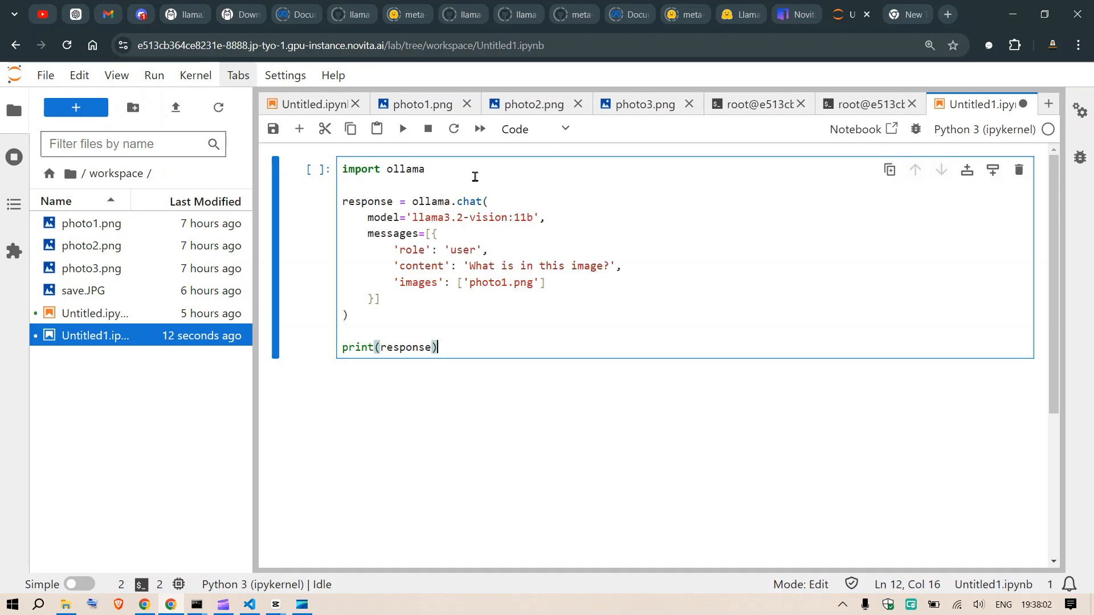
- Add a first cell with !pip install ollama, keeping photo1.png in the ollama.chat request
{"action": "left_click", "coordinate": [299, 129]}
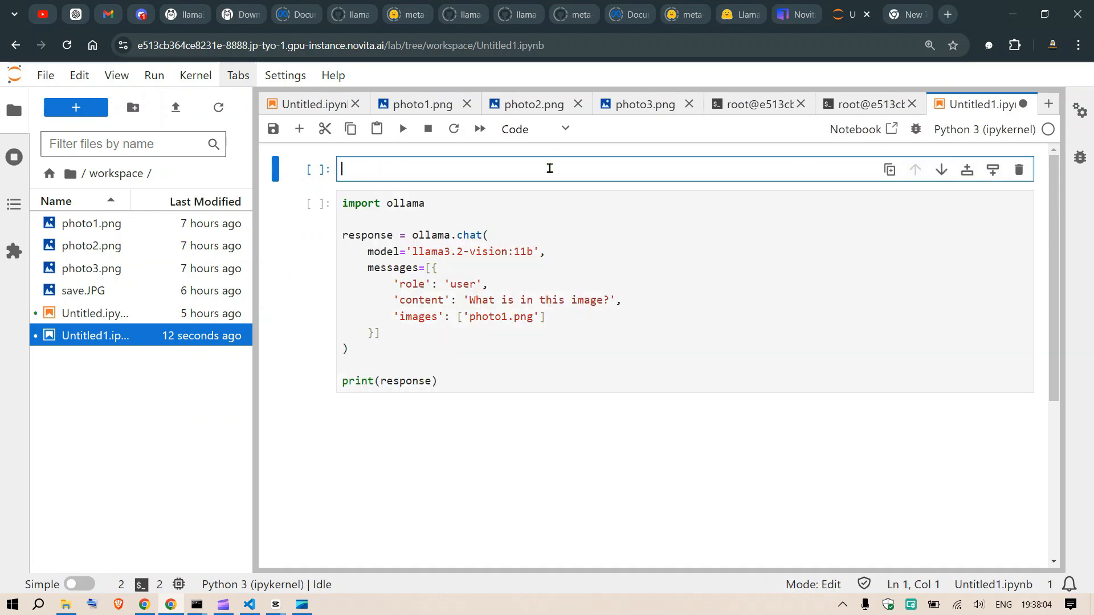
{"action": "type", "text": "!pip install"}
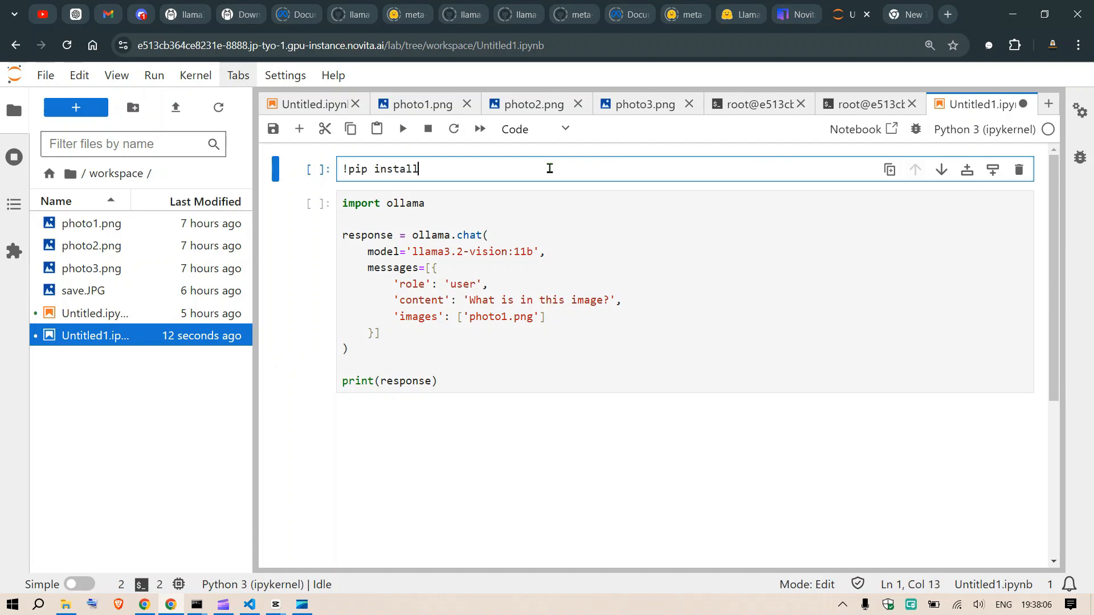
{"action": "type", "text": "ollama"}
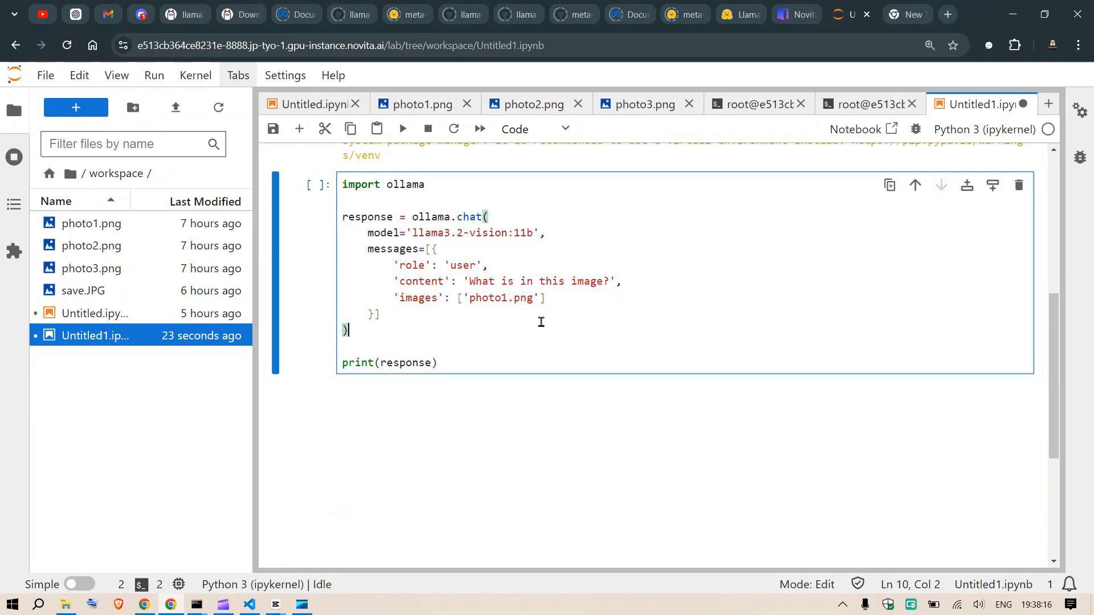
{"action": "left_click", "coordinate": [429, 184]}
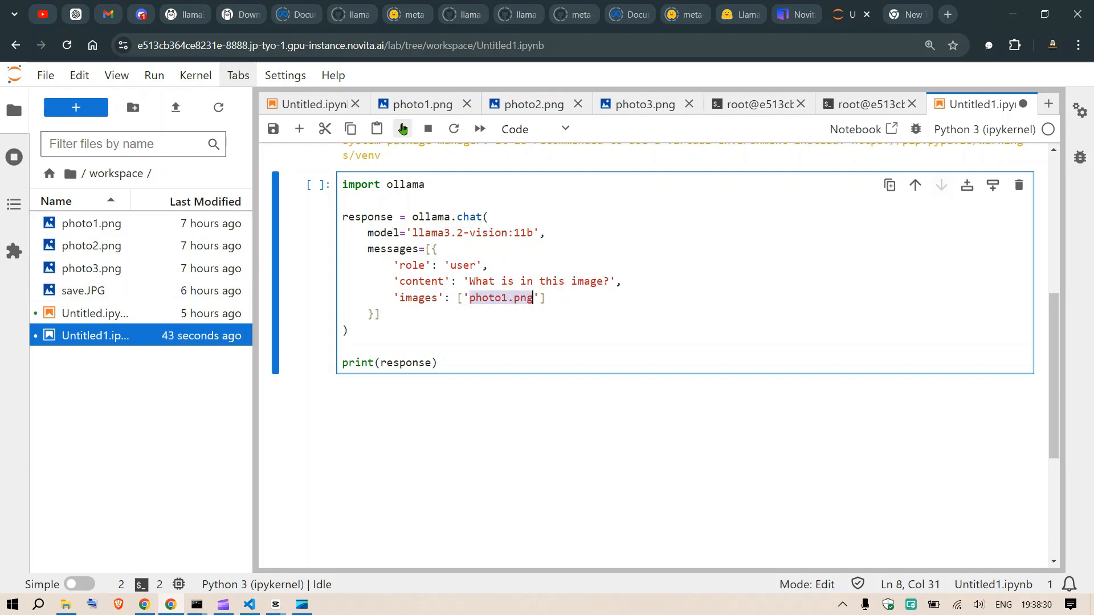
- Run the ollama.chat cell on photo1.png and view the returned futuristic-laboratory response dictionary
{"action": "left_click", "coordinate": [422, 104]}
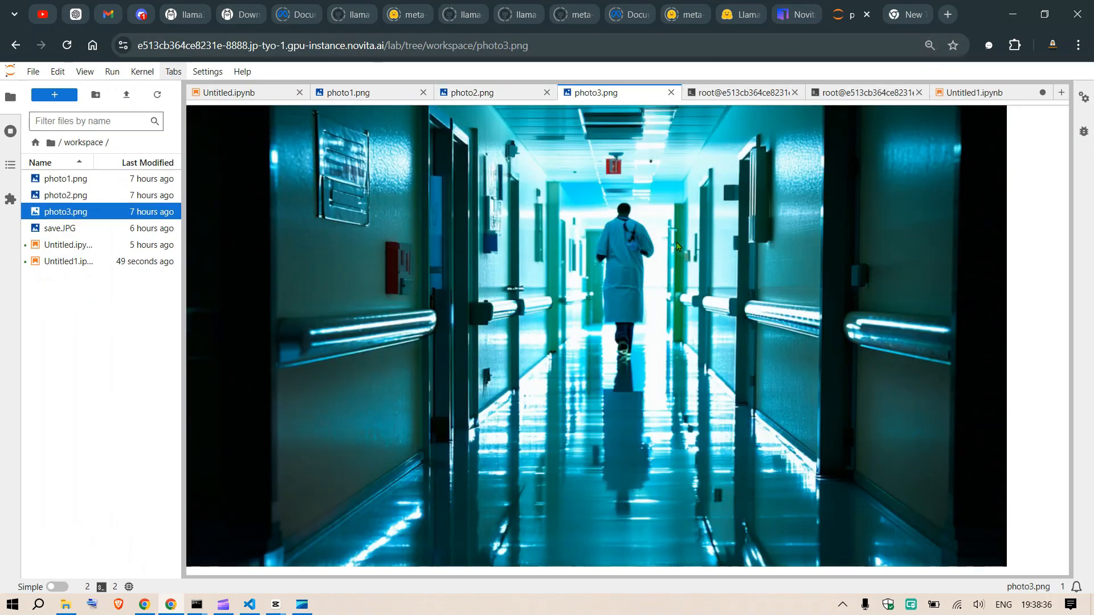
{"action": "left_click", "coordinate": [345, 93]}
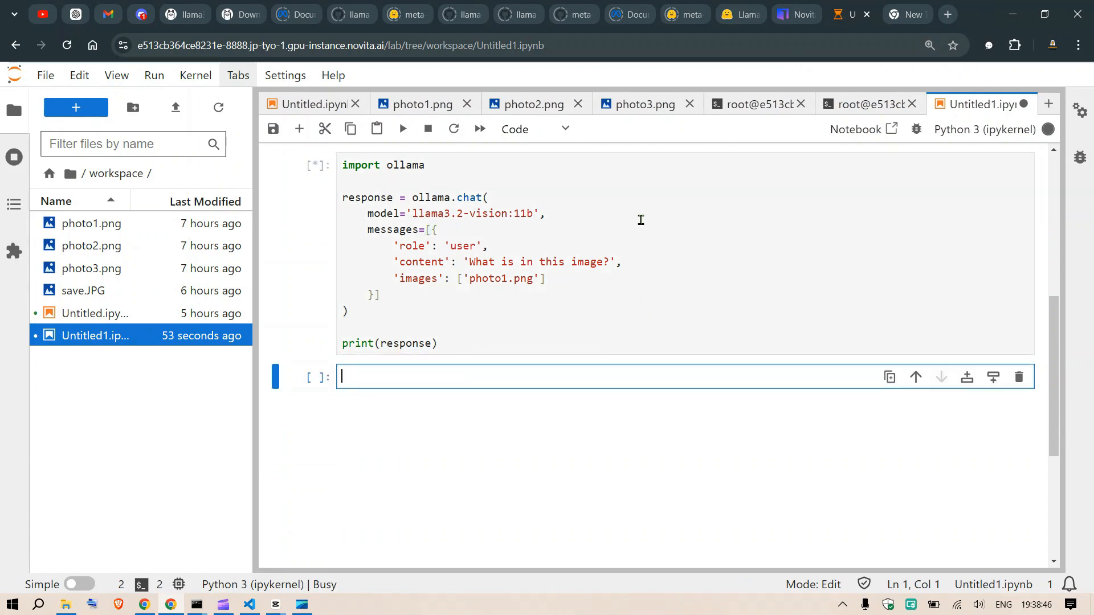
{"action": "mouse_move", "coordinate": [643, 229]}
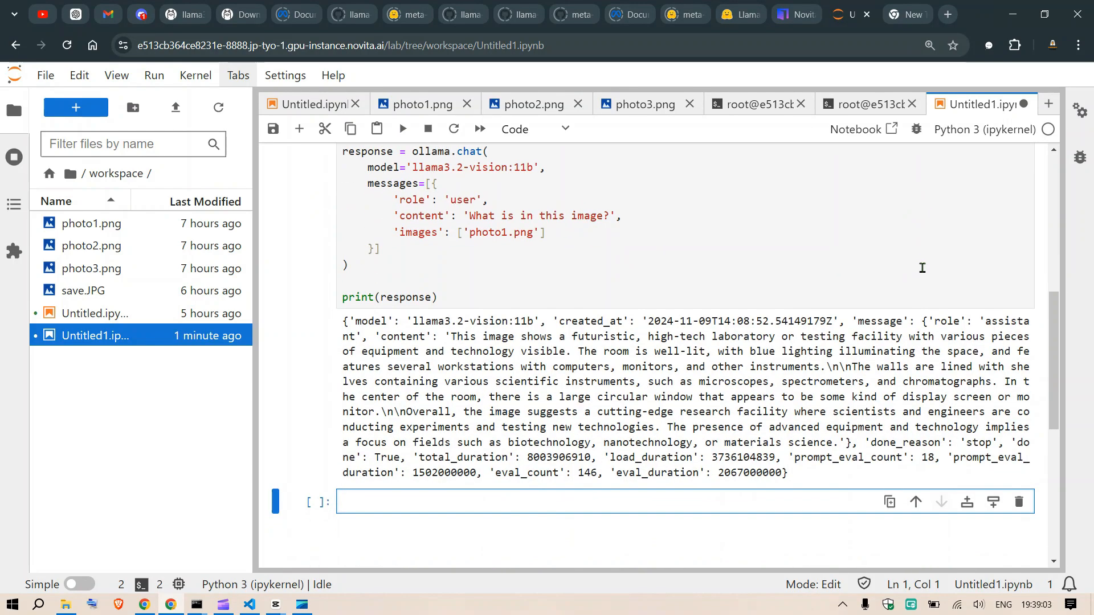
{"action": "scroll", "scroll_direction": "down", "scroll_amount": 3}
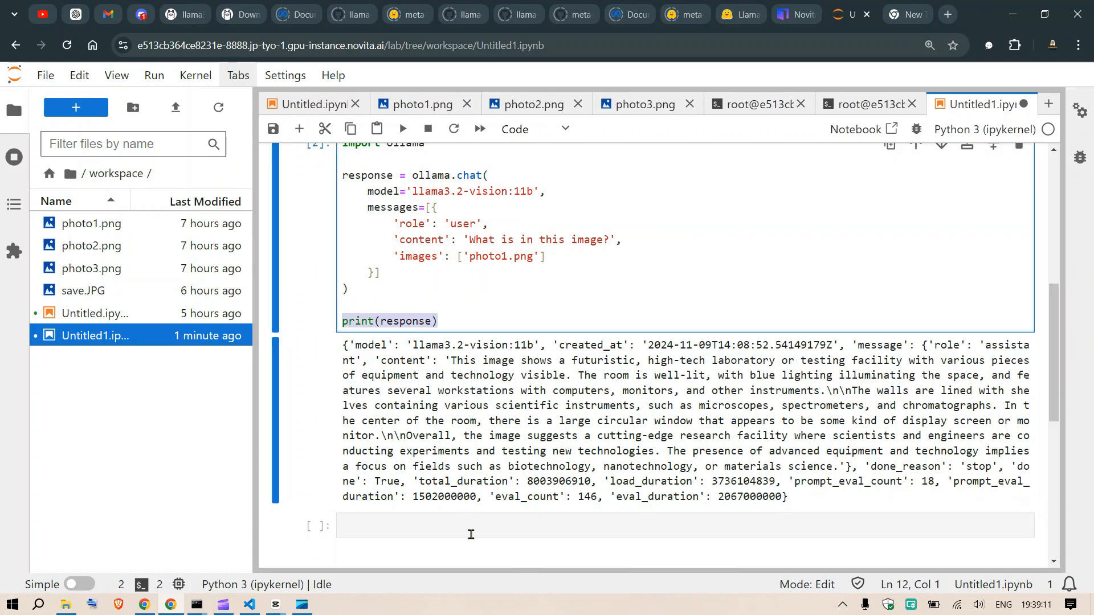
- Write print(response["message"]["content"]) to show only the description text, checking the keys in the raw output
{"action": "type", "text": "print(response)"}
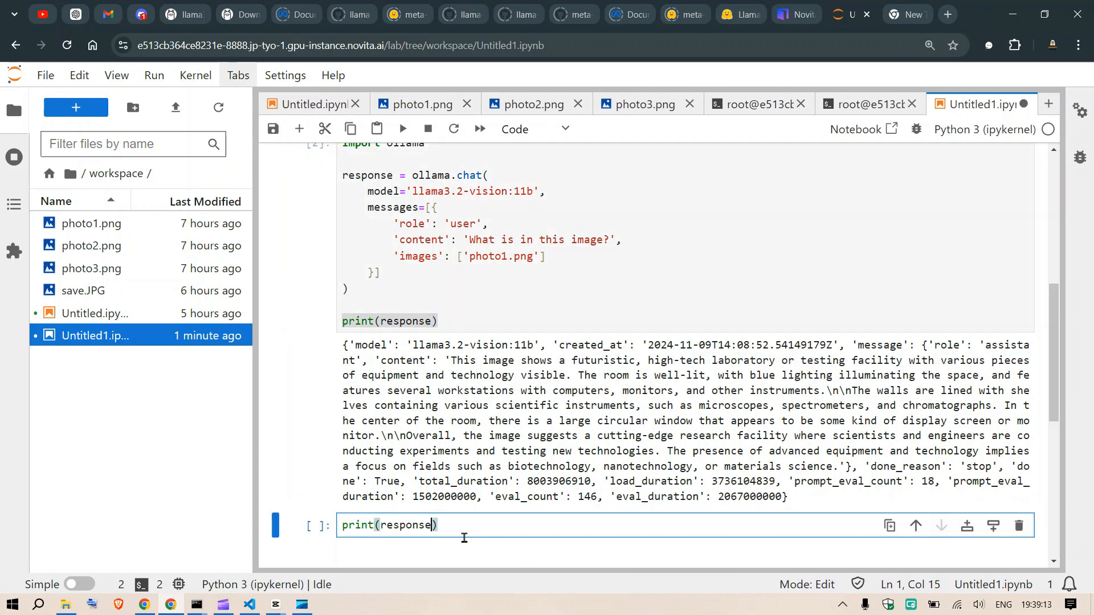
{"action": "type", "text": "[]"}
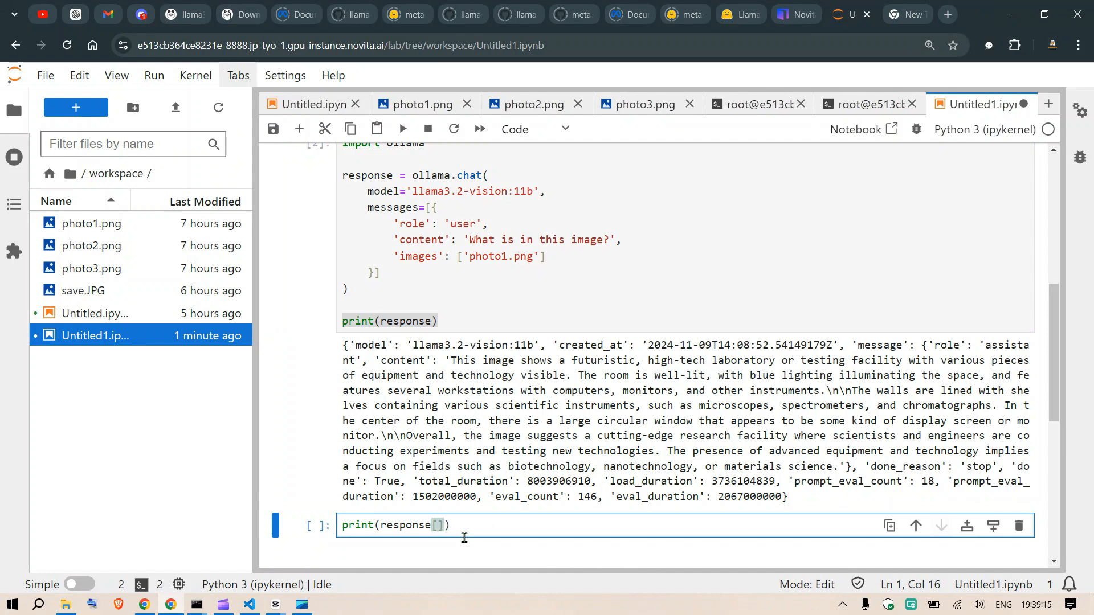
{"action": "type", "text": "[\"message\""}
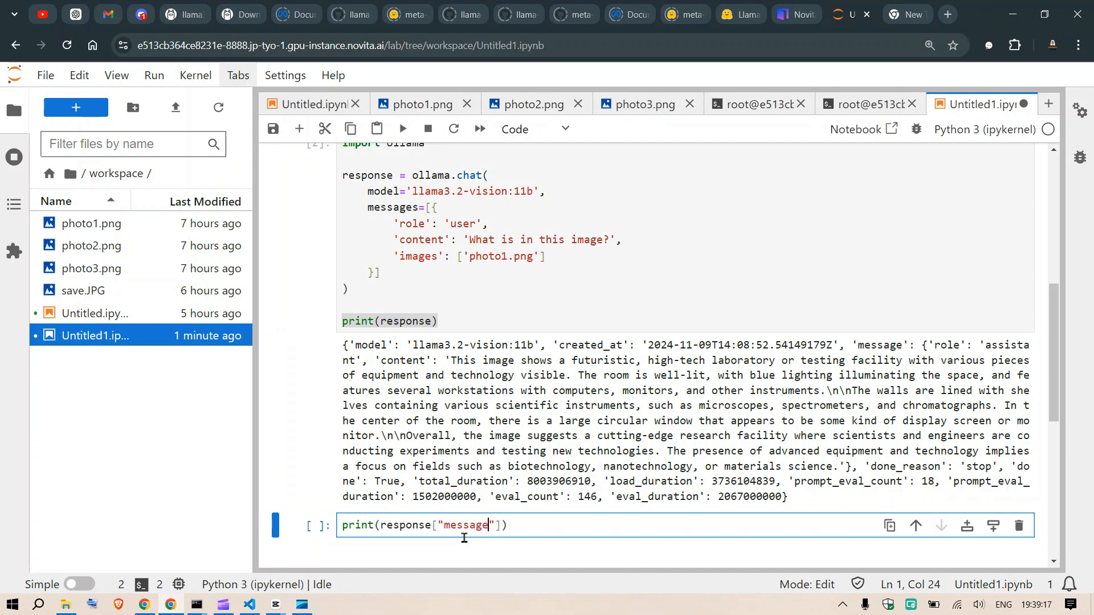
{"action": "double_click", "coordinate": [880, 344]}
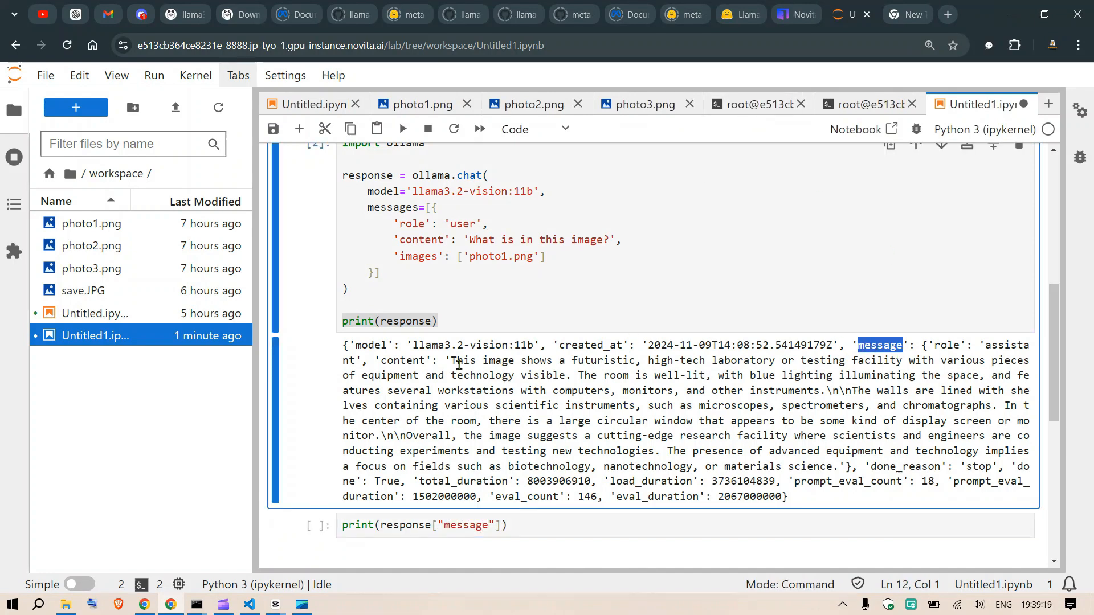
{"action": "double_click", "coordinate": [400, 360]}
{"action": "type", "text": "[\"content\"]"}
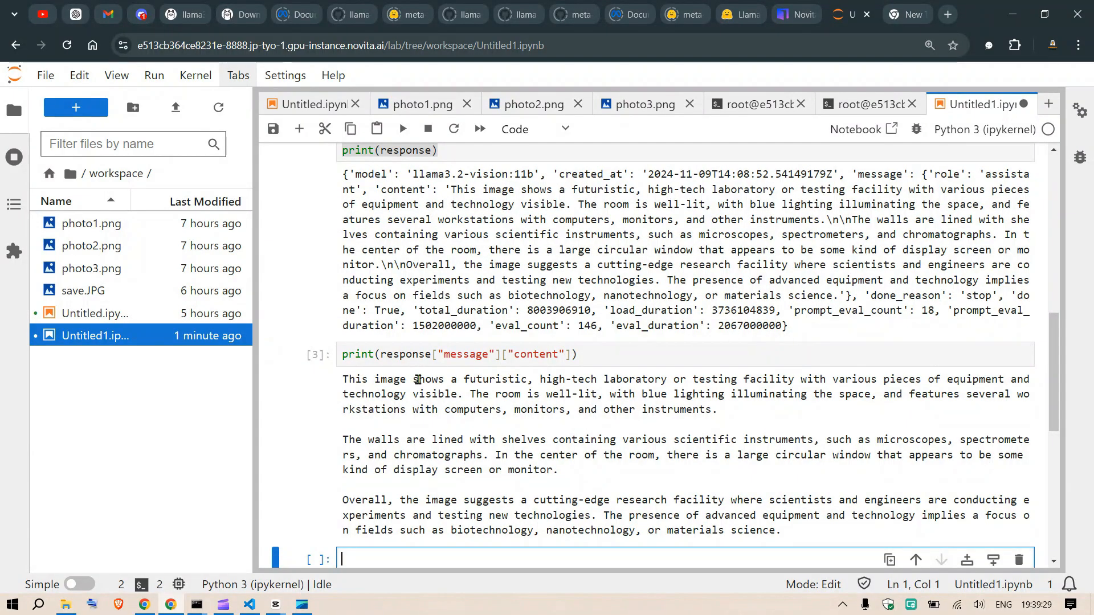
{"action": "mouse_move", "coordinate": [636, 384]}
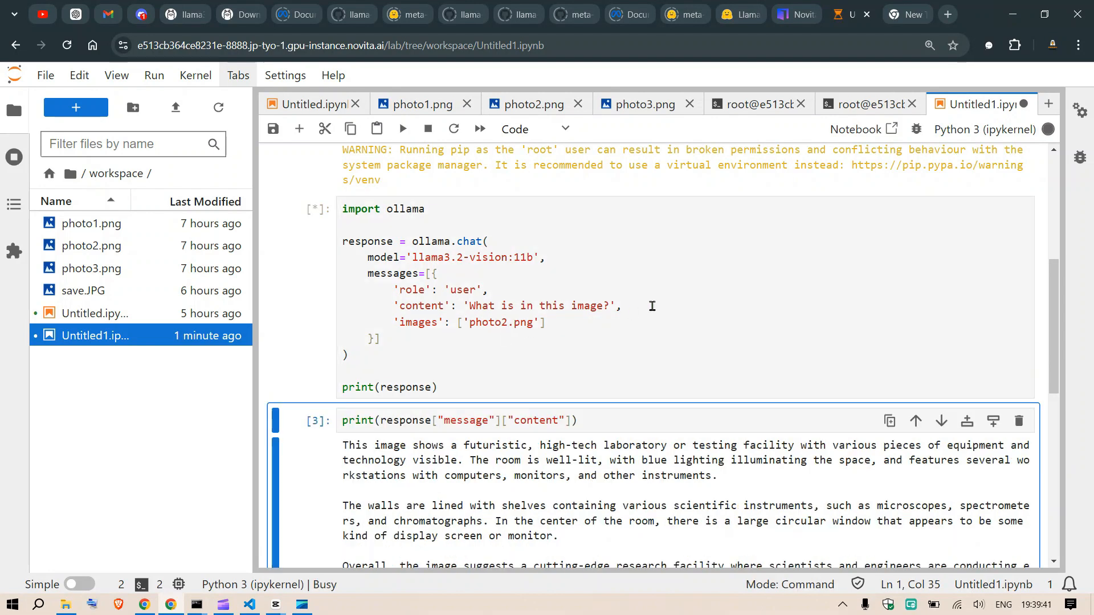
{"action": "mouse_move", "coordinate": [700, 286]}
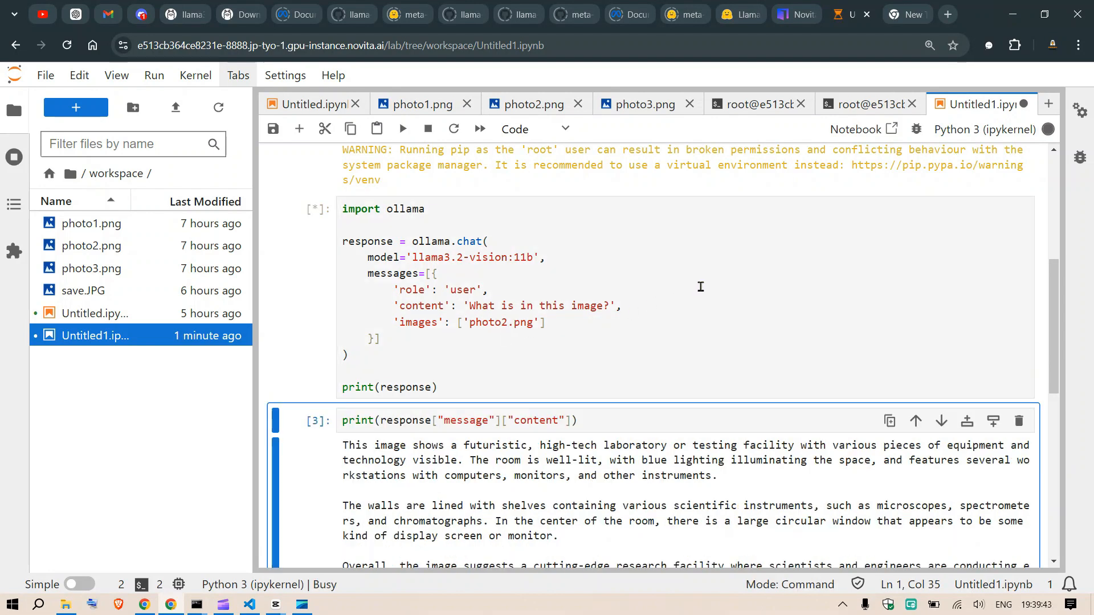
- Compare photo2.png with the model's dim-library bullets, then bring up the hospital corridor photo3.png
{"action": "left_click", "coordinate": [530, 104]}
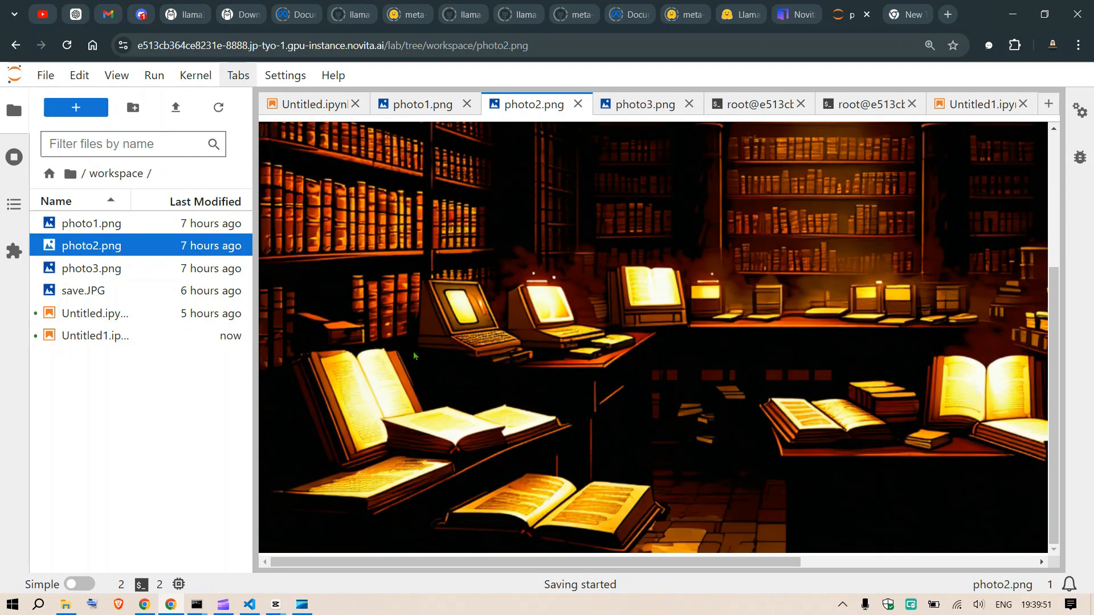
{"action": "left_click", "coordinate": [979, 103]}
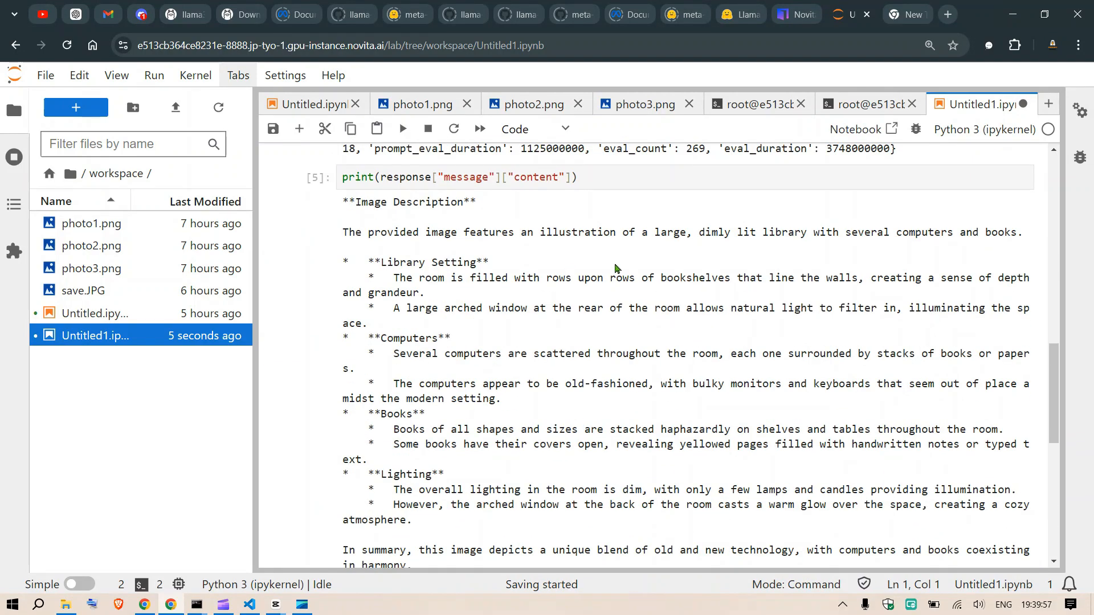
{"action": "left_click_drag", "start_coordinate": [464, 232], "coordinate": [1026, 232]}
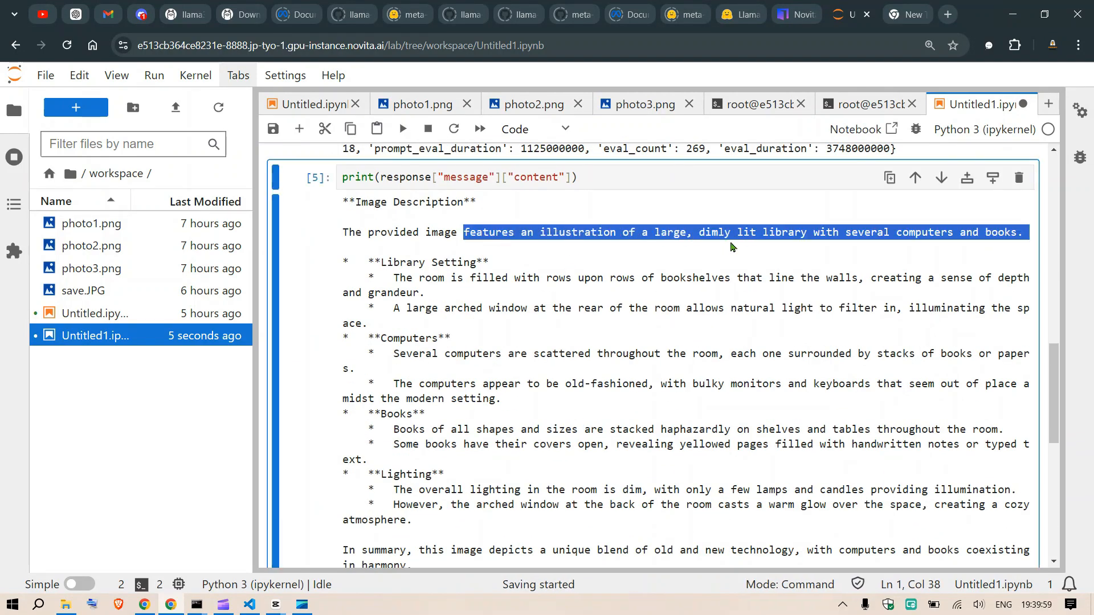
{"action": "left_click", "coordinate": [726, 232]}
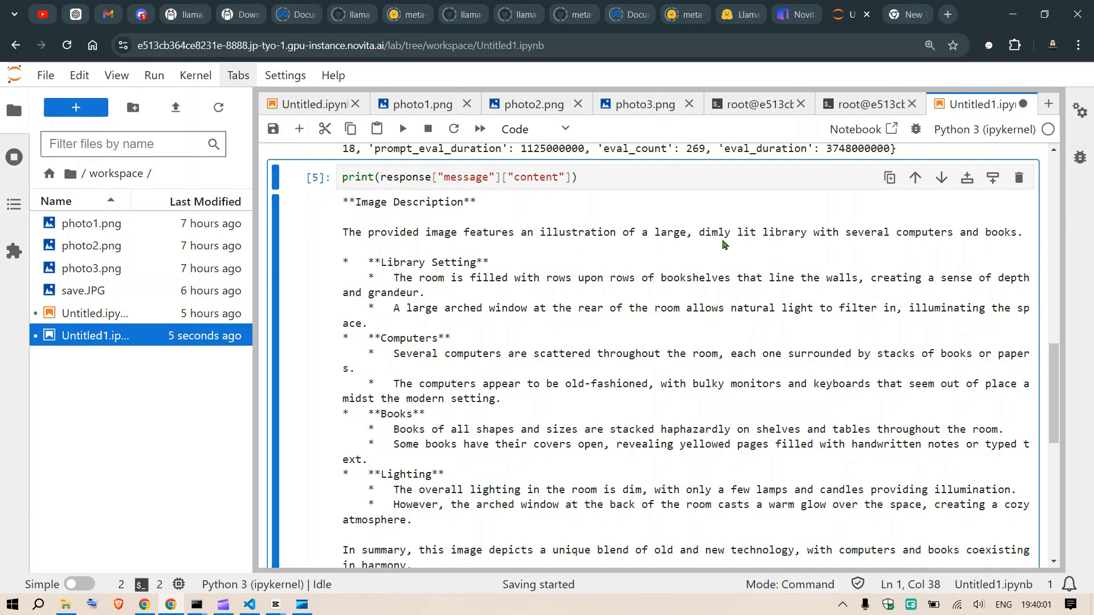
{"action": "left_click_drag", "start_coordinate": [697, 233], "coordinate": [921, 232]}
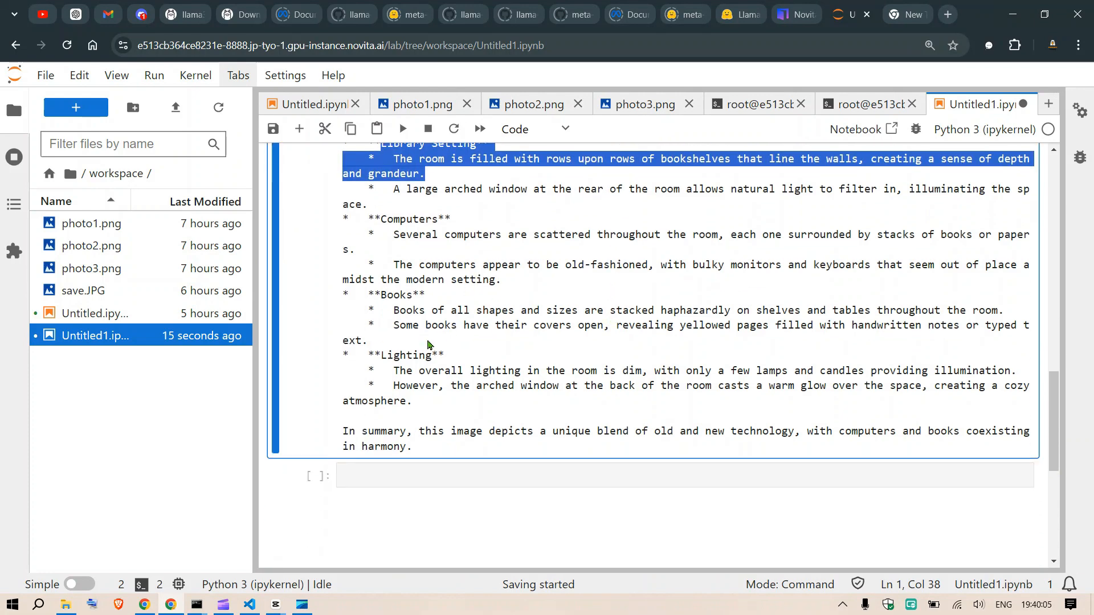
{"action": "left_click", "coordinate": [640, 103]}
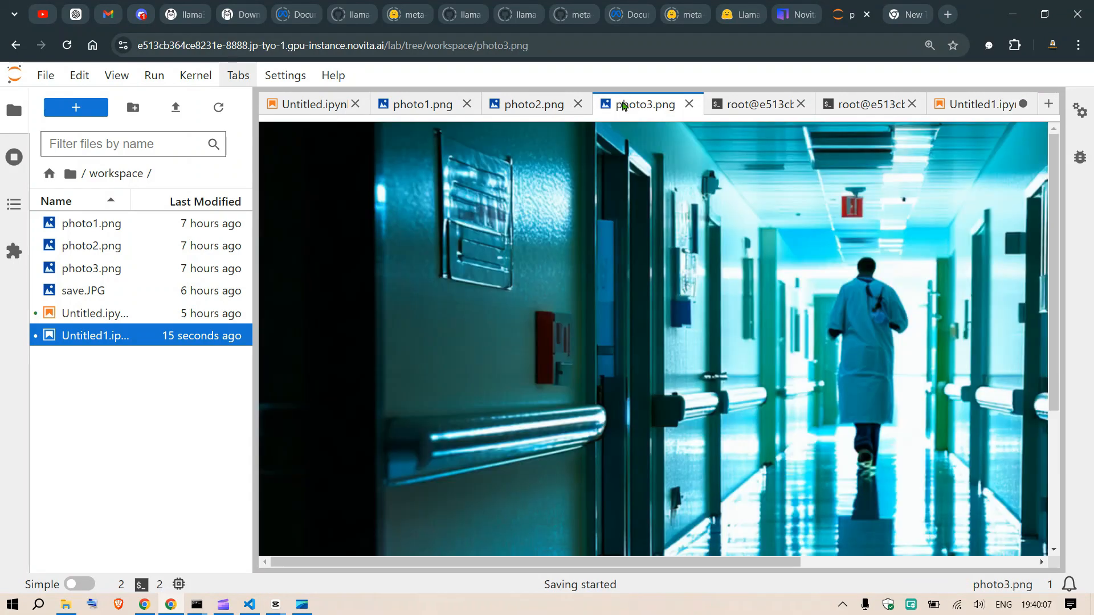
- Revisit the llama3.2-vision listing on ollama.com, the notebook, and return to the Novita AI GPU pricing page
{"action": "left_click", "coordinate": [980, 104]}
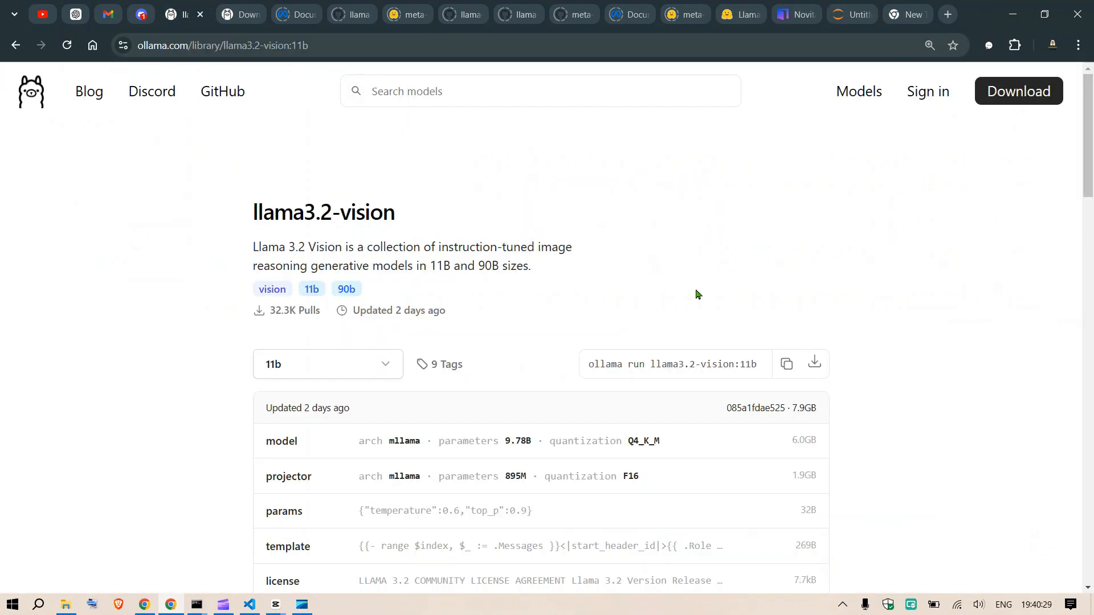
{"action": "mouse_move", "coordinate": [729, 286]}
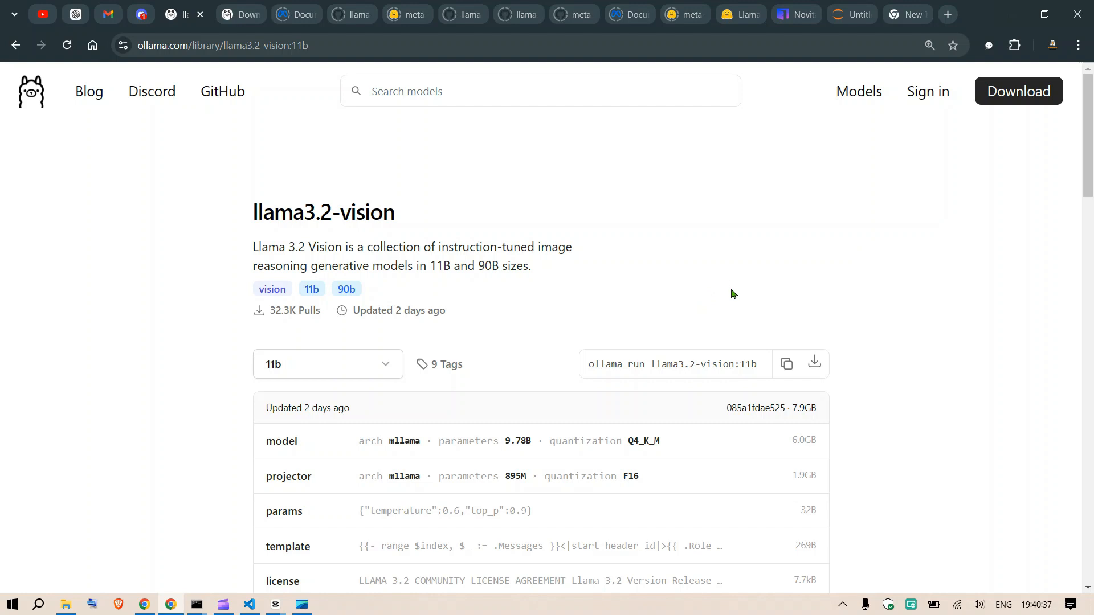
{"action": "mouse_move", "coordinate": [735, 292]}
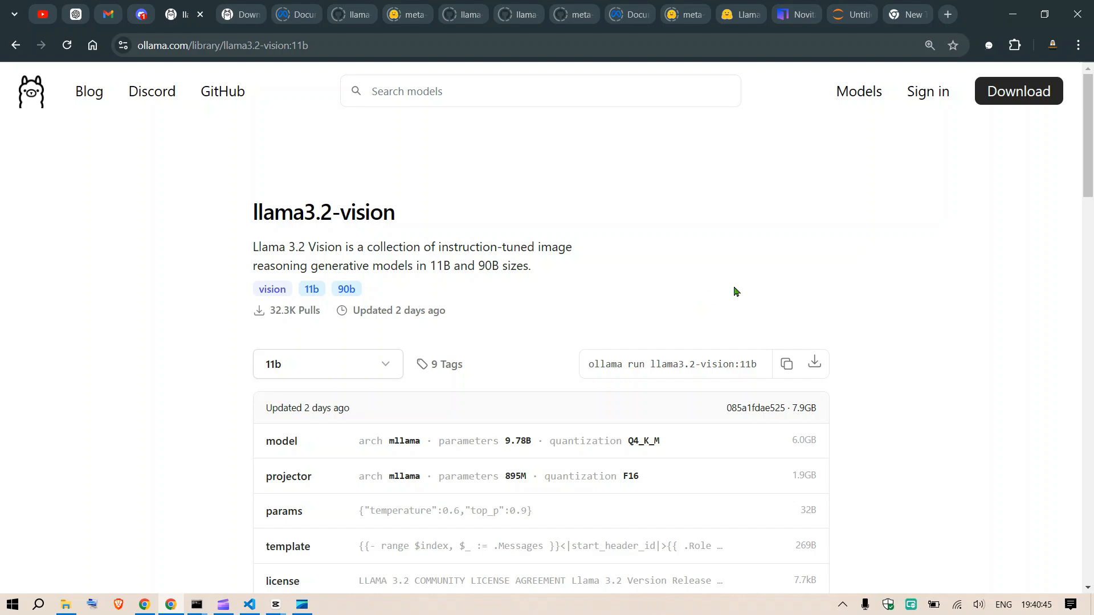
{"action": "mouse_move", "coordinate": [833, 173]}
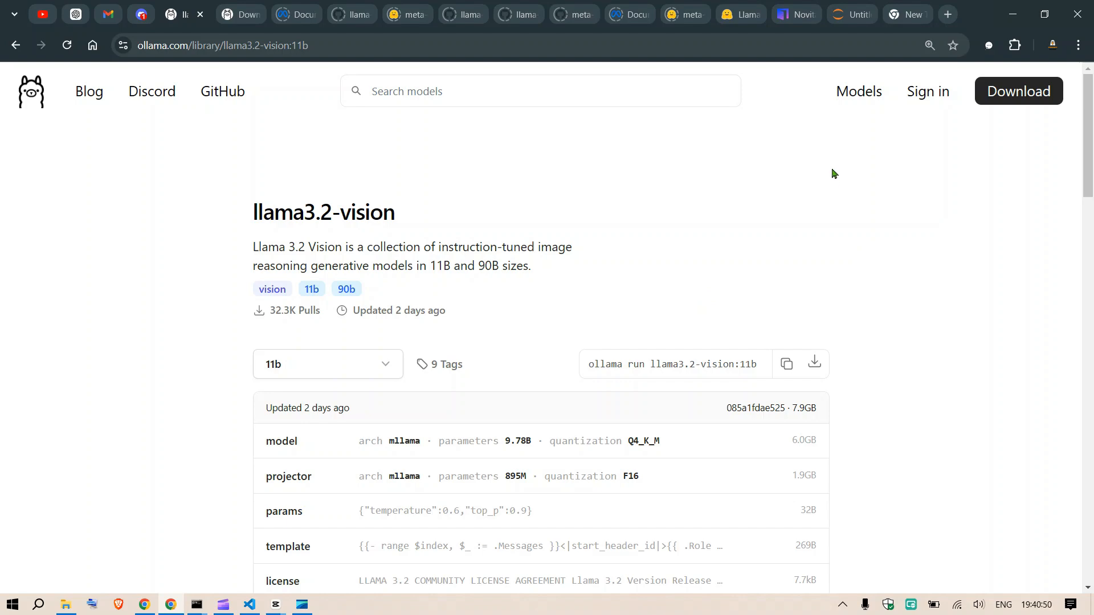
{"action": "left_click", "coordinate": [848, 13]}
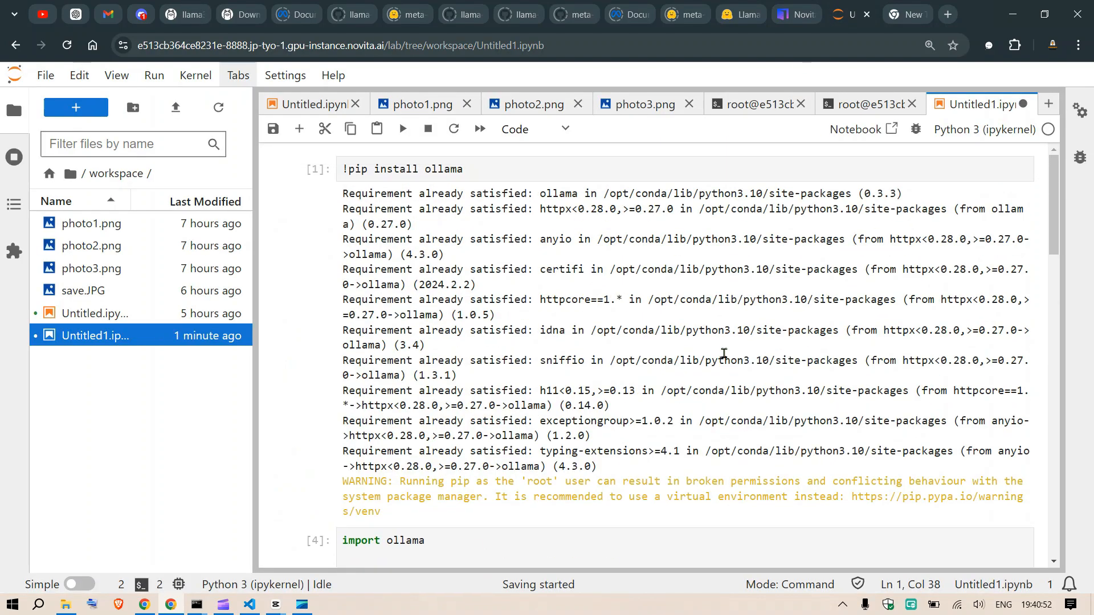
{"action": "left_click", "coordinate": [784, 13]}
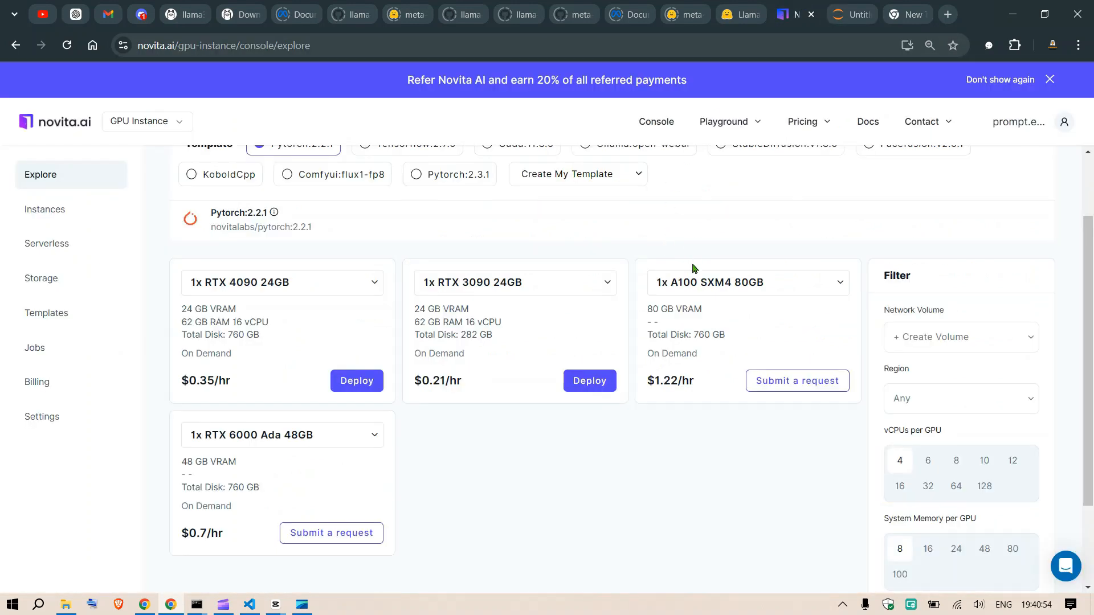